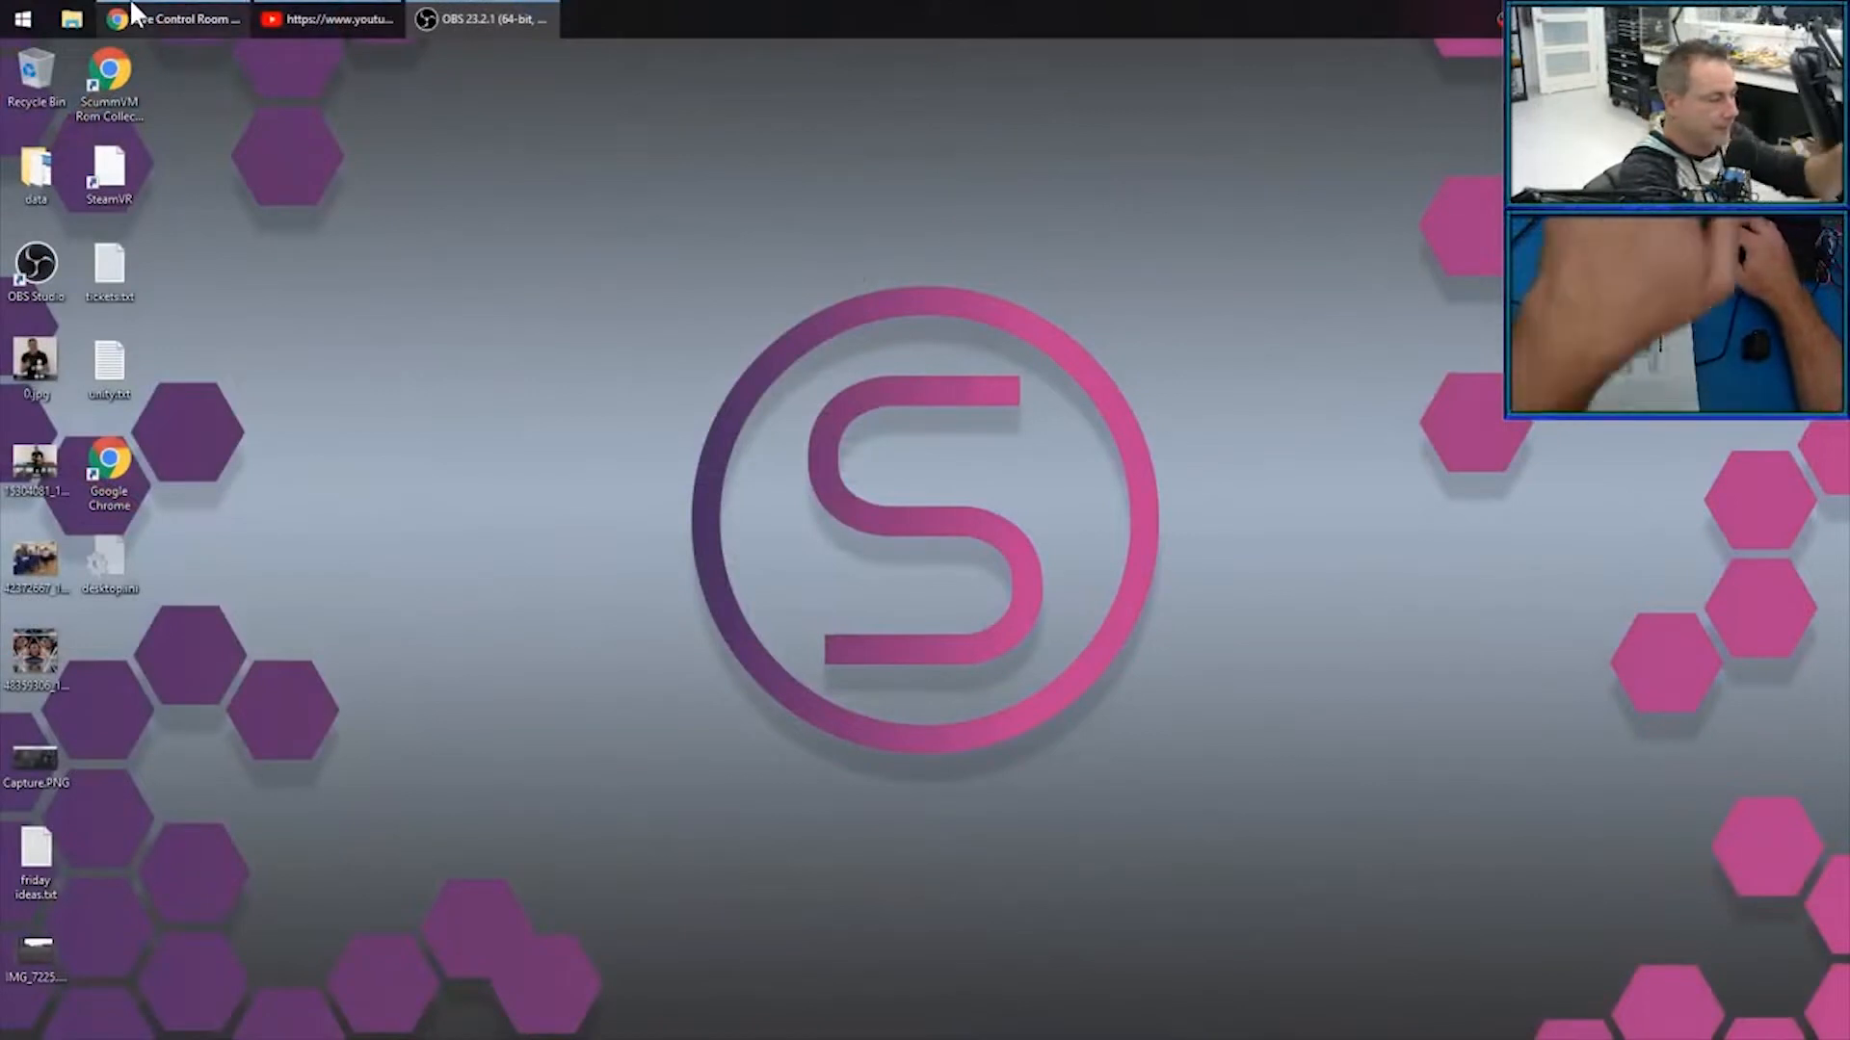
Launch a new Google Chrome window from the taskbar icon's jump list.
right_click(171, 20)
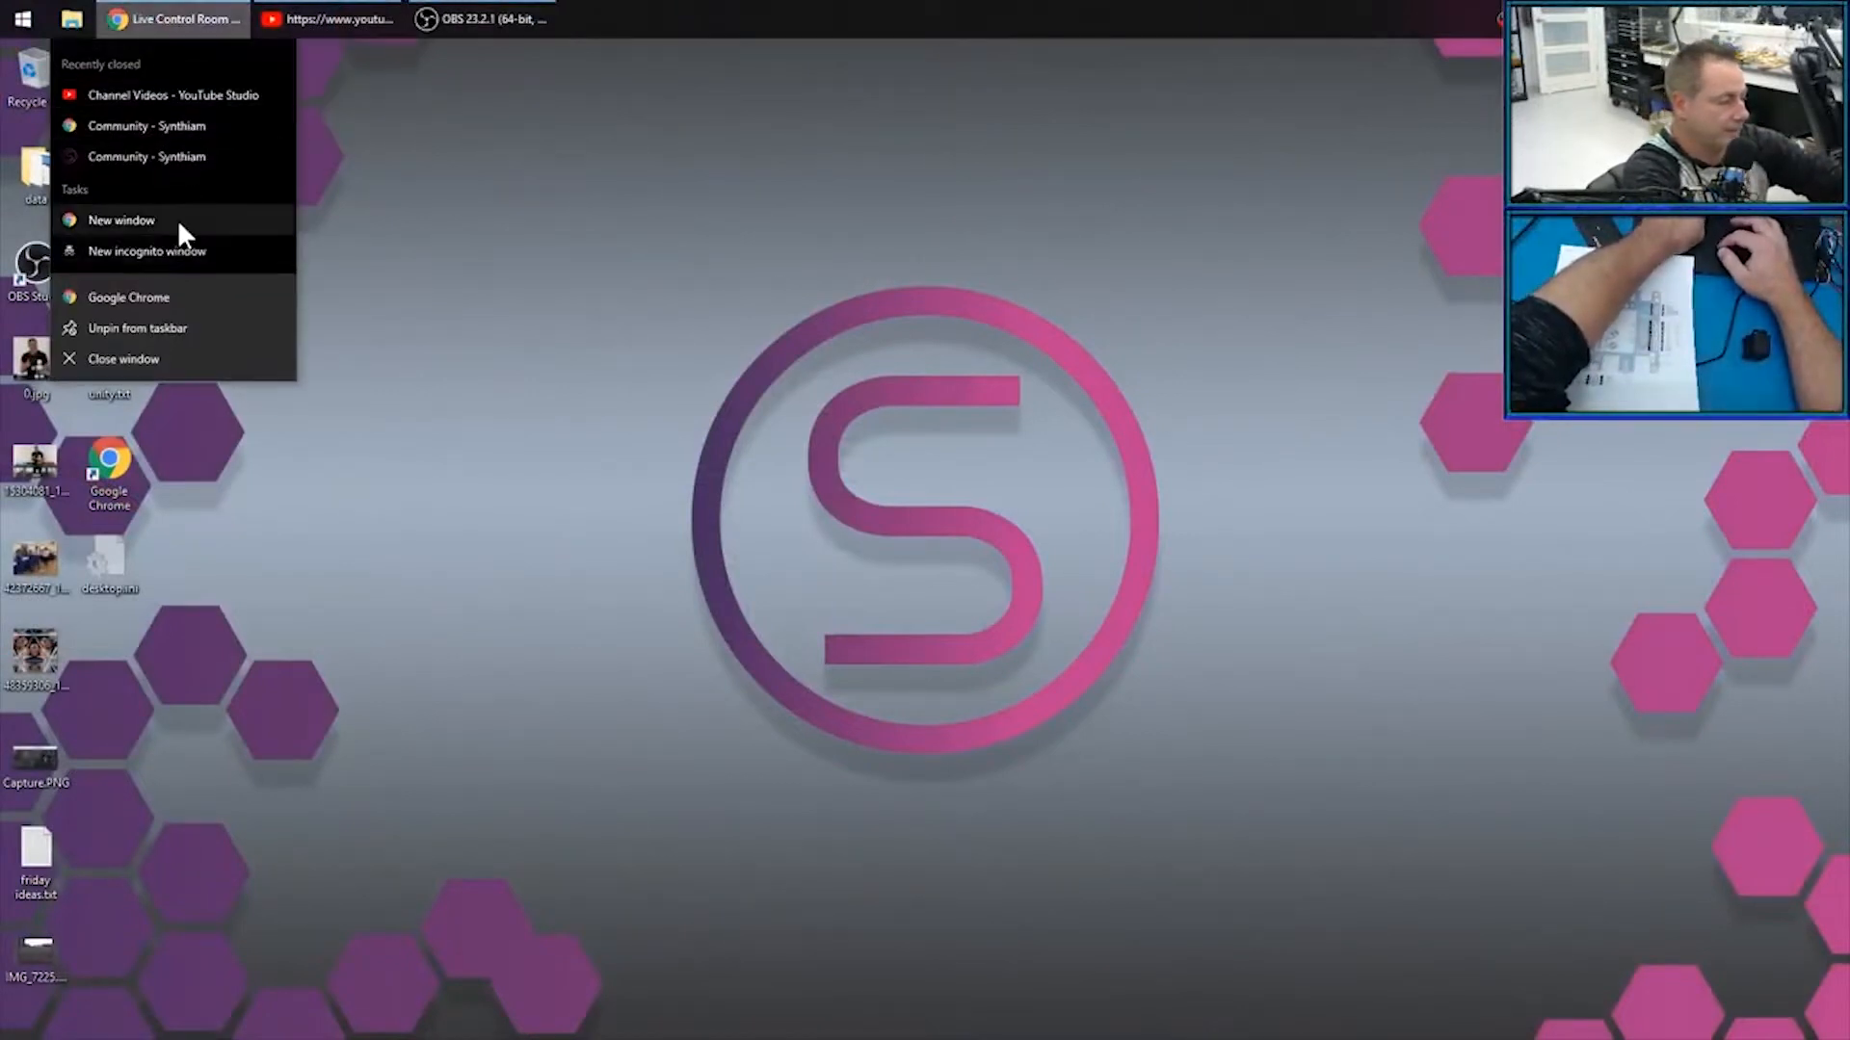
click(122, 220)
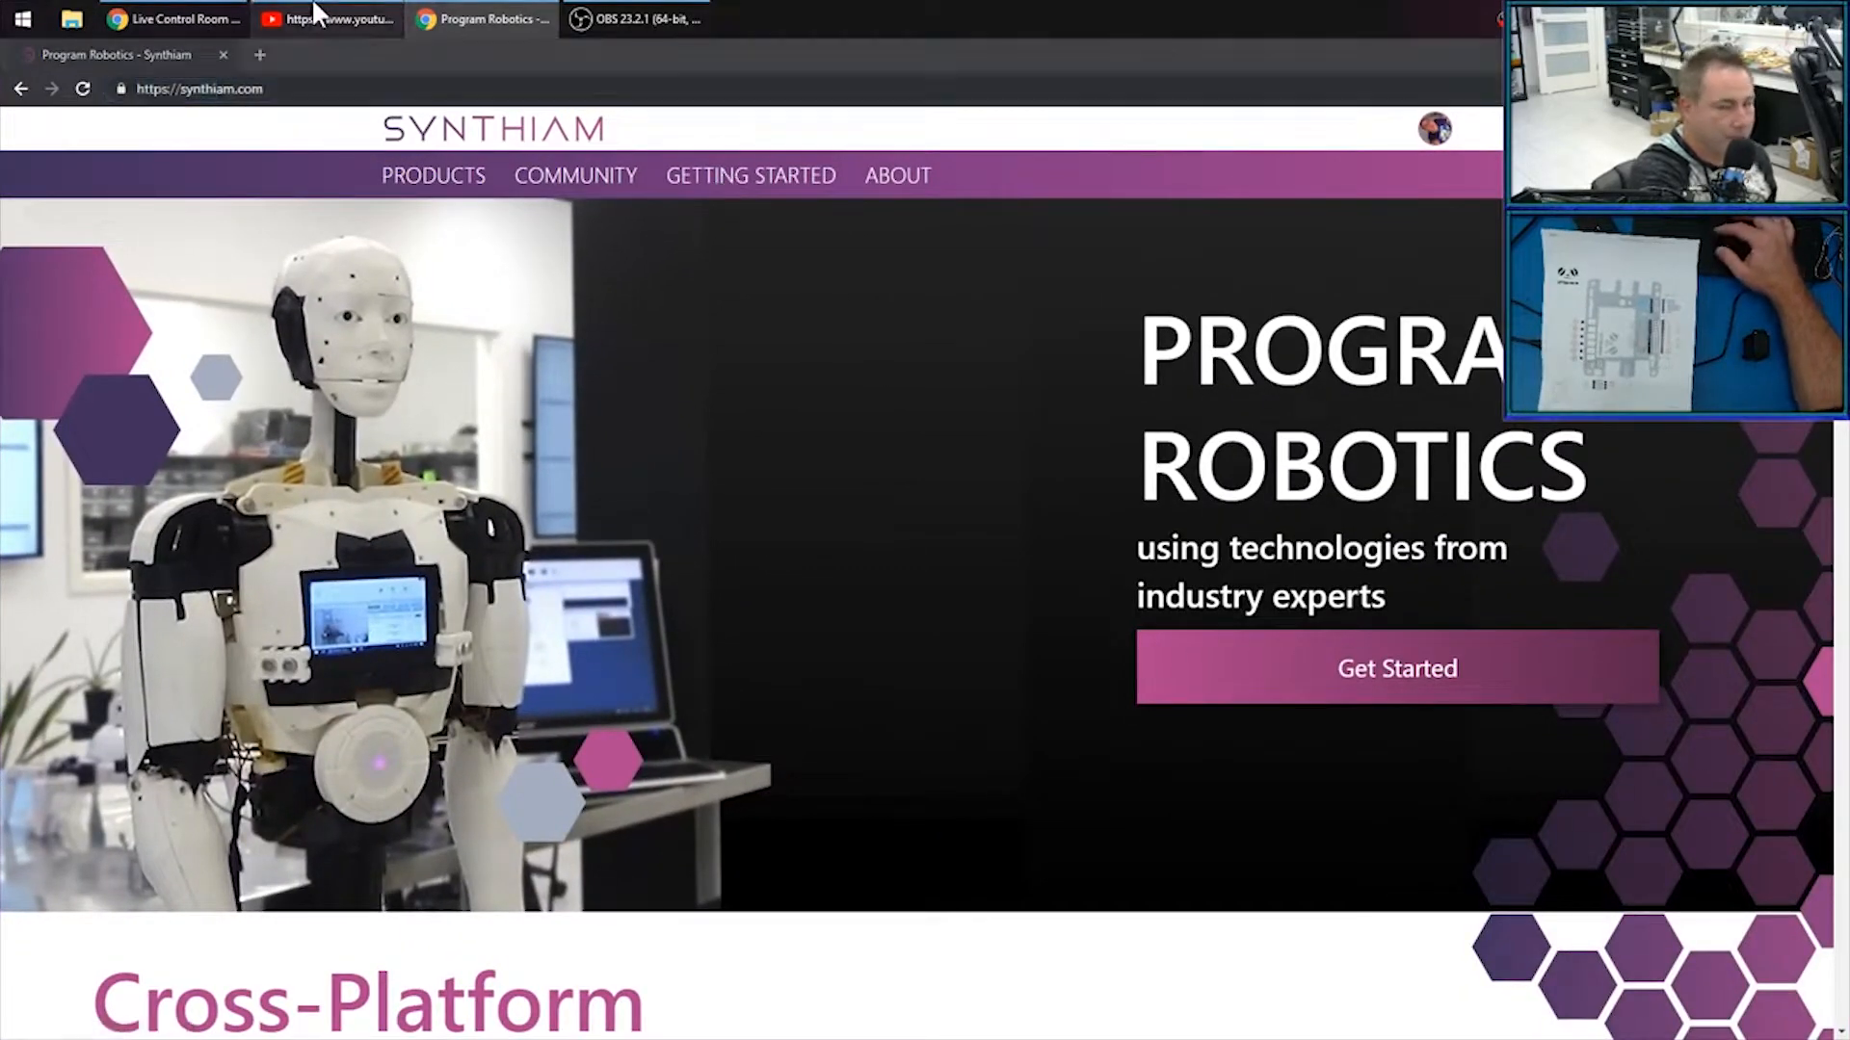
Navigate Getting Started > robot builder path down to the supported Microcontrollers table.
click(750, 176)
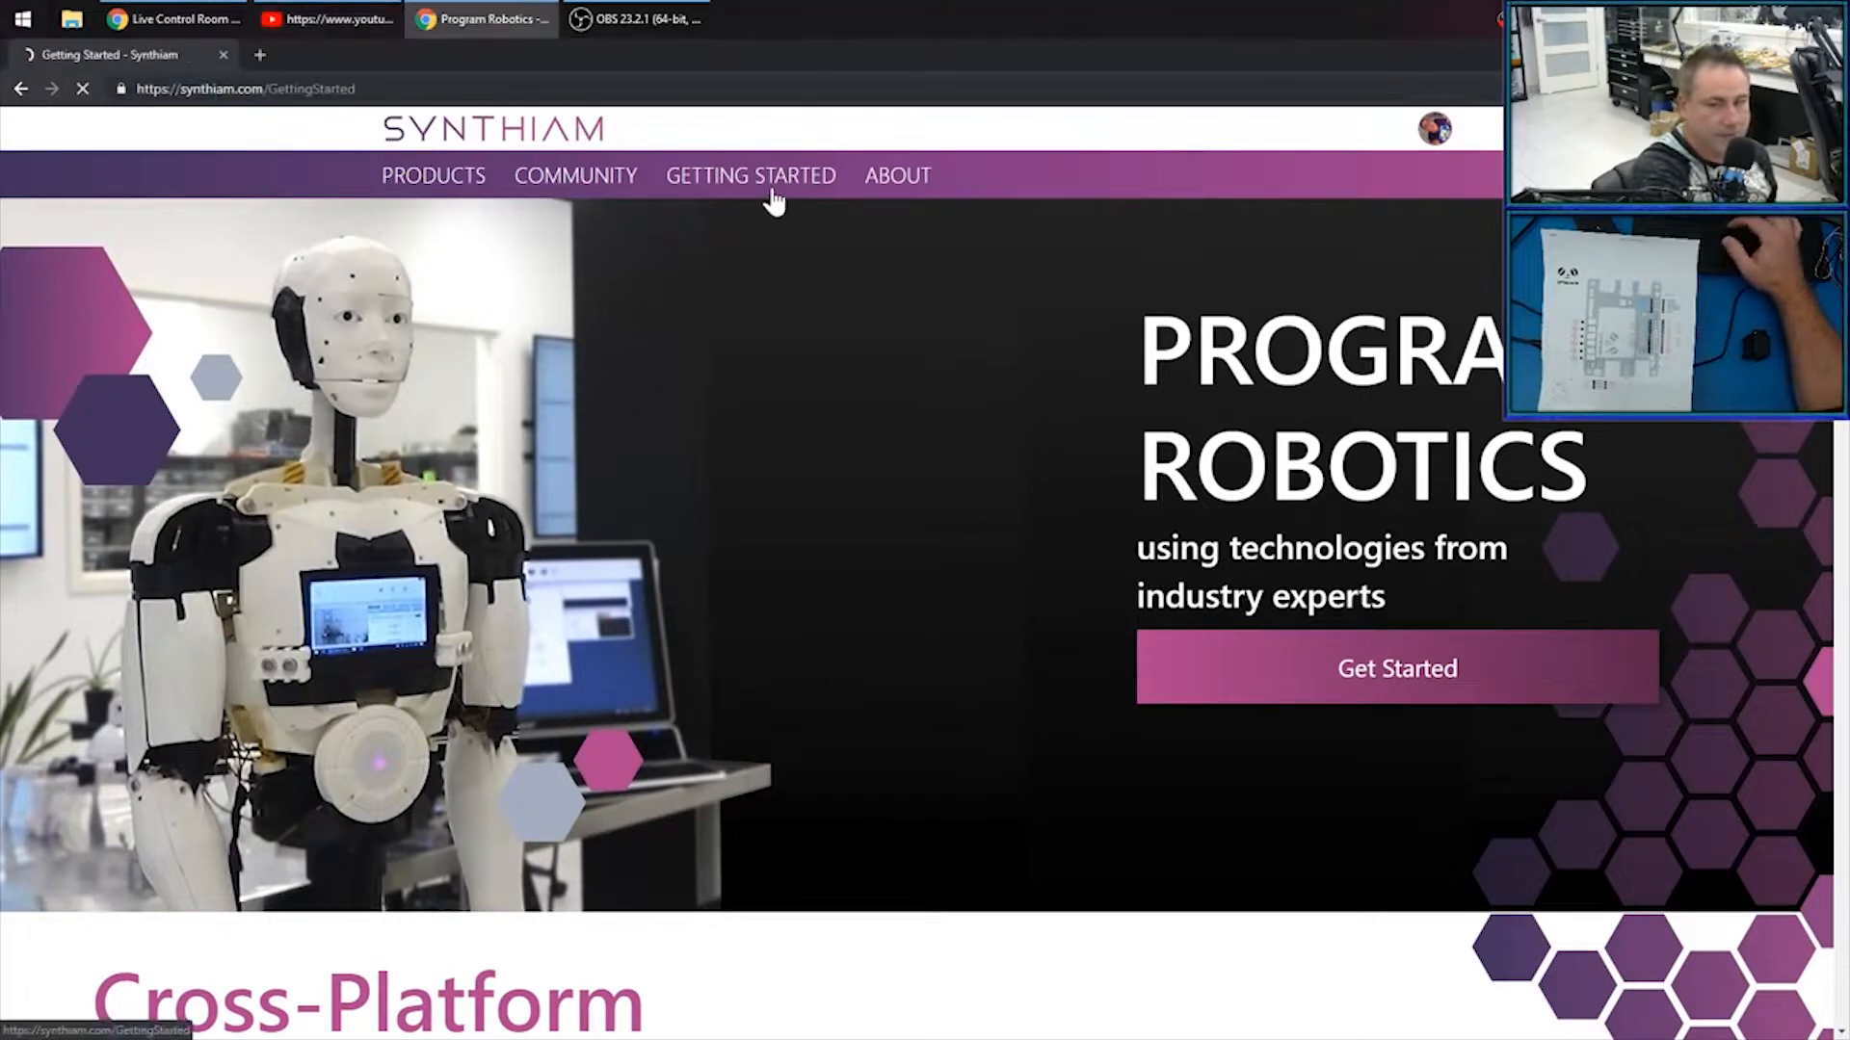
click(751, 175)
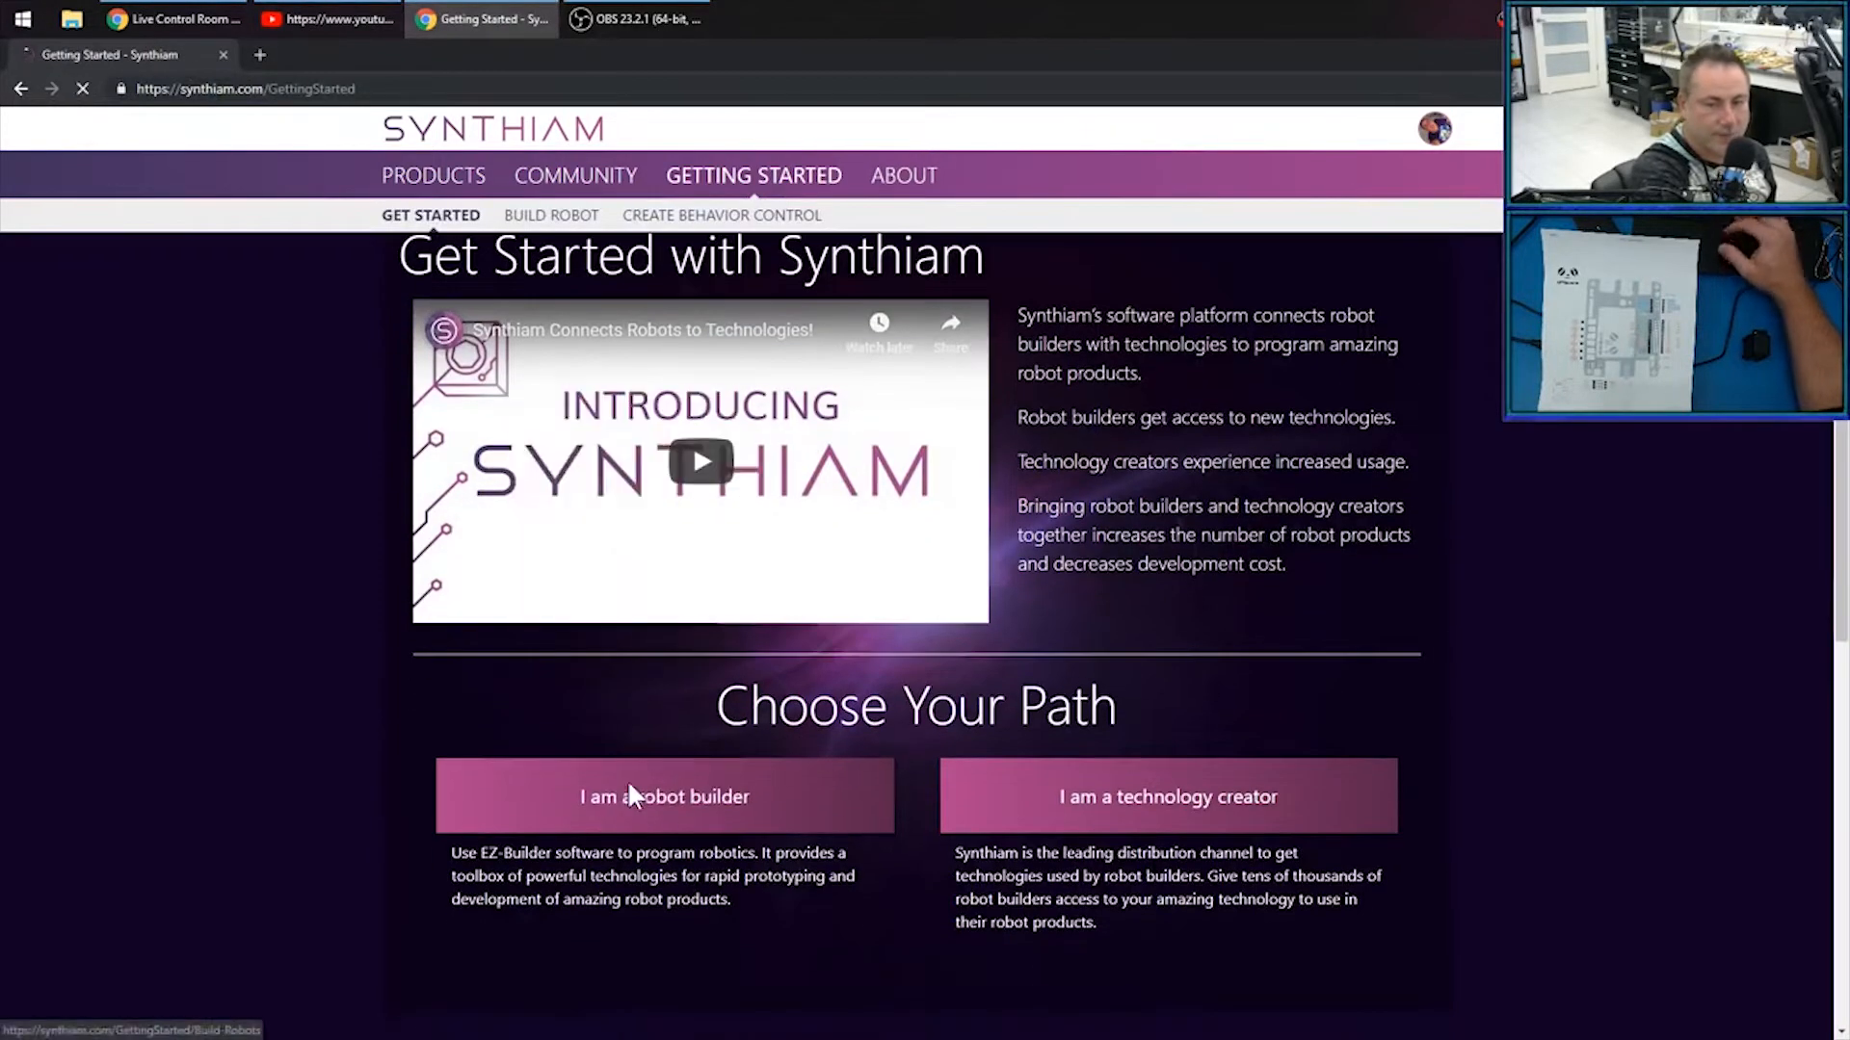
click(664, 797)
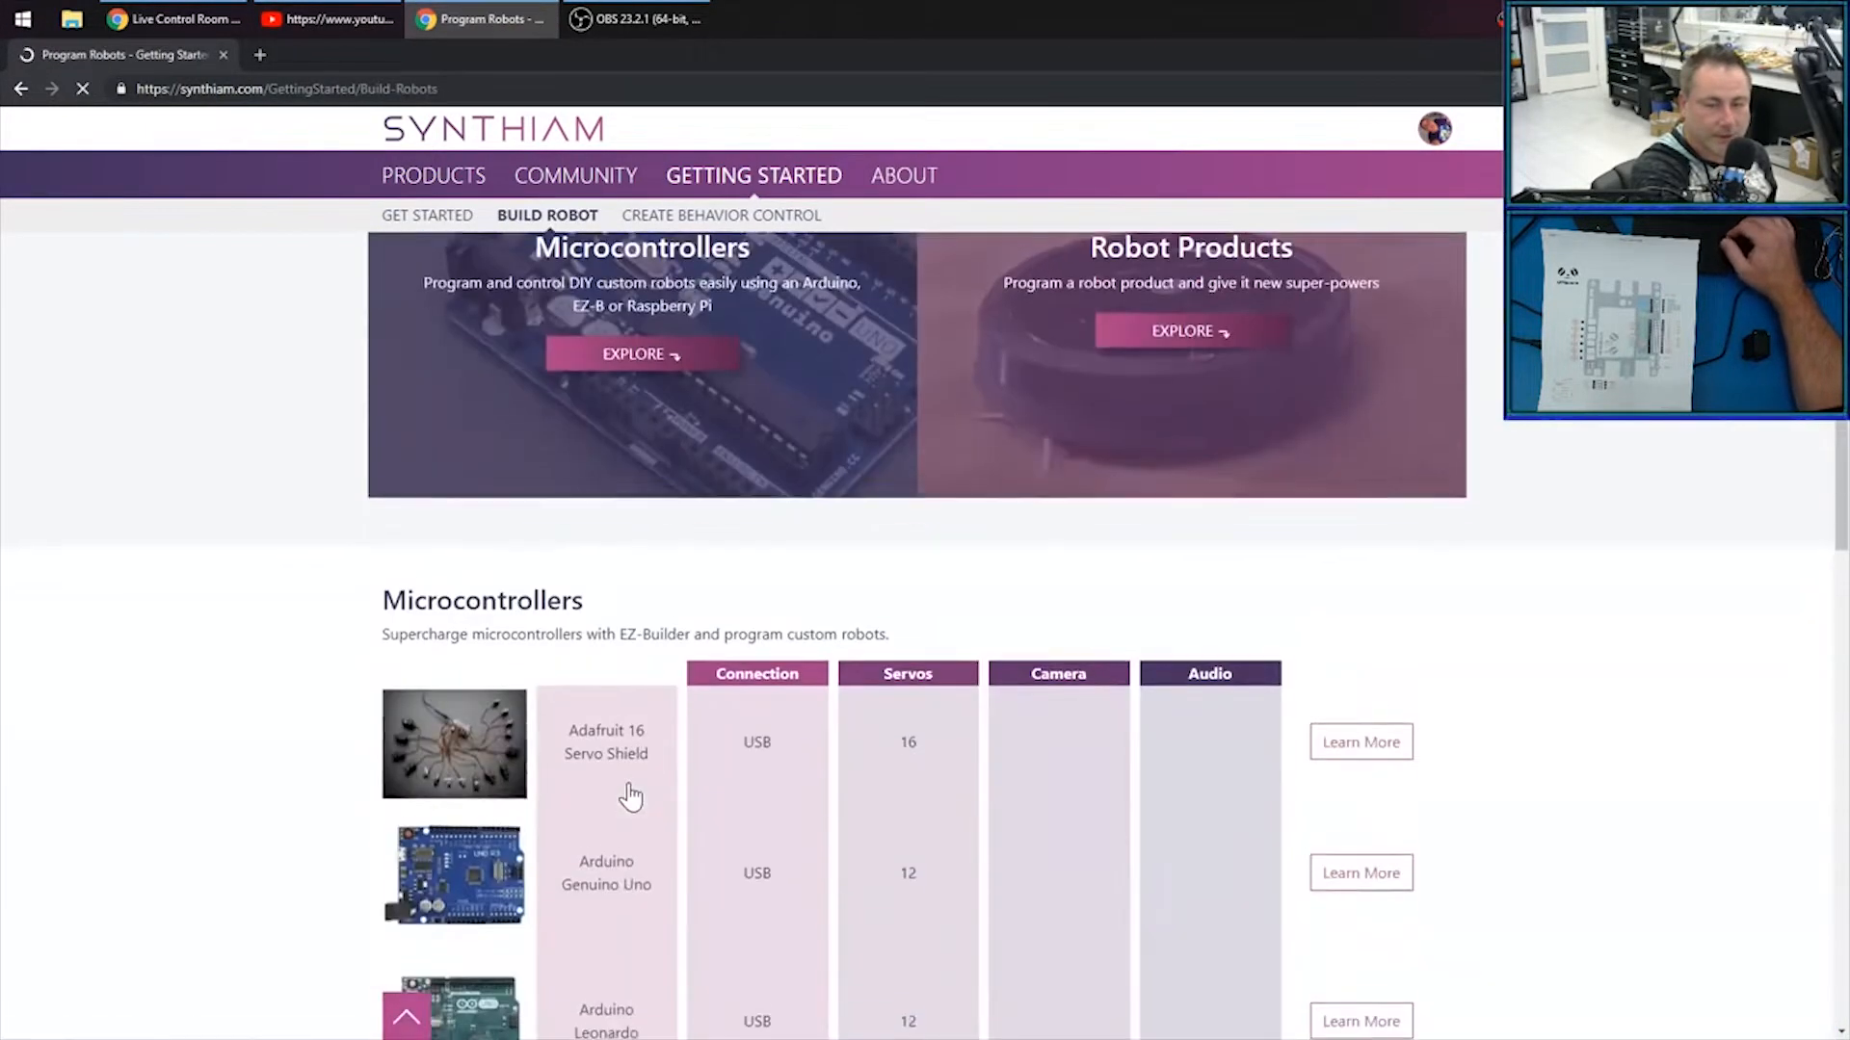
scroll(down, 3)
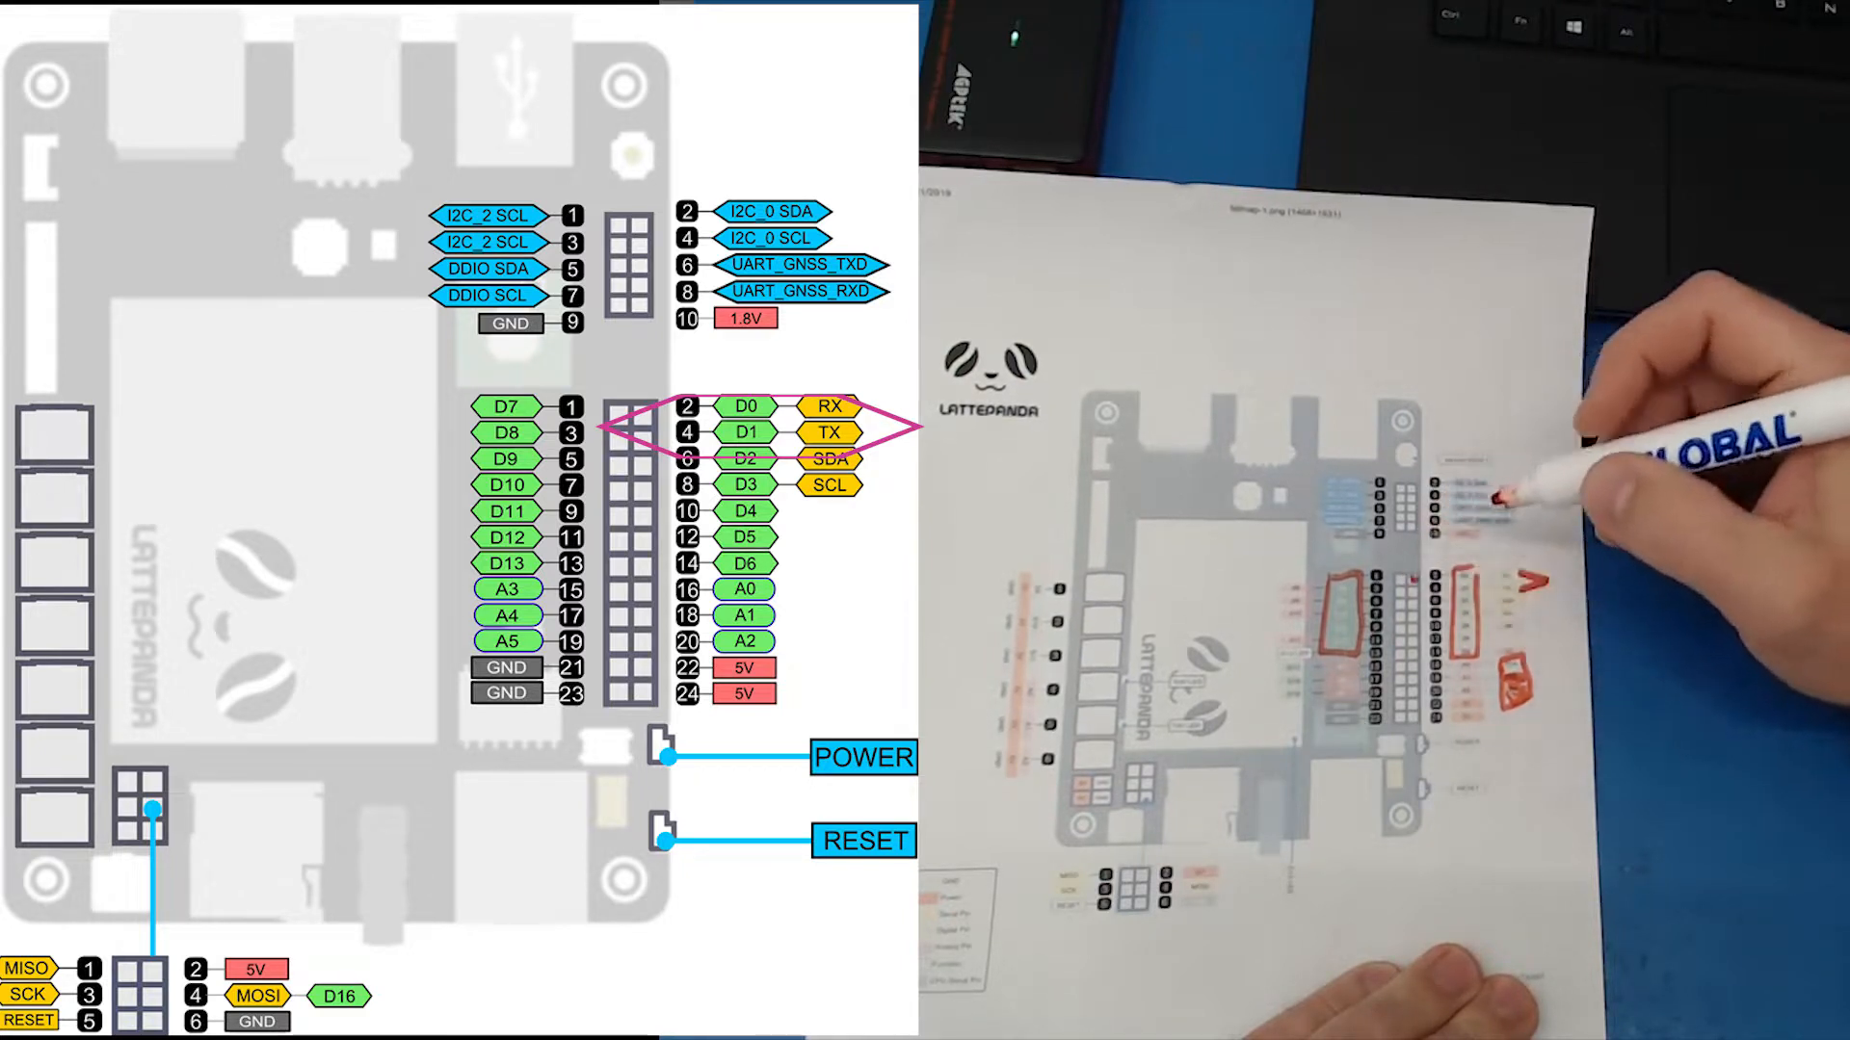
mouse_move(1675, 495)
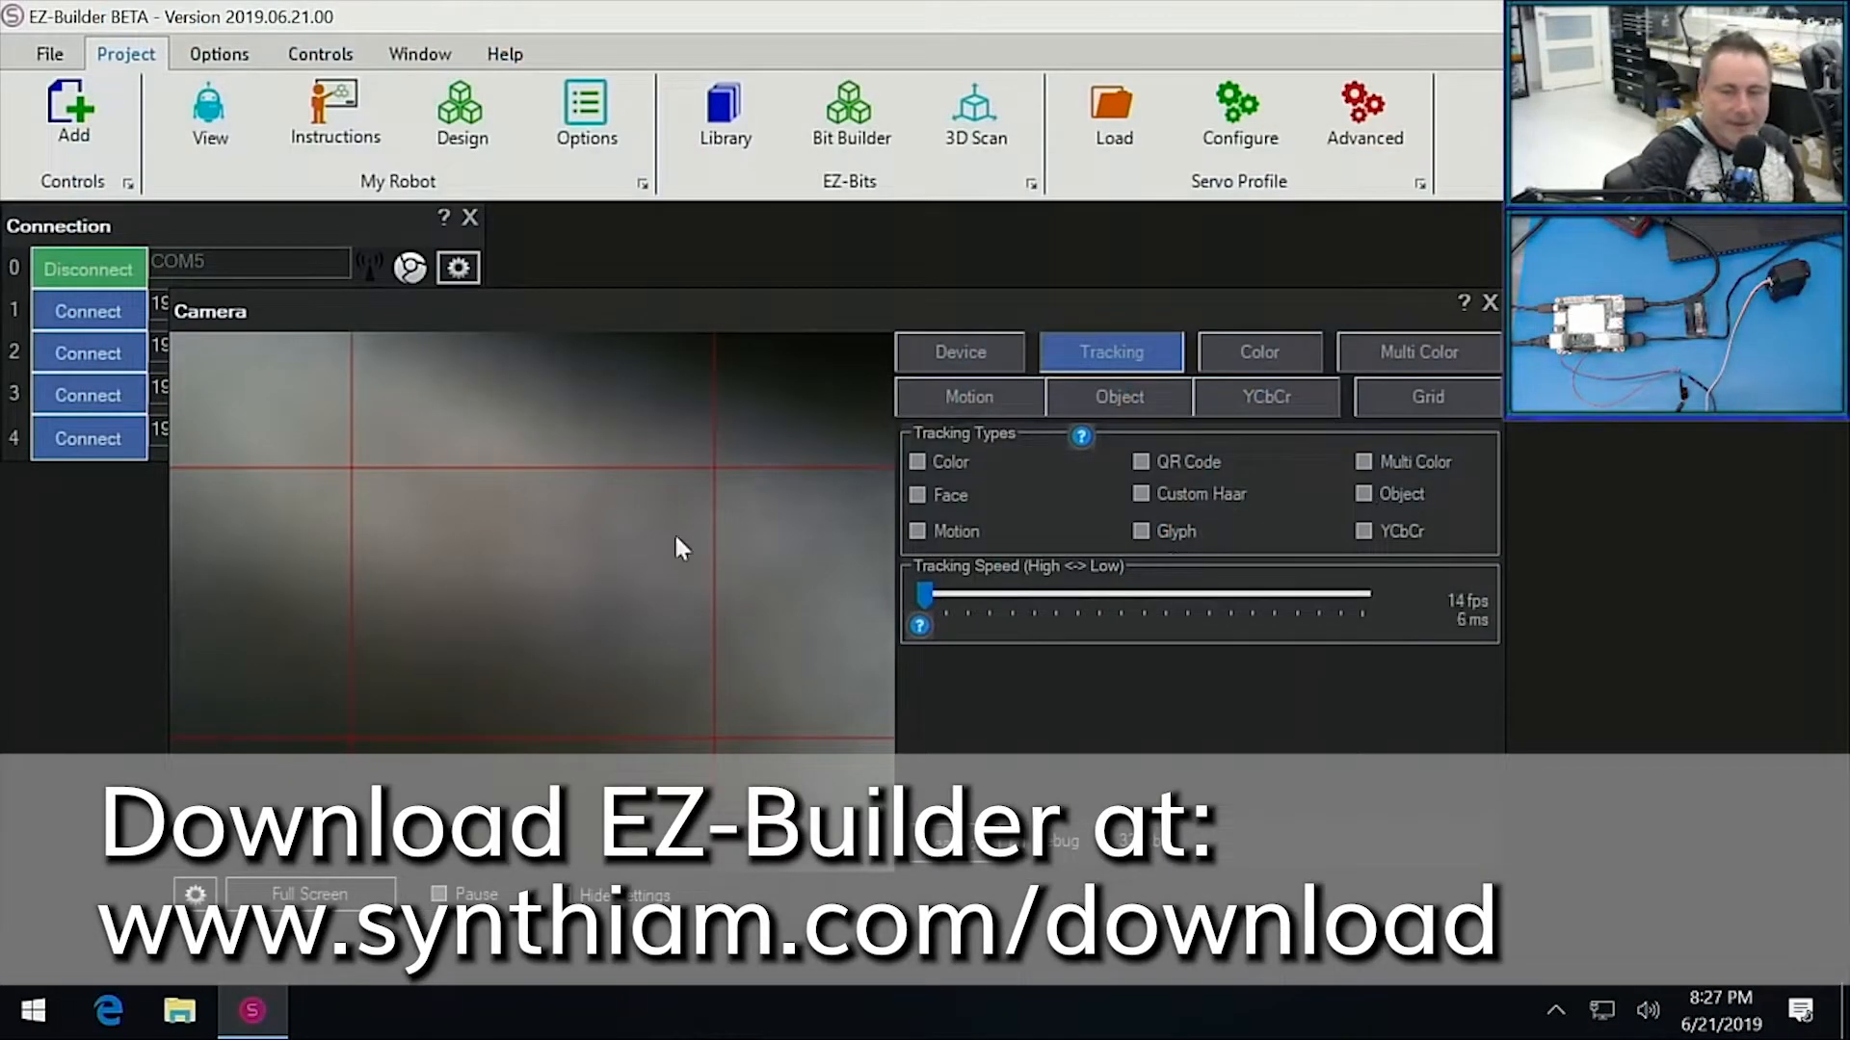
mouse_move(699, 303)
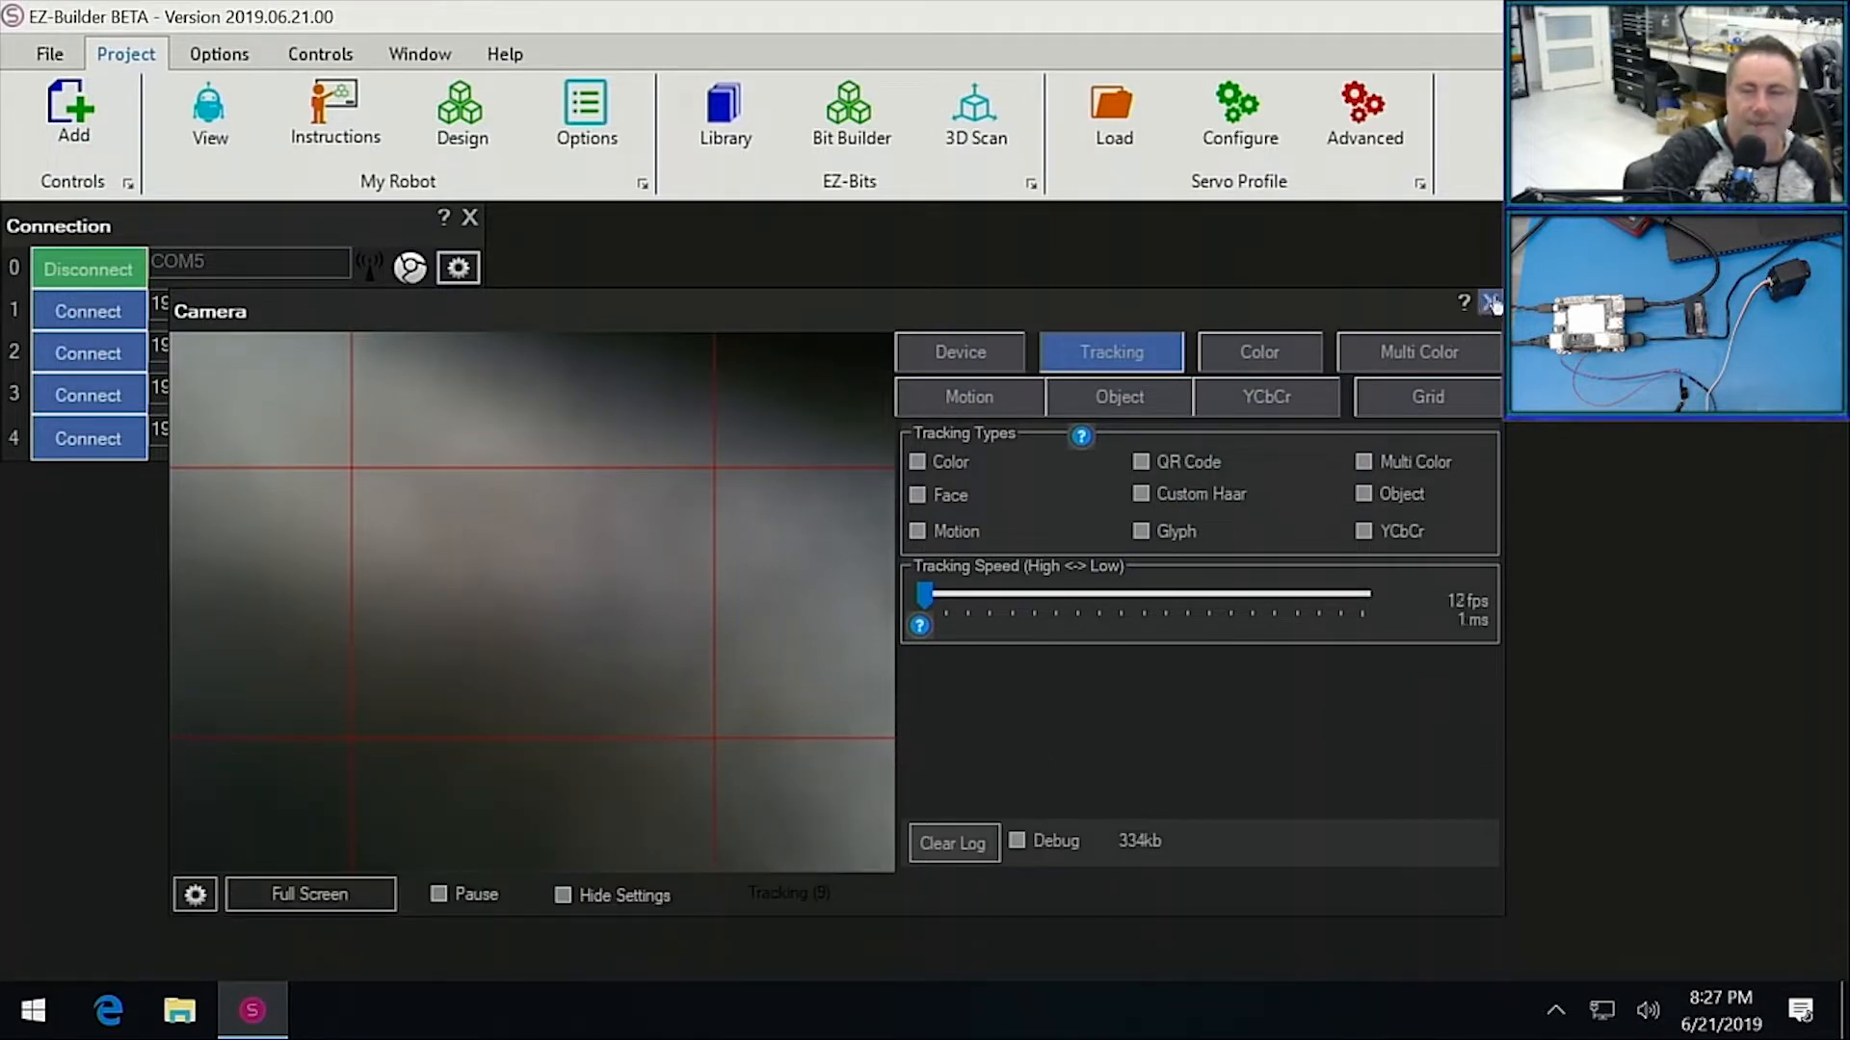
Remove the Camera control, then browse online plugins from the Add controls window.
click(1490, 303)
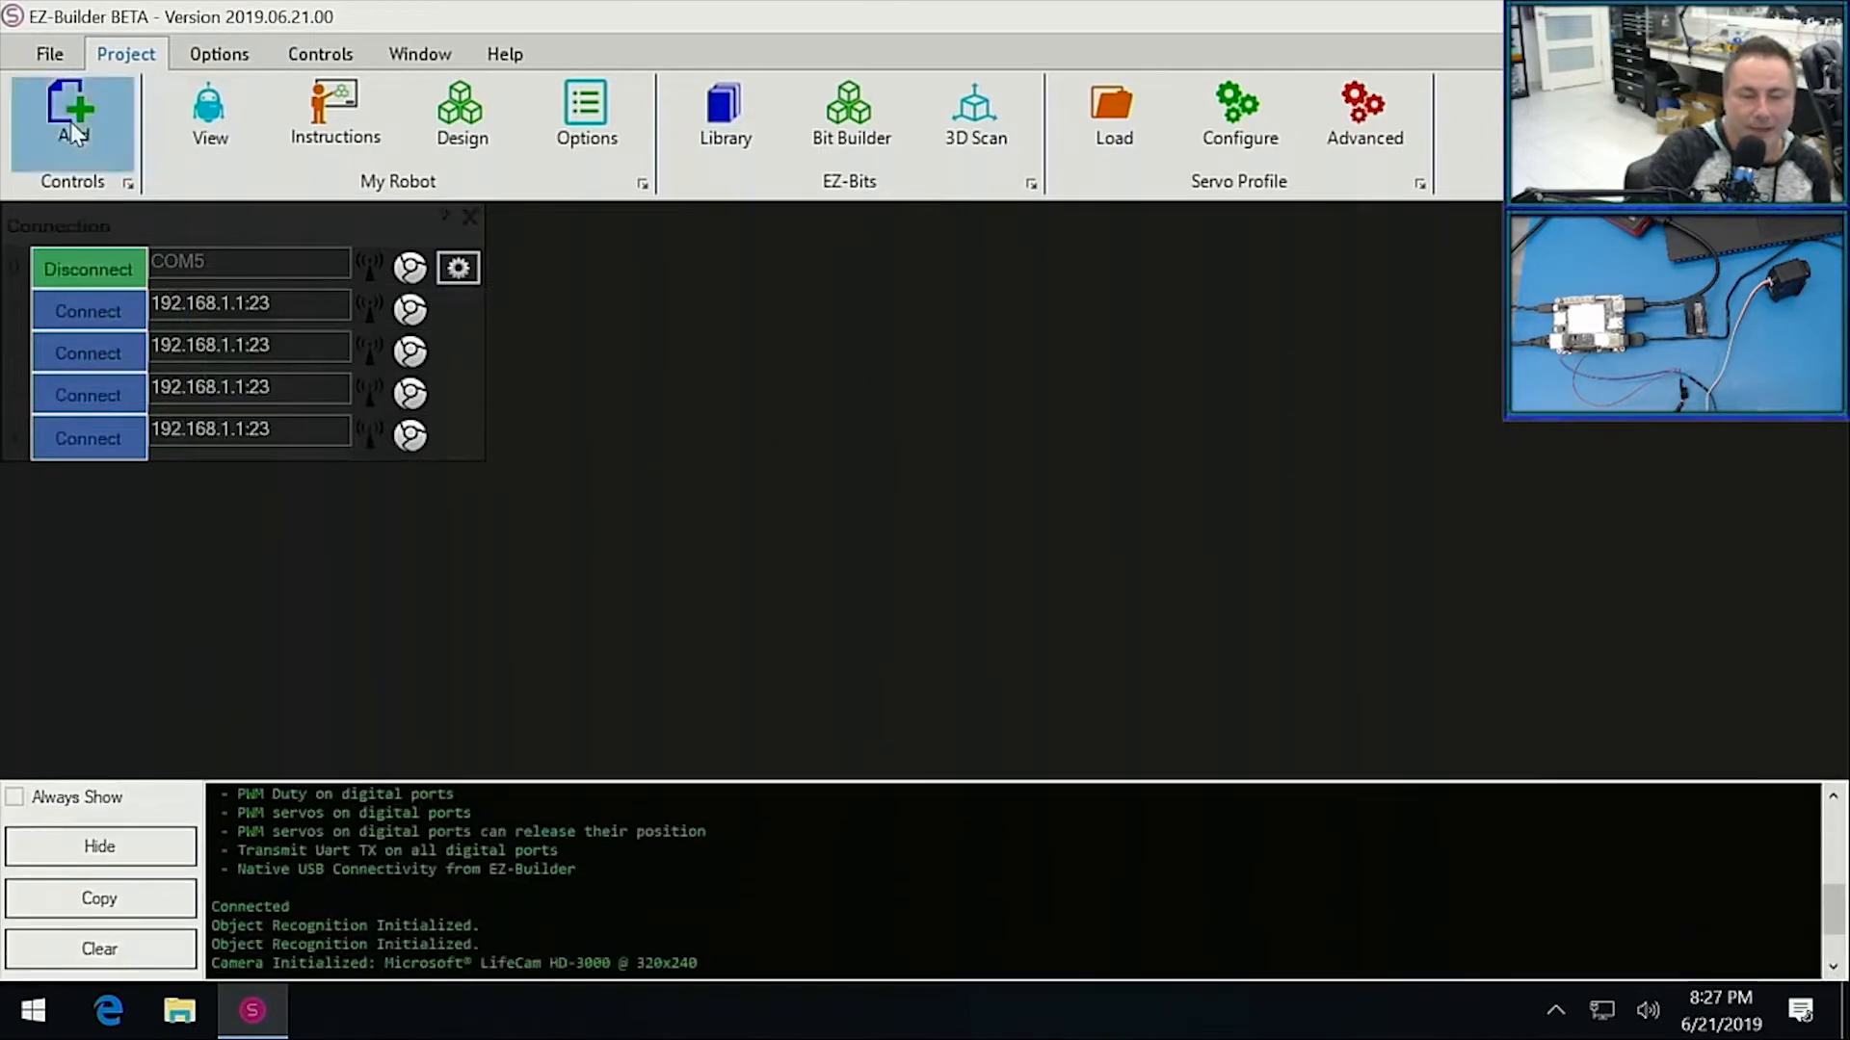
click(73, 130)
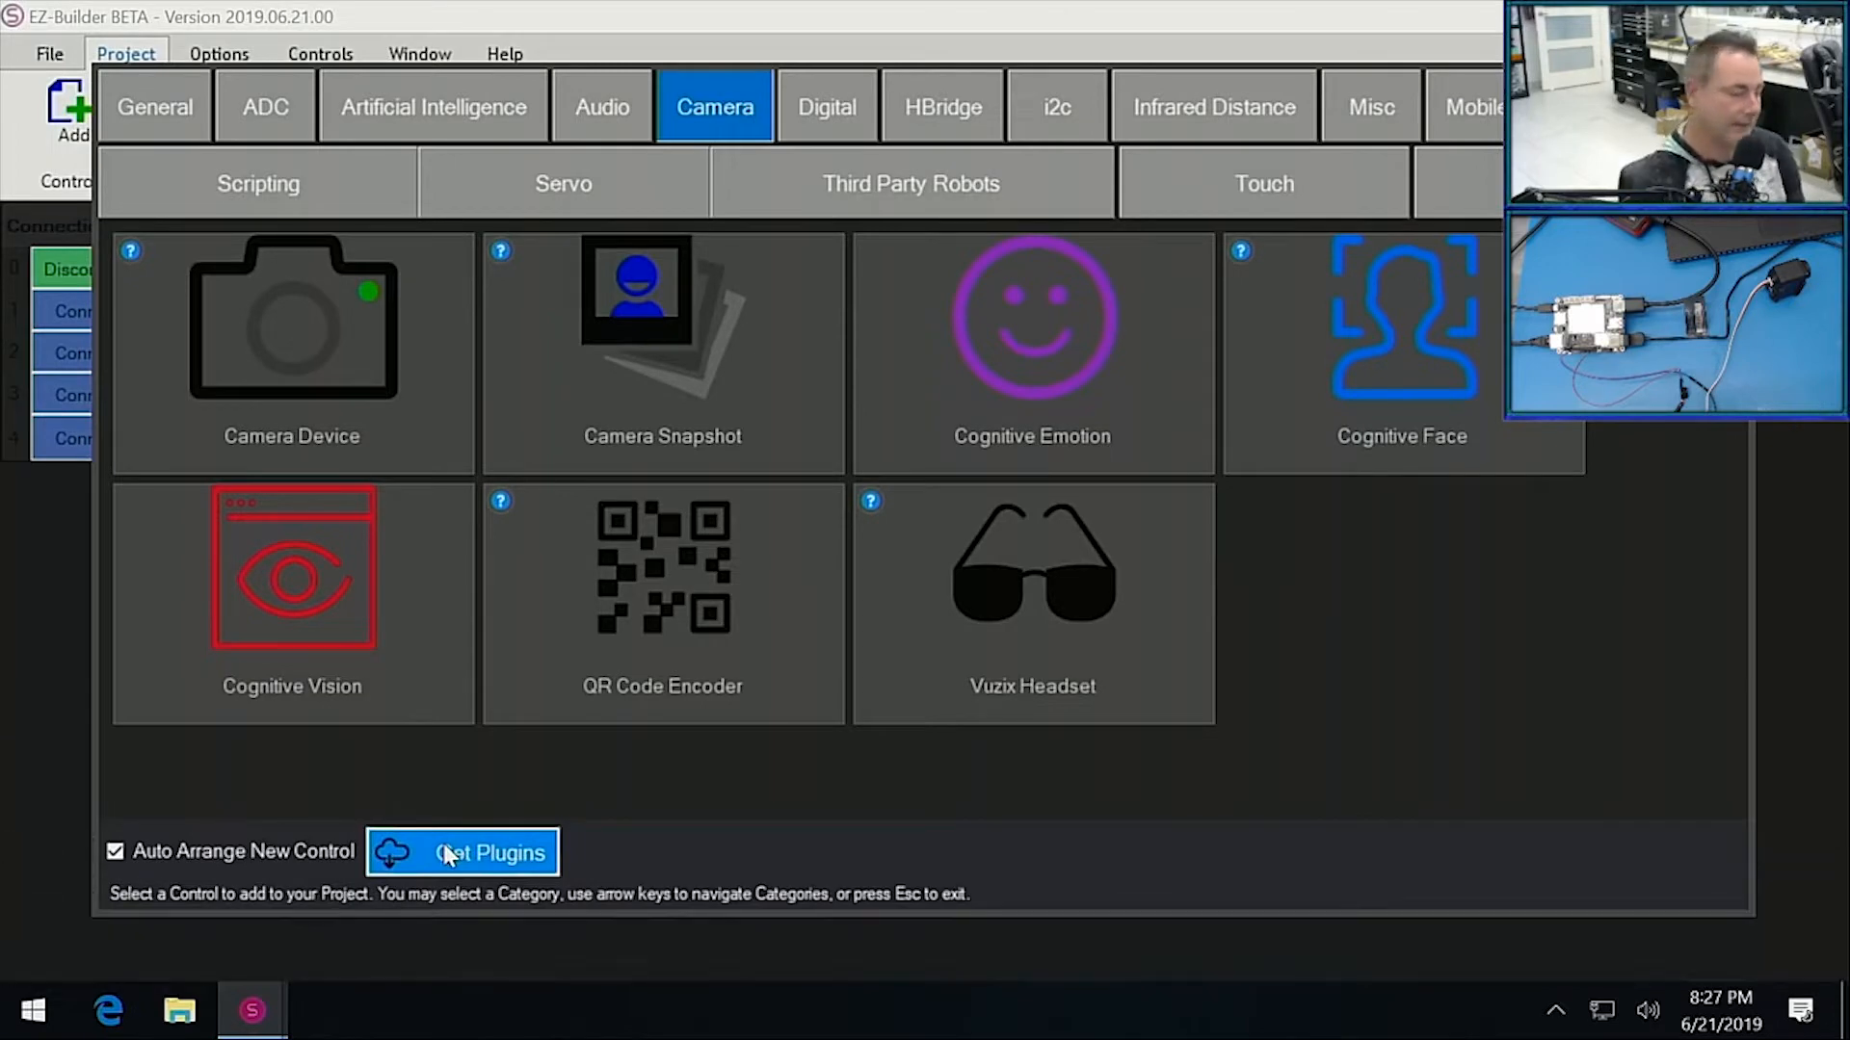
click(462, 851)
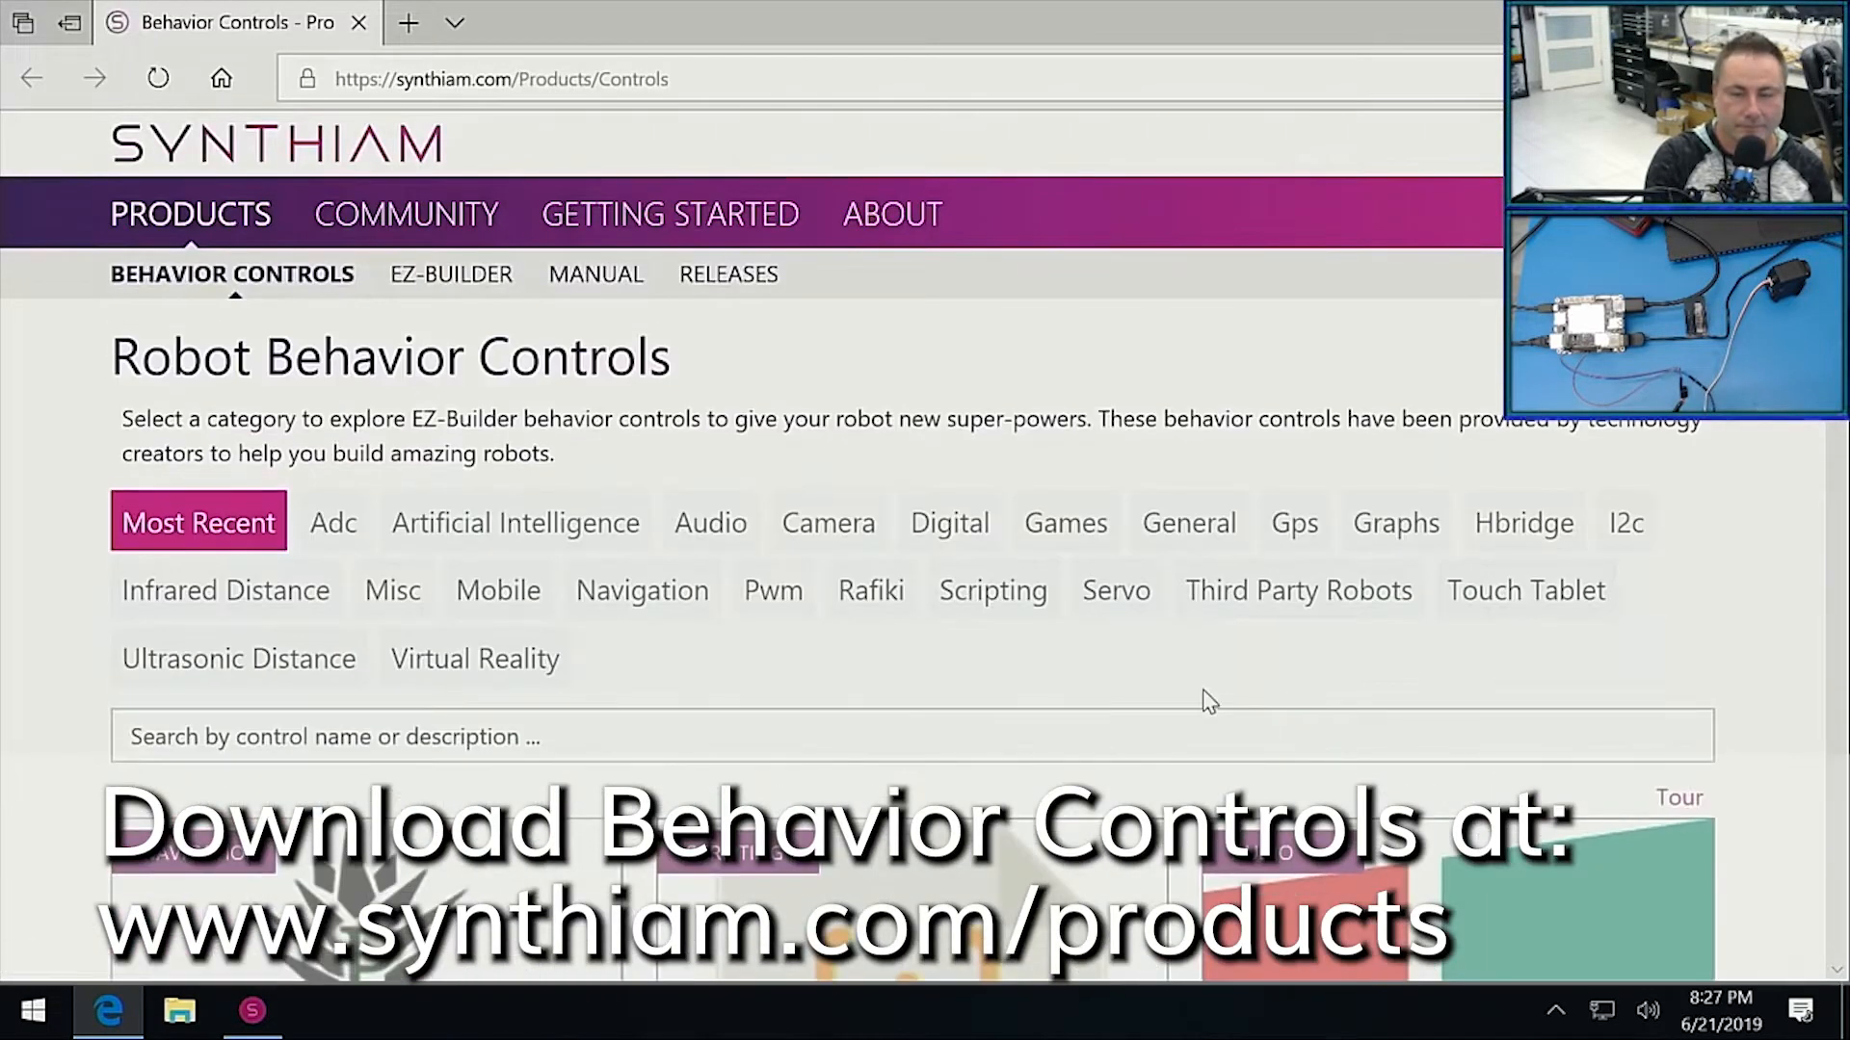
Search behavior controls for 'dynamixel', download the Dynamixel plugin and run its installer.
scroll(down, 3)
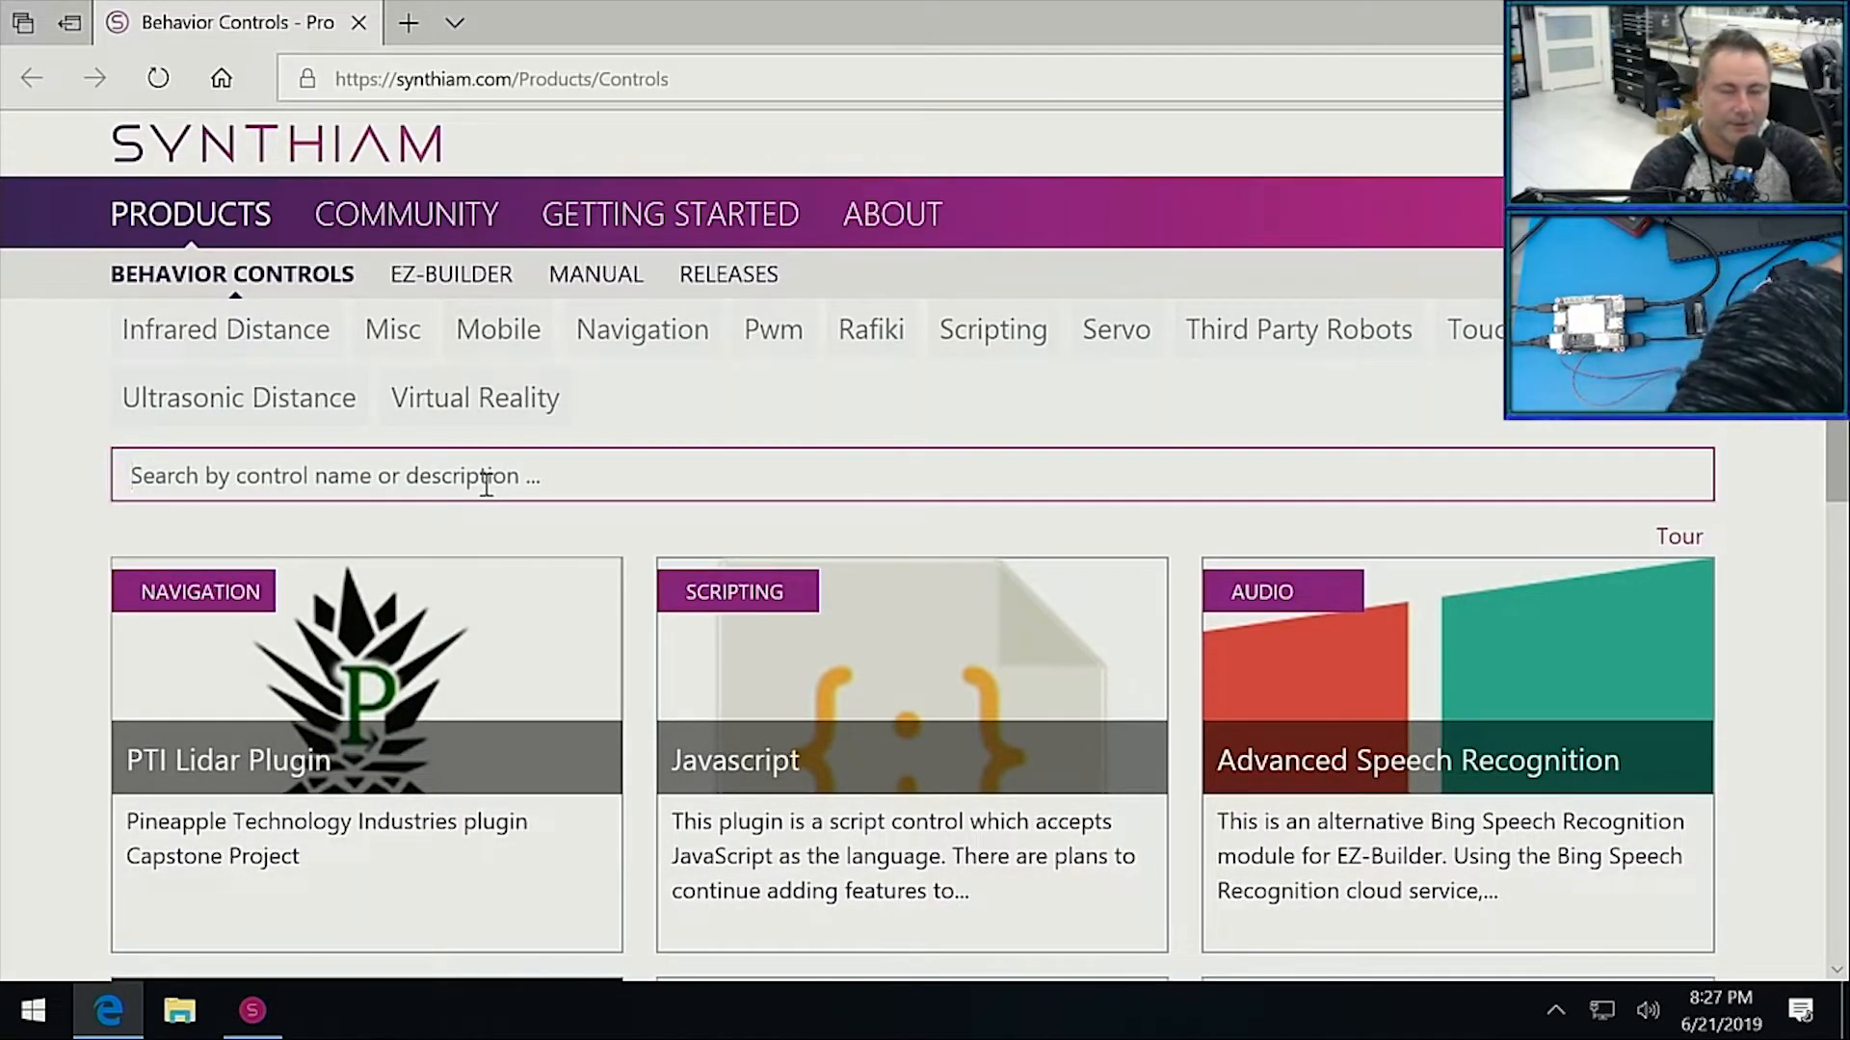
text(dynamixel)
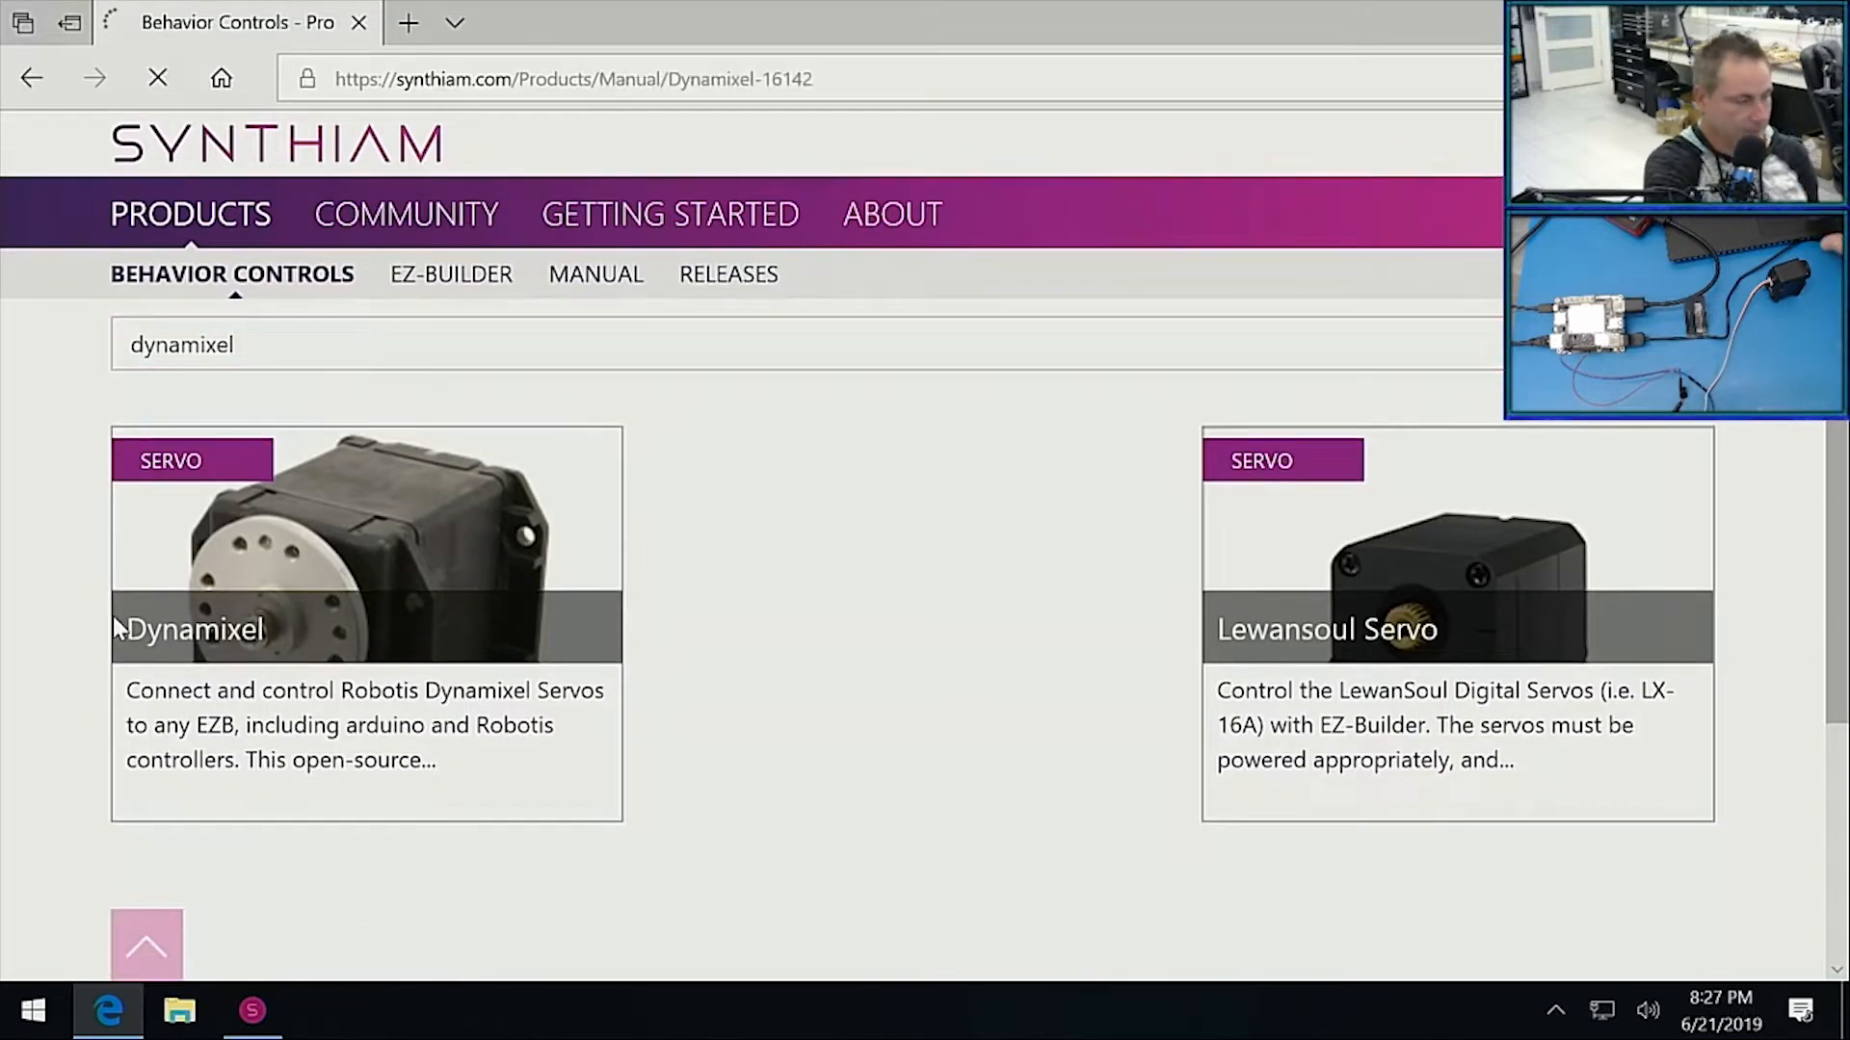
click(194, 629)
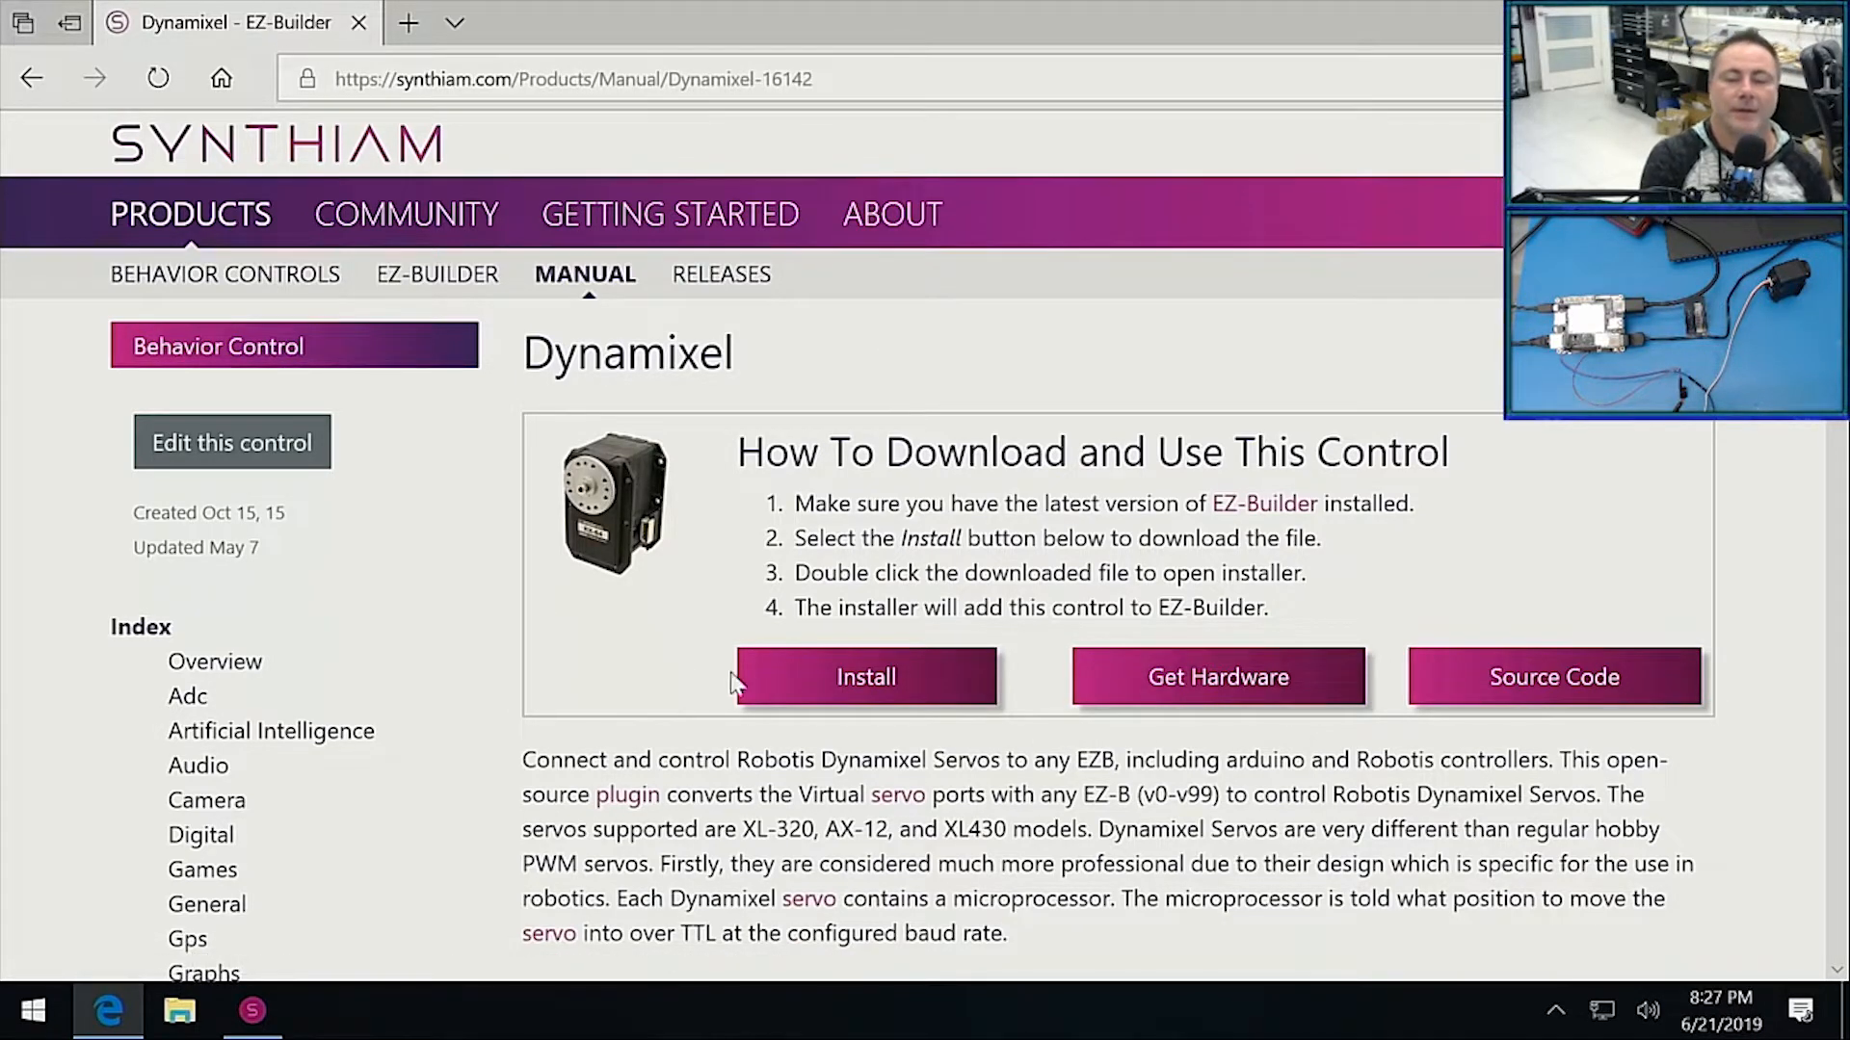
click(865, 676)
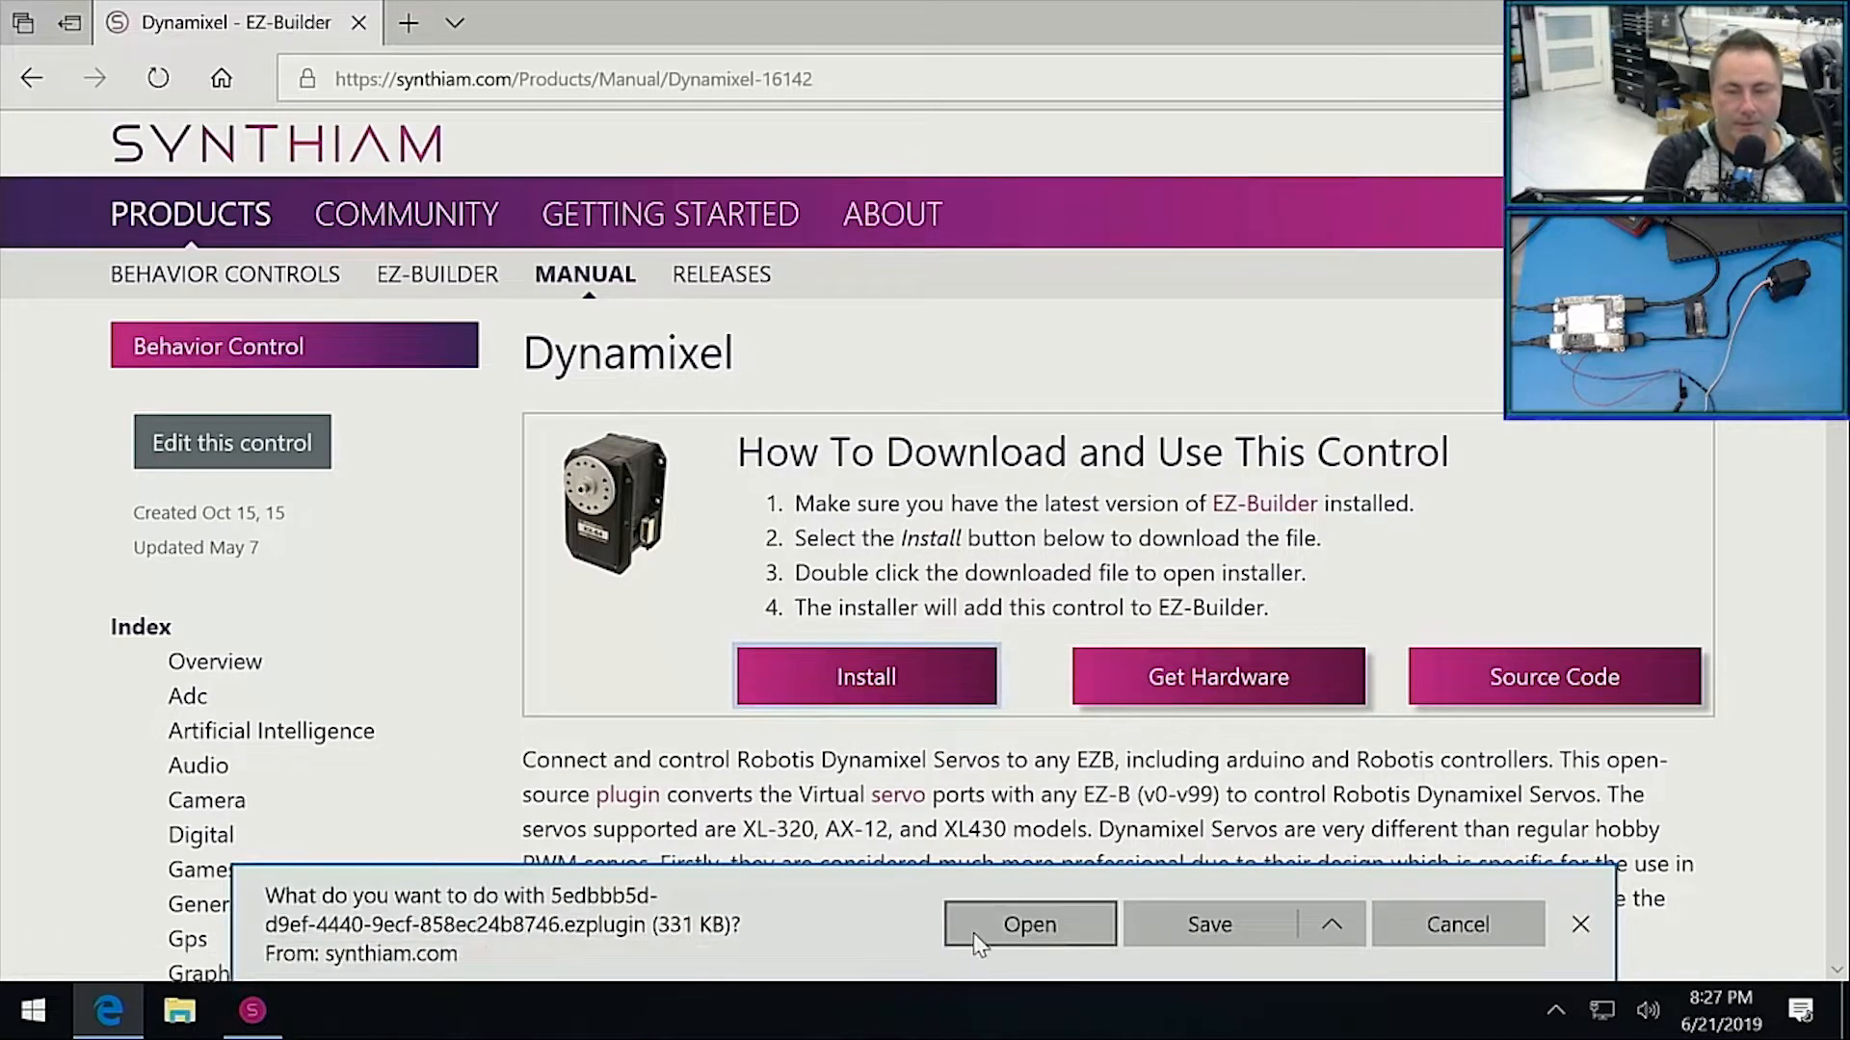
click(1028, 923)
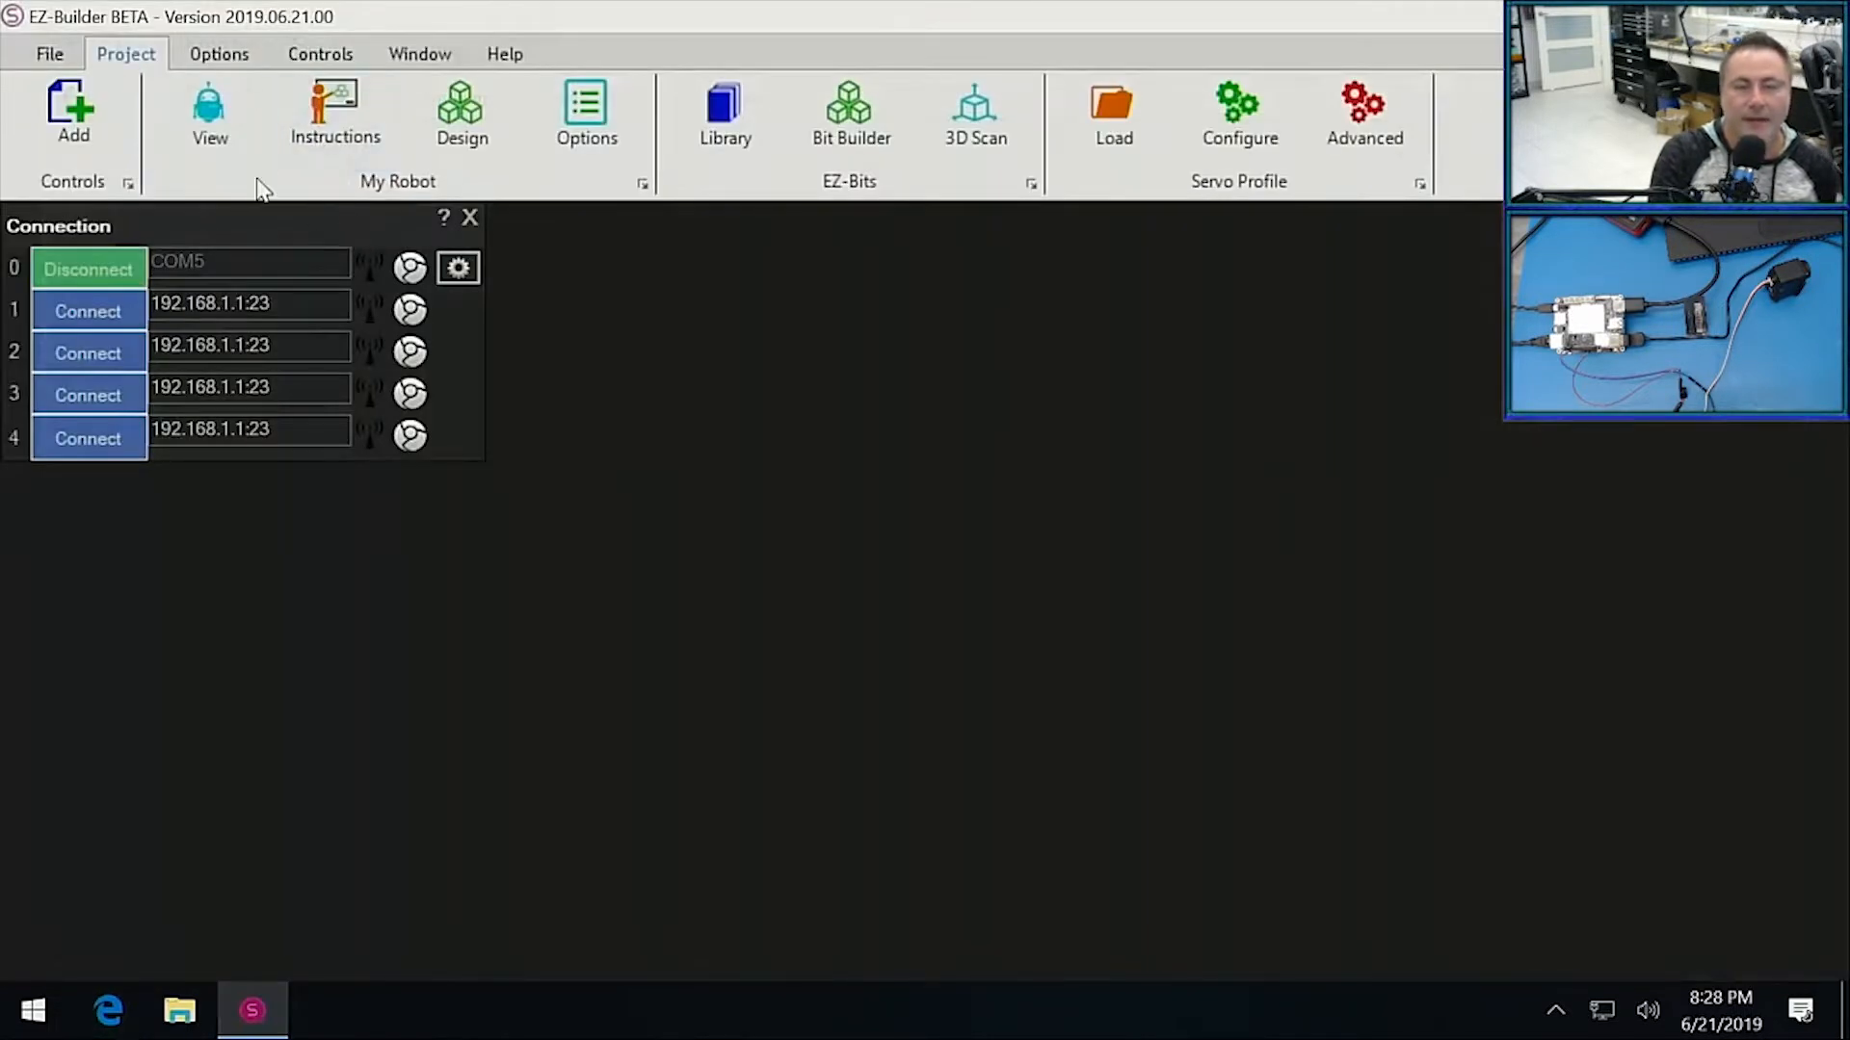
Add the newly installed Dynamixel control from the Servo category to the project.
click(74, 112)
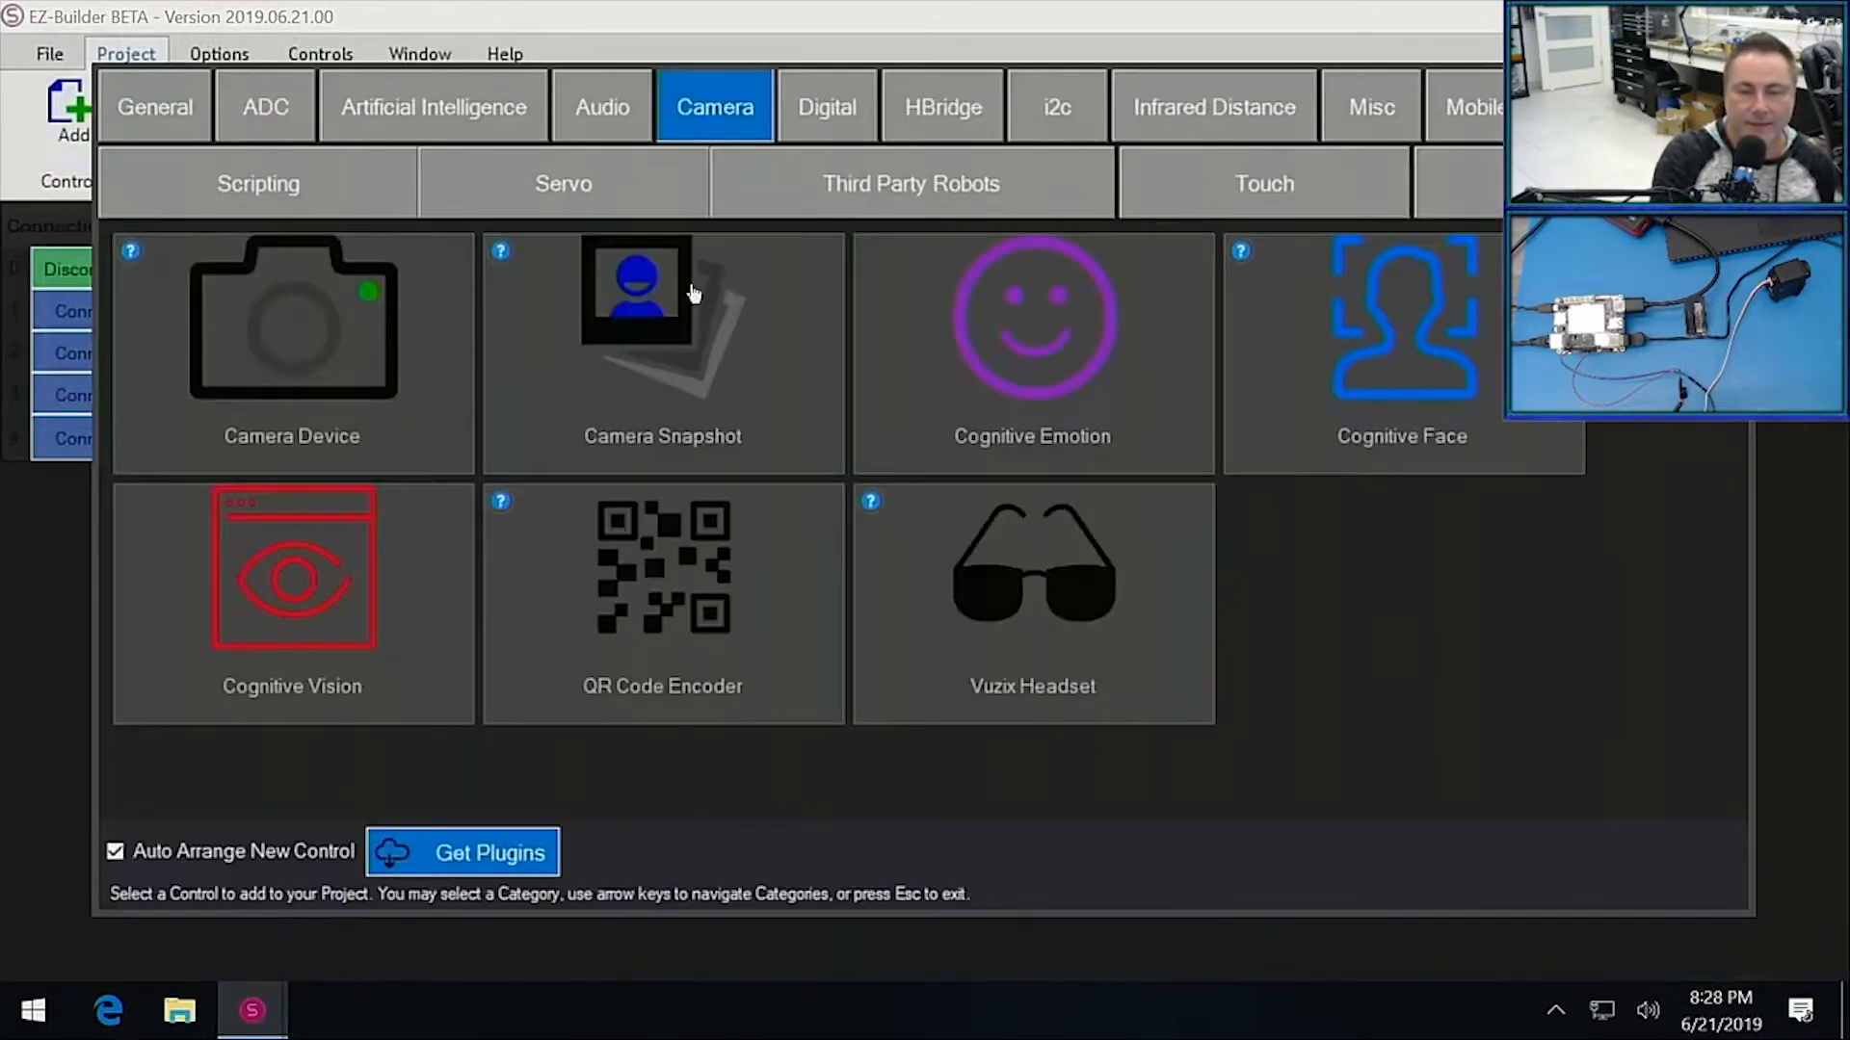
click(562, 183)
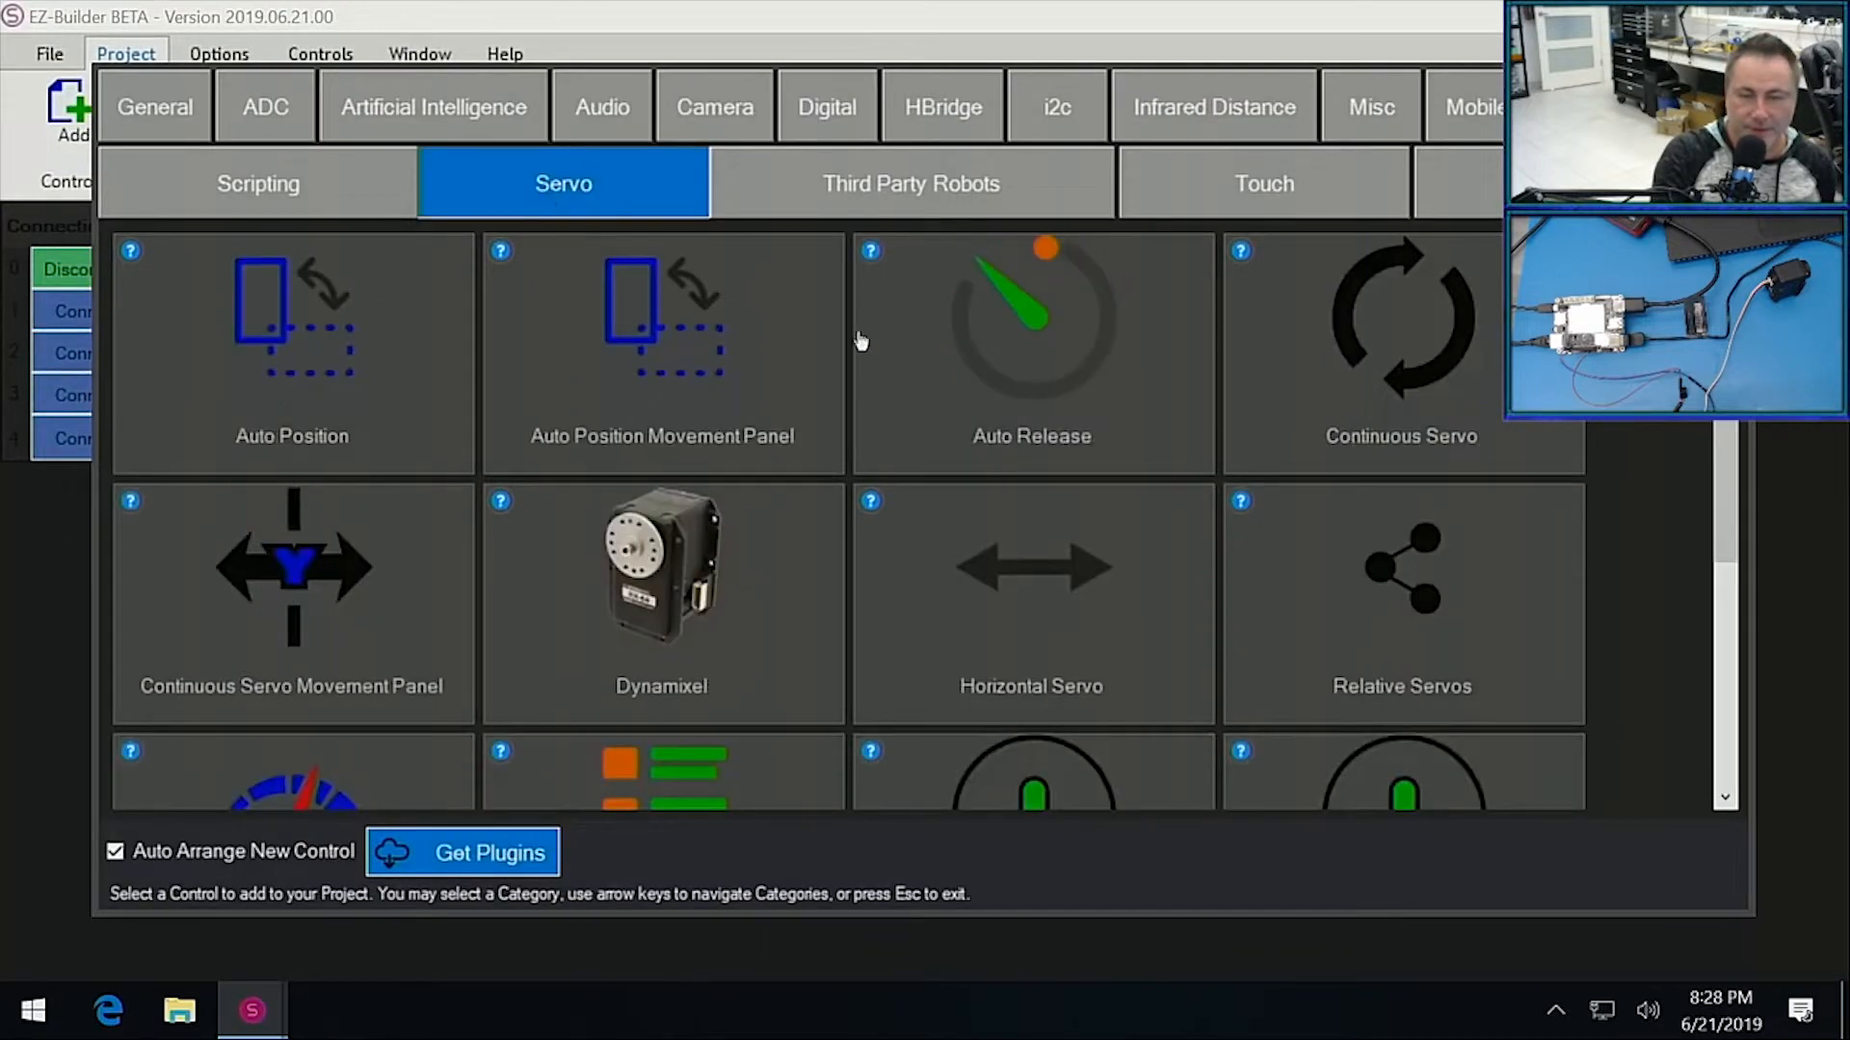
mouse_move(624, 607)
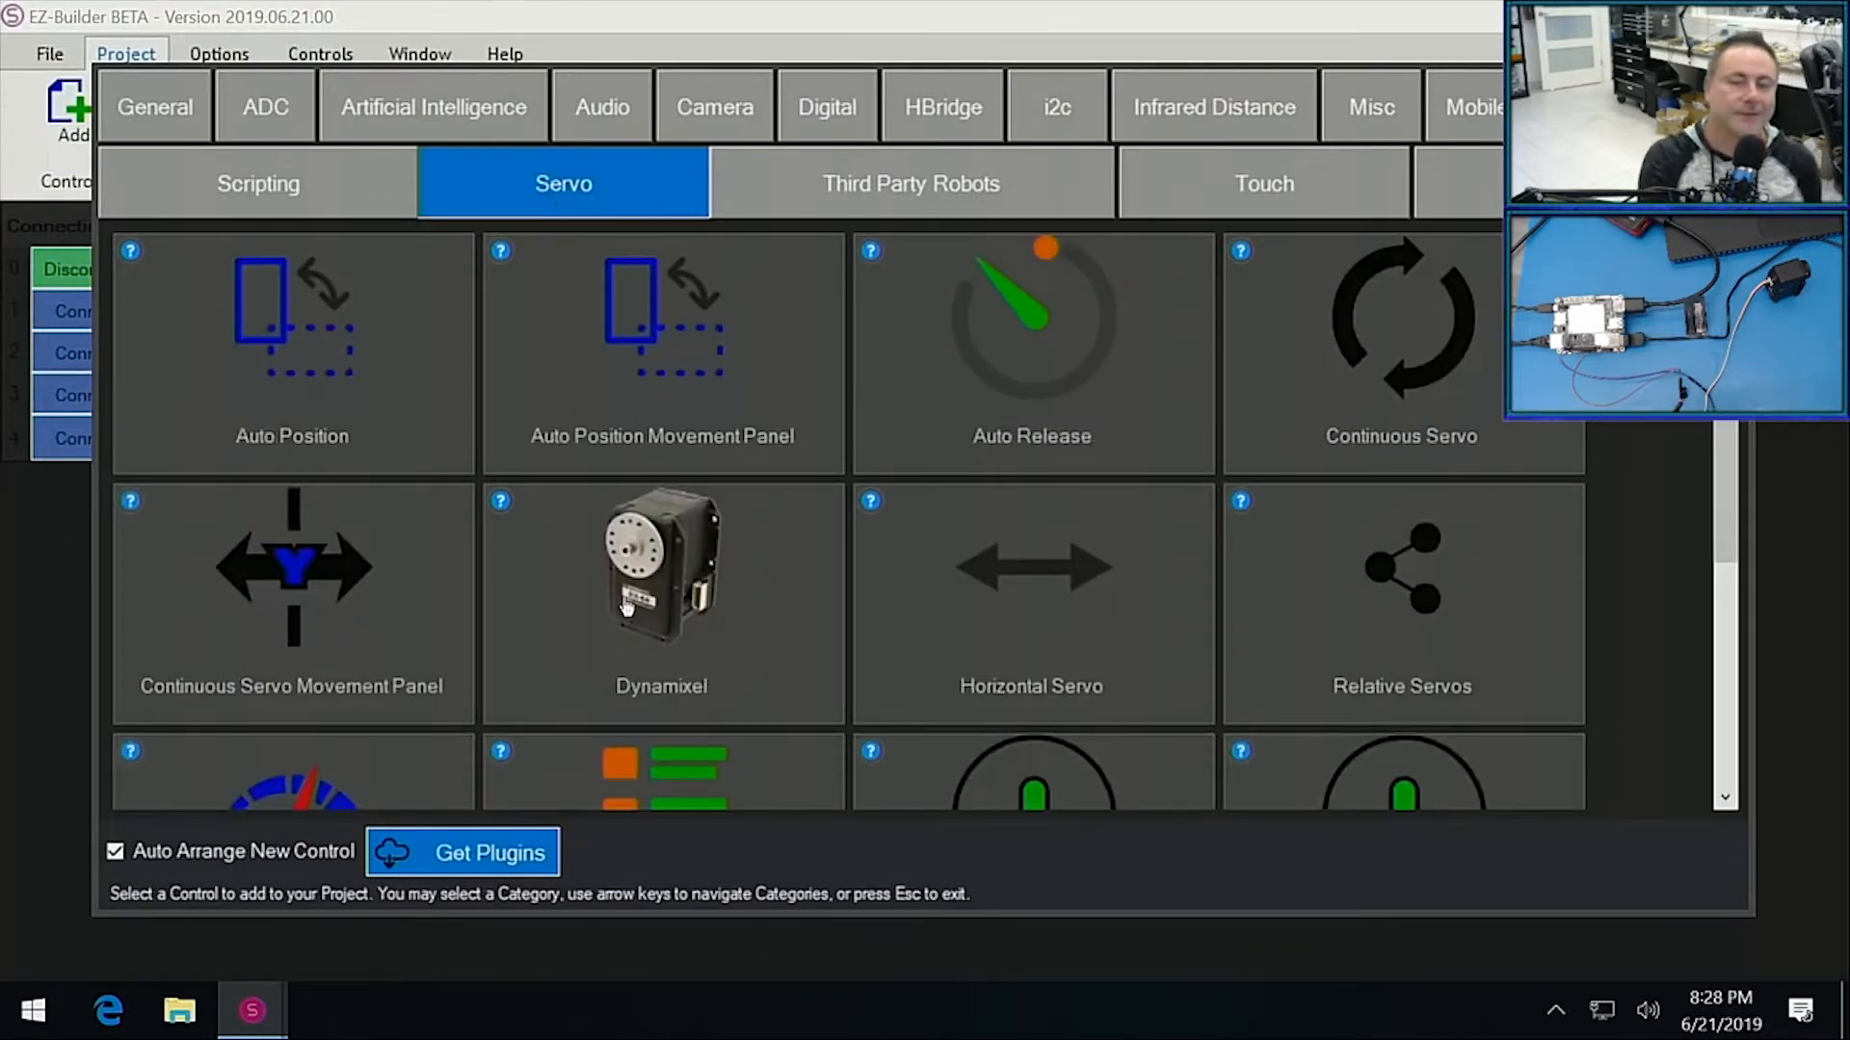
double_click(661, 566)
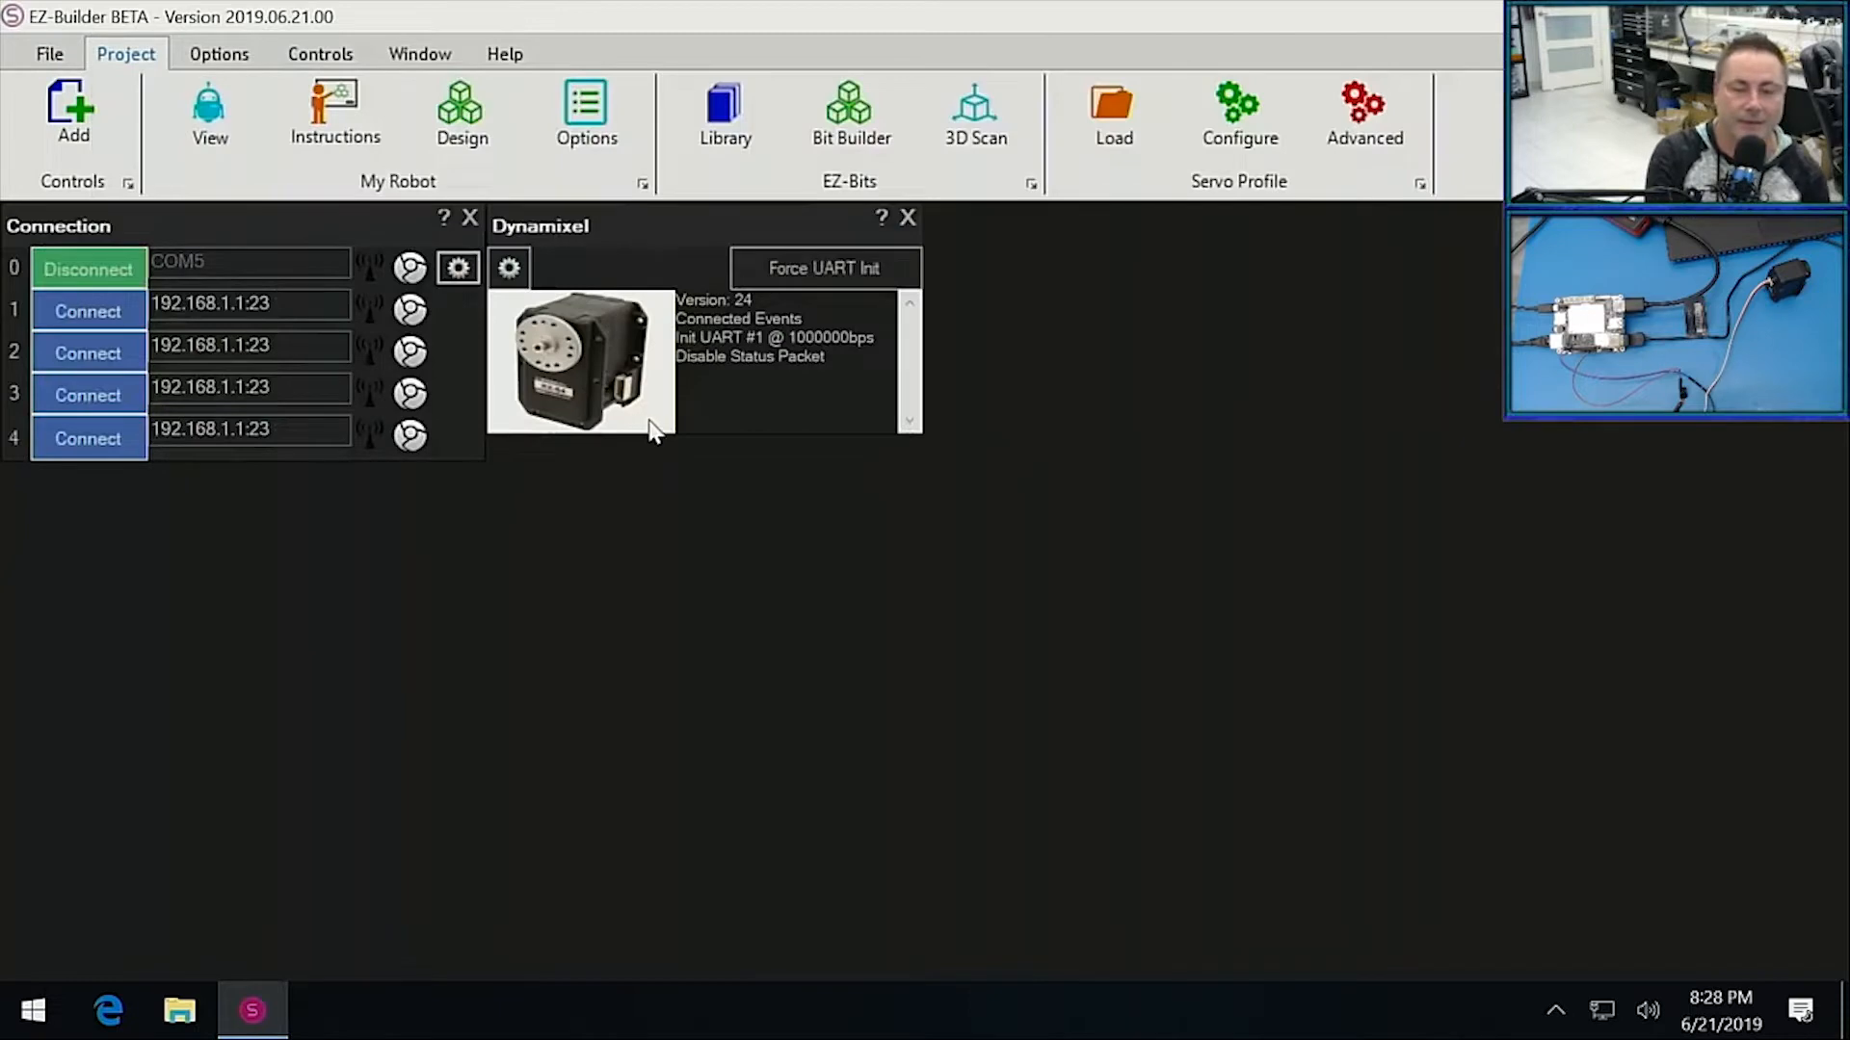
mouse_move(520, 283)
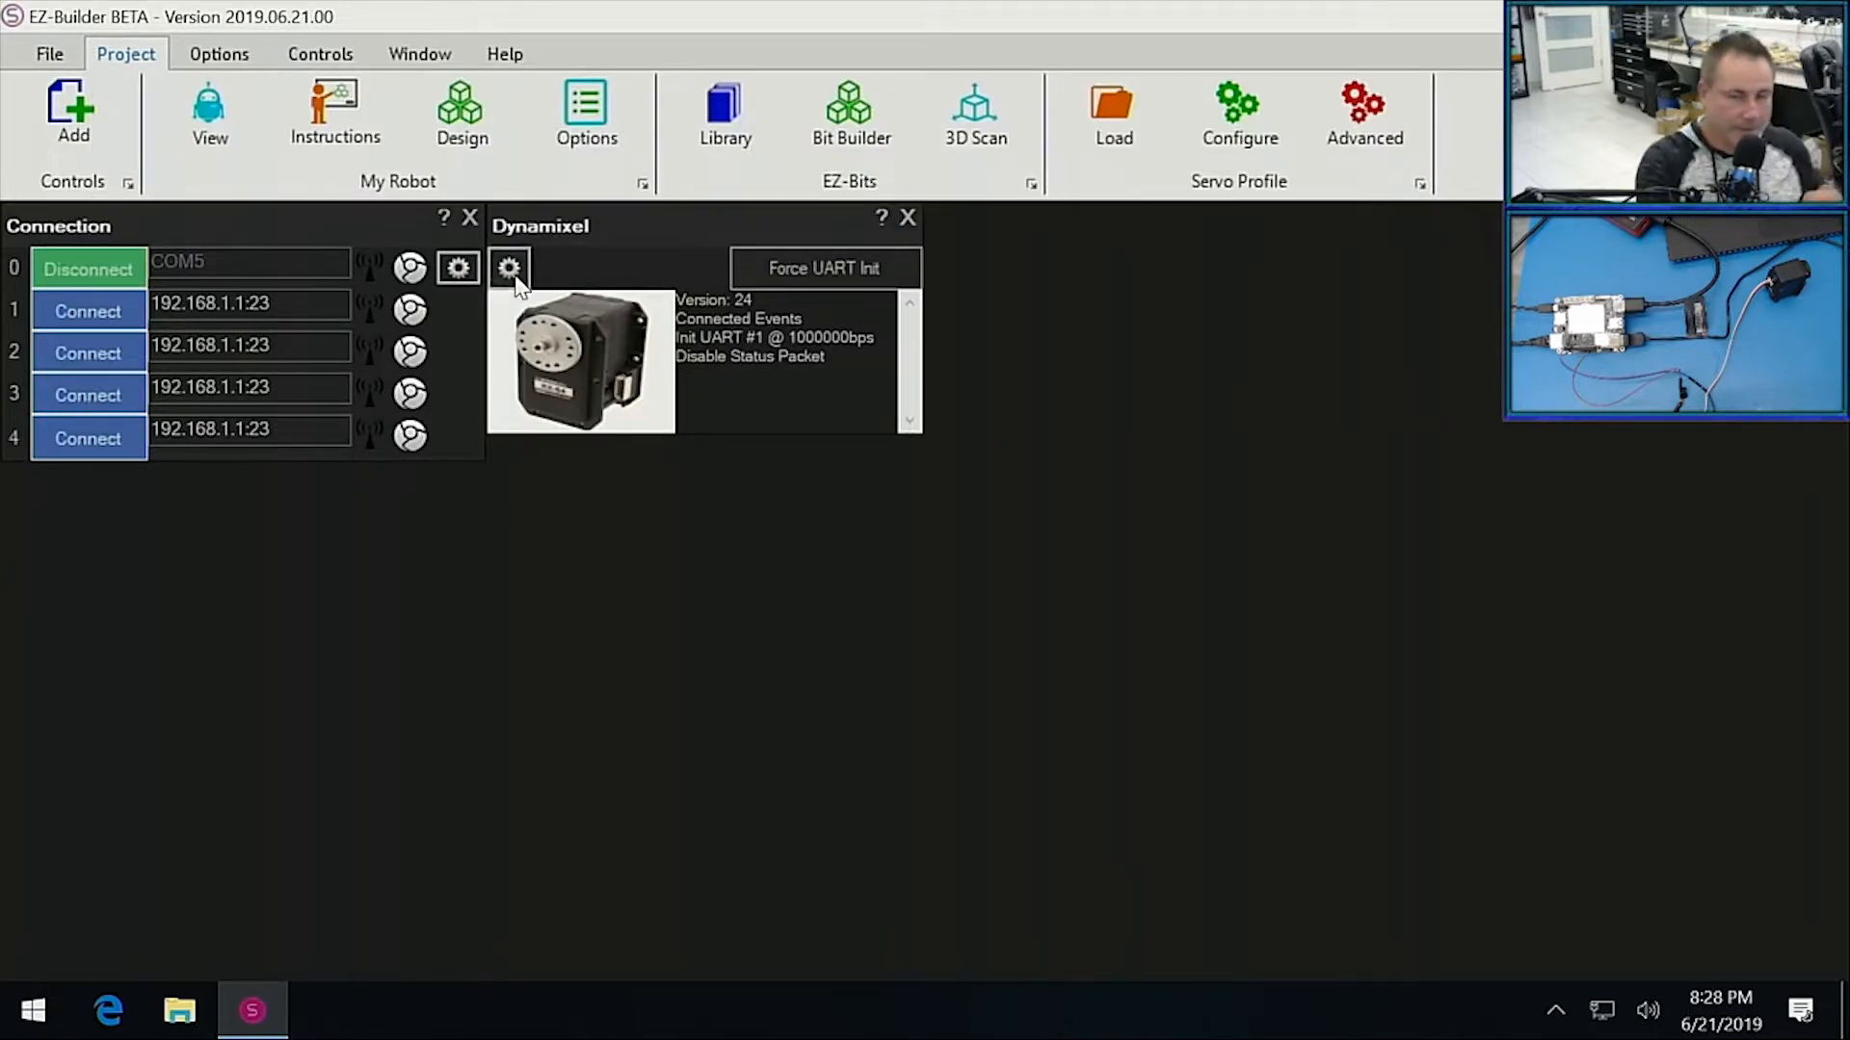
Configure Dynamixel for UART port 0 with servo V10 enabled as AX_12 and save.
click(508, 267)
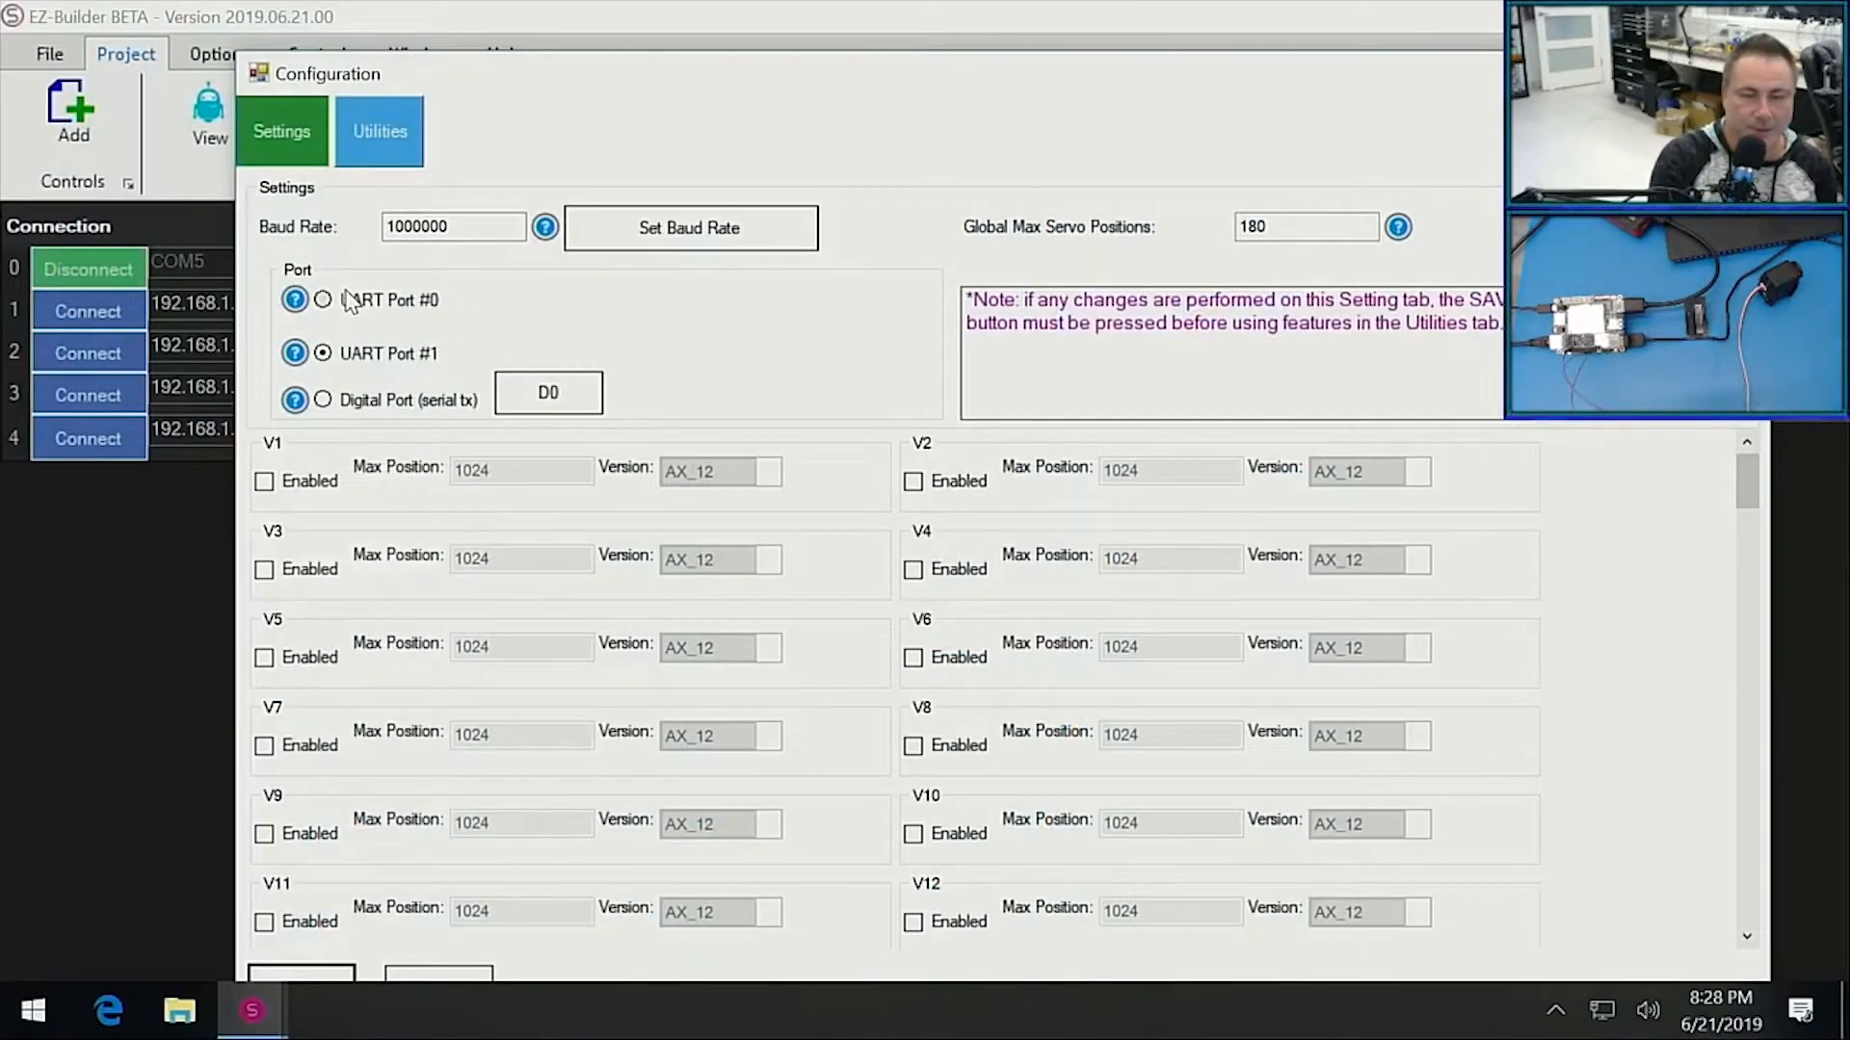
click(322, 298)
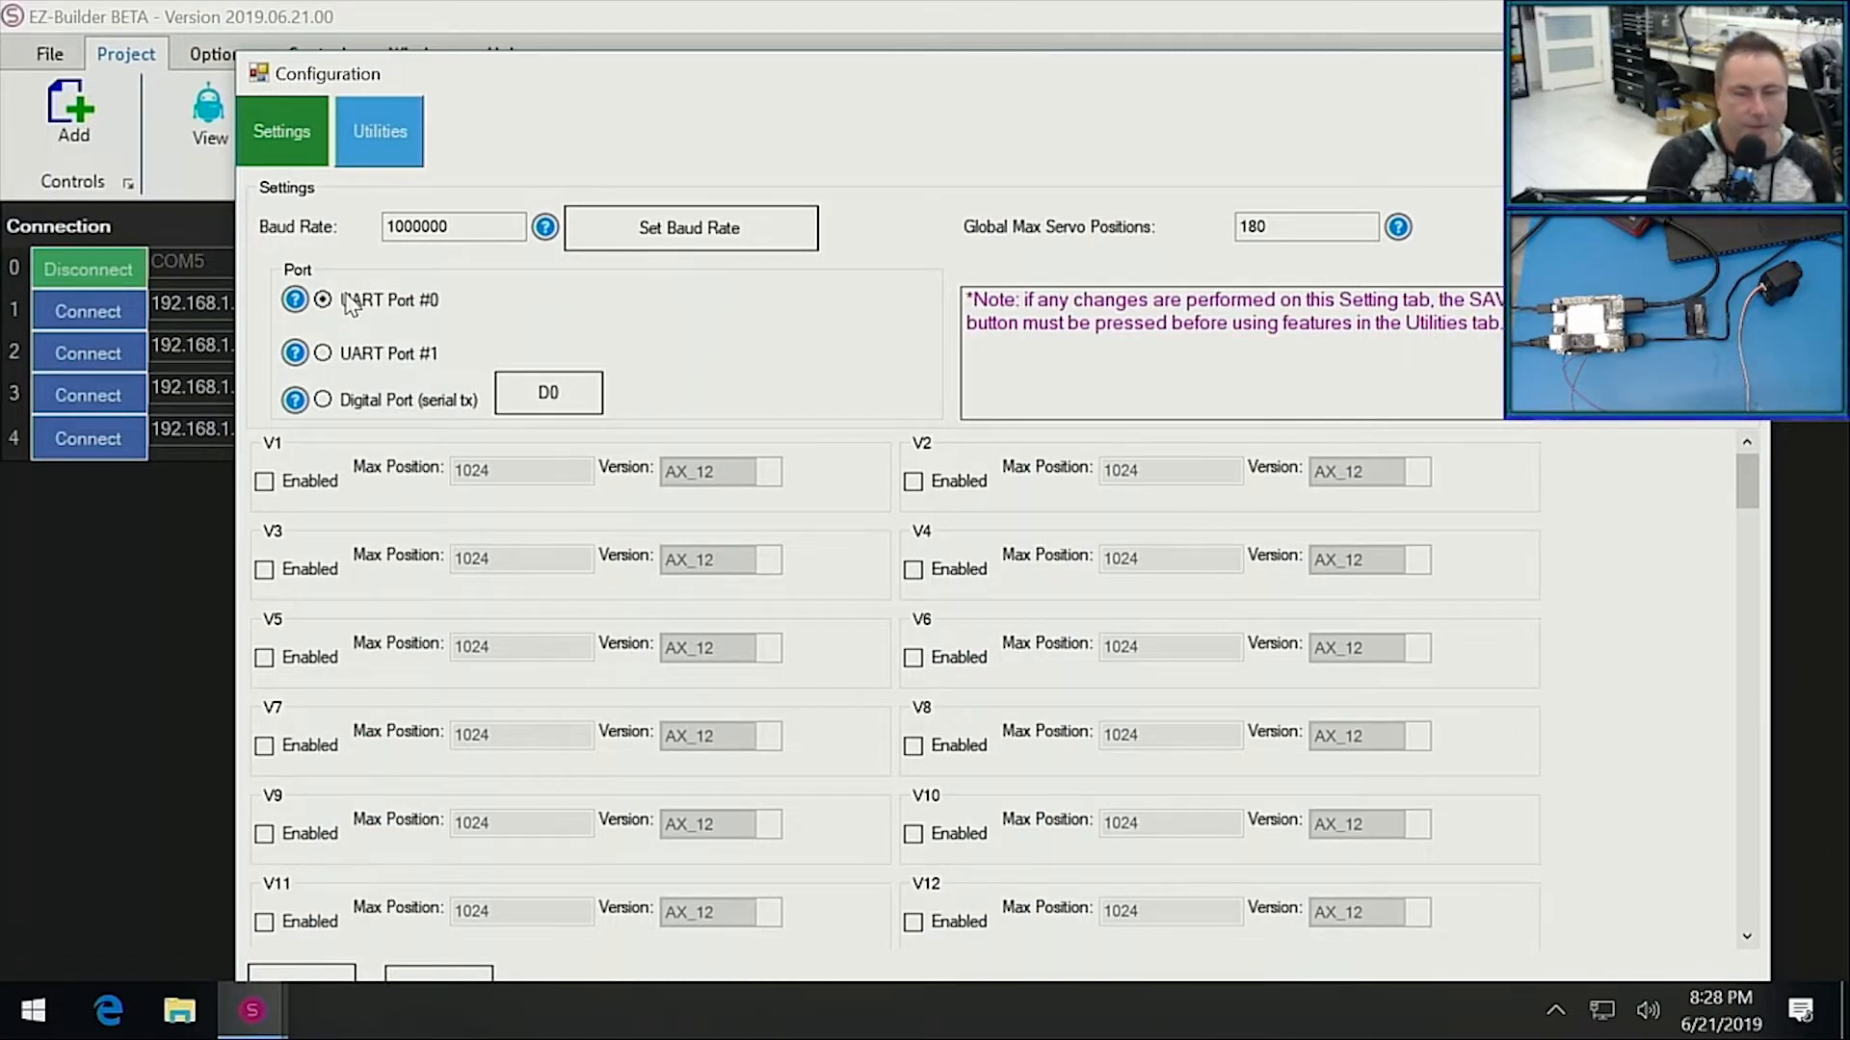
mouse_move(430, 328)
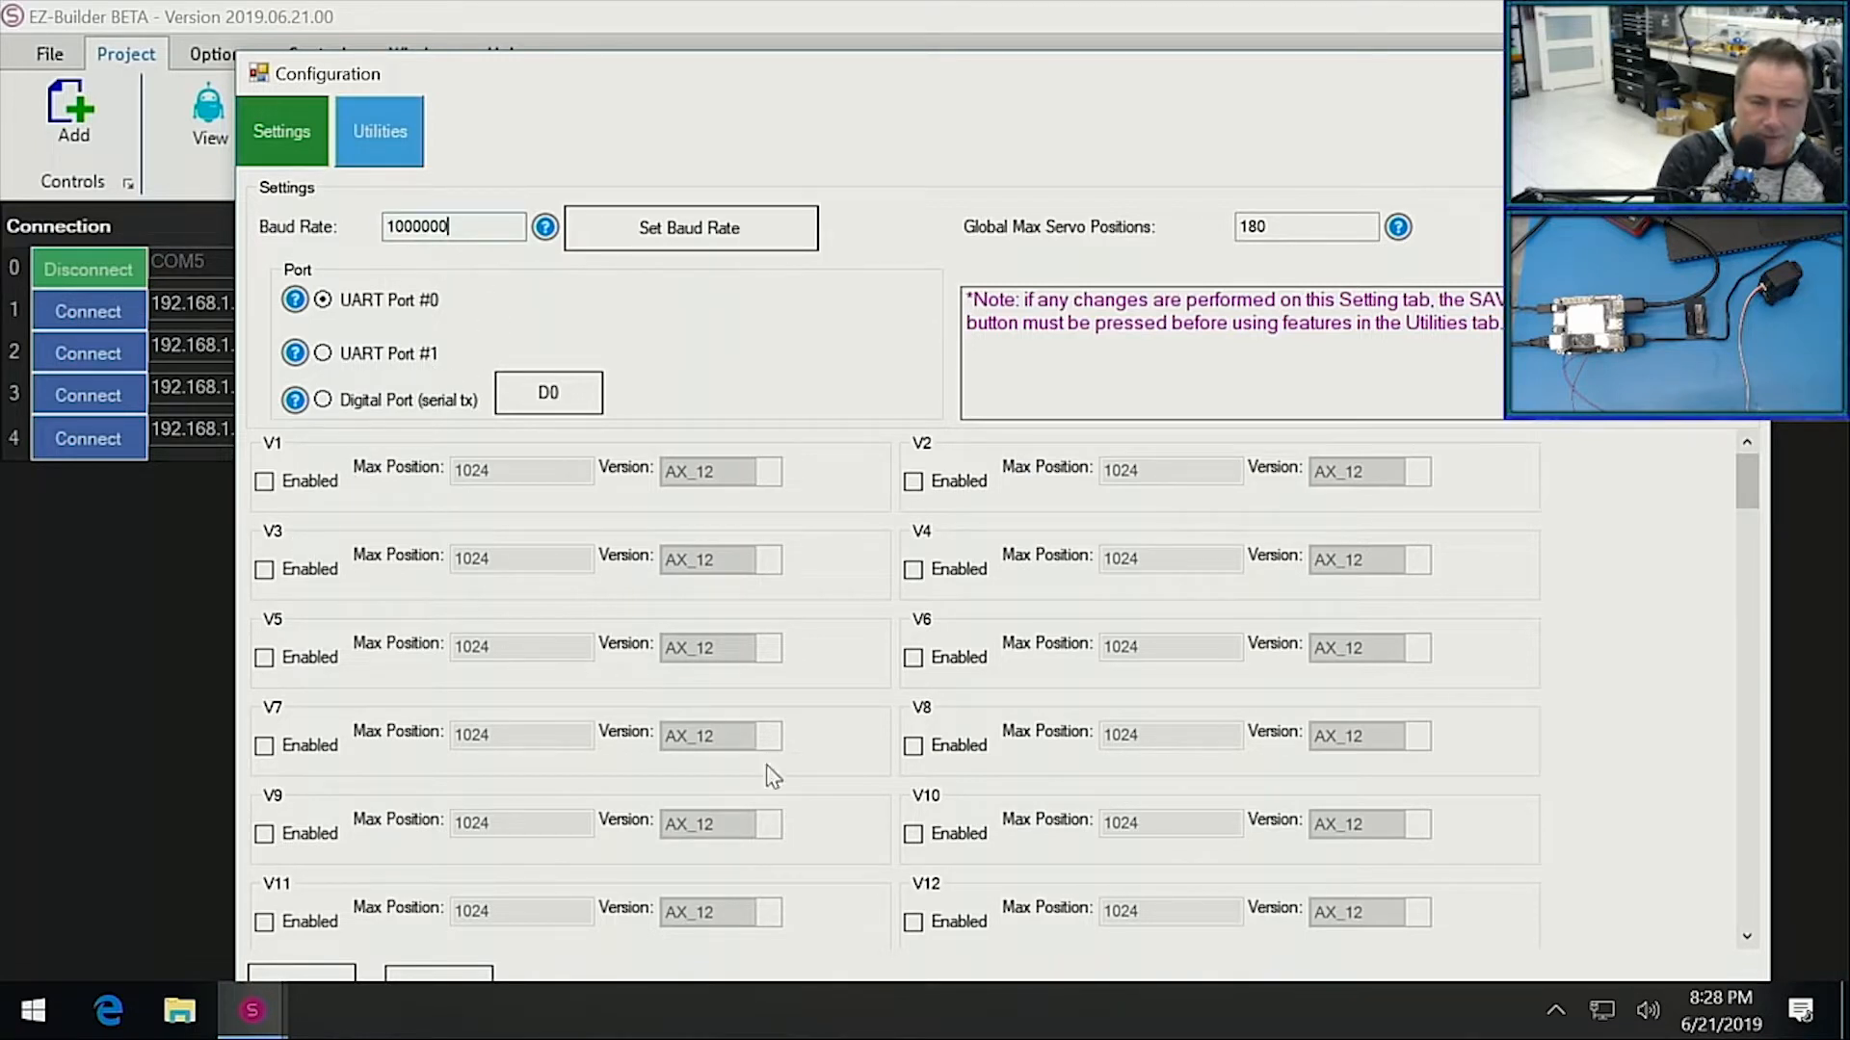
click(912, 834)
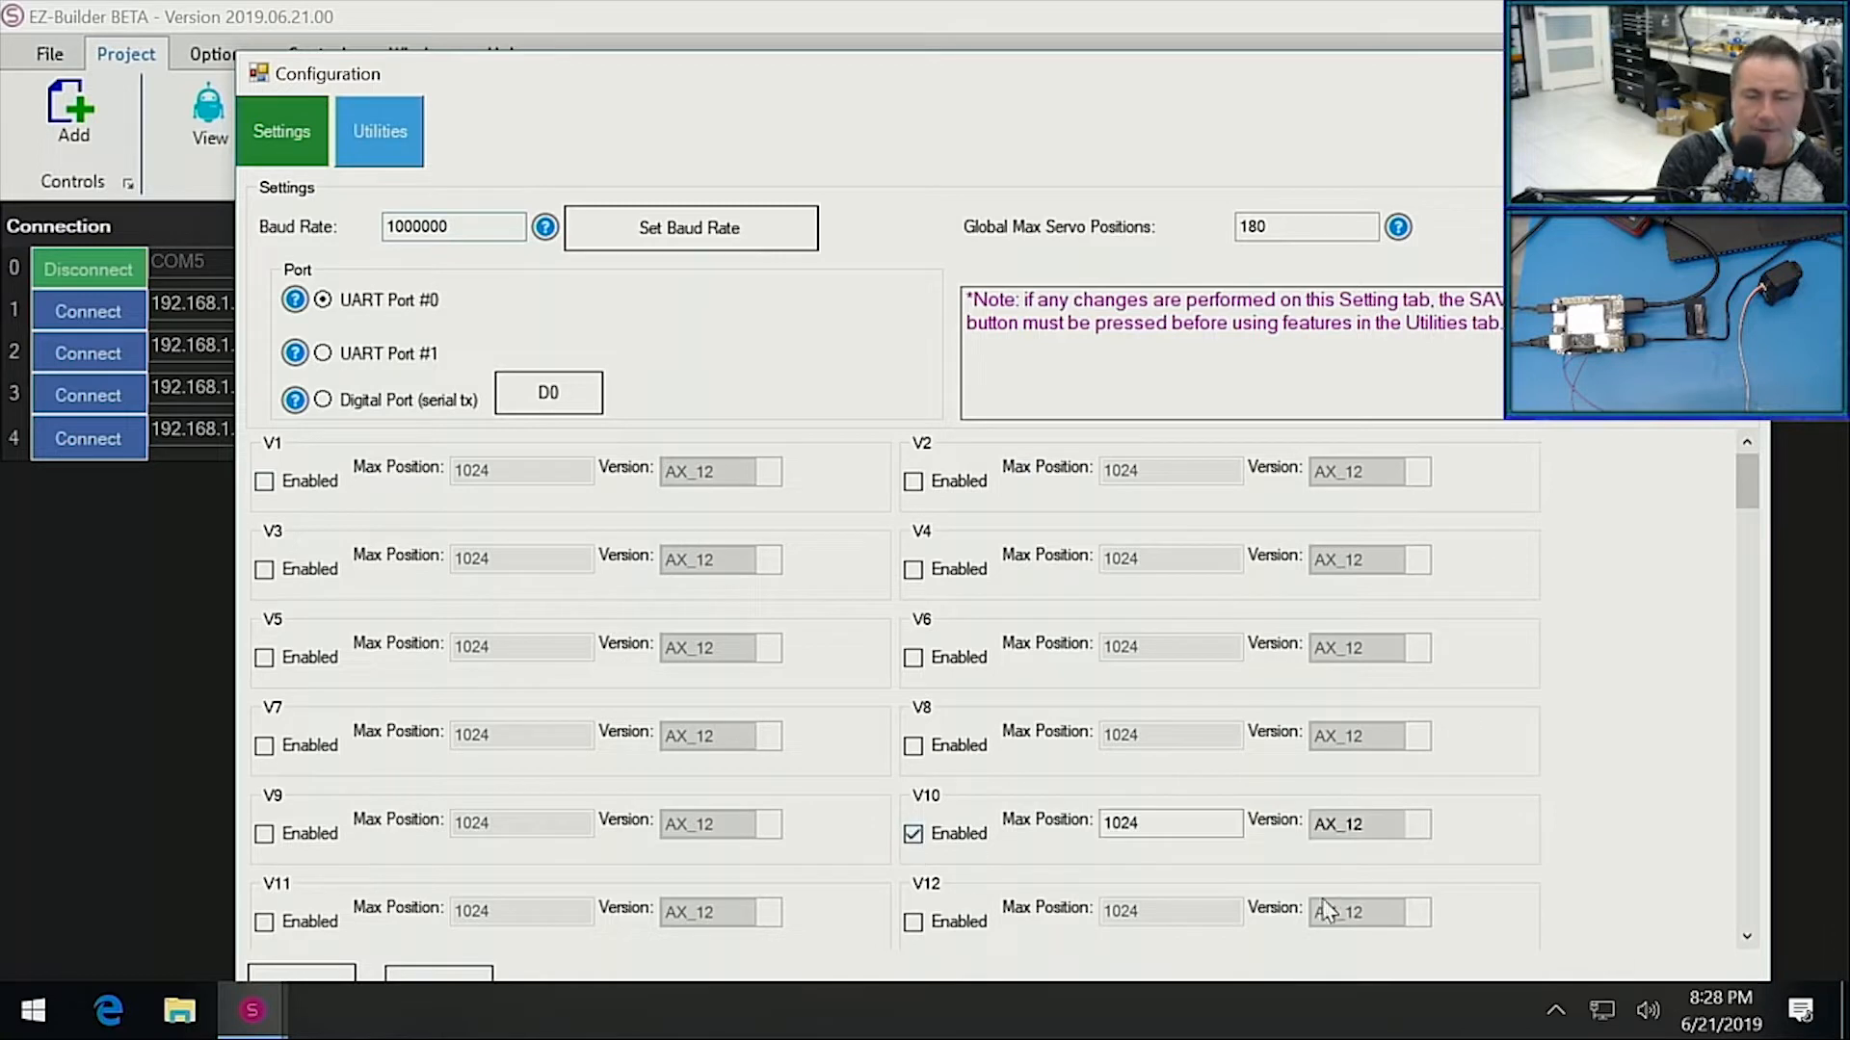
click(1424, 823)
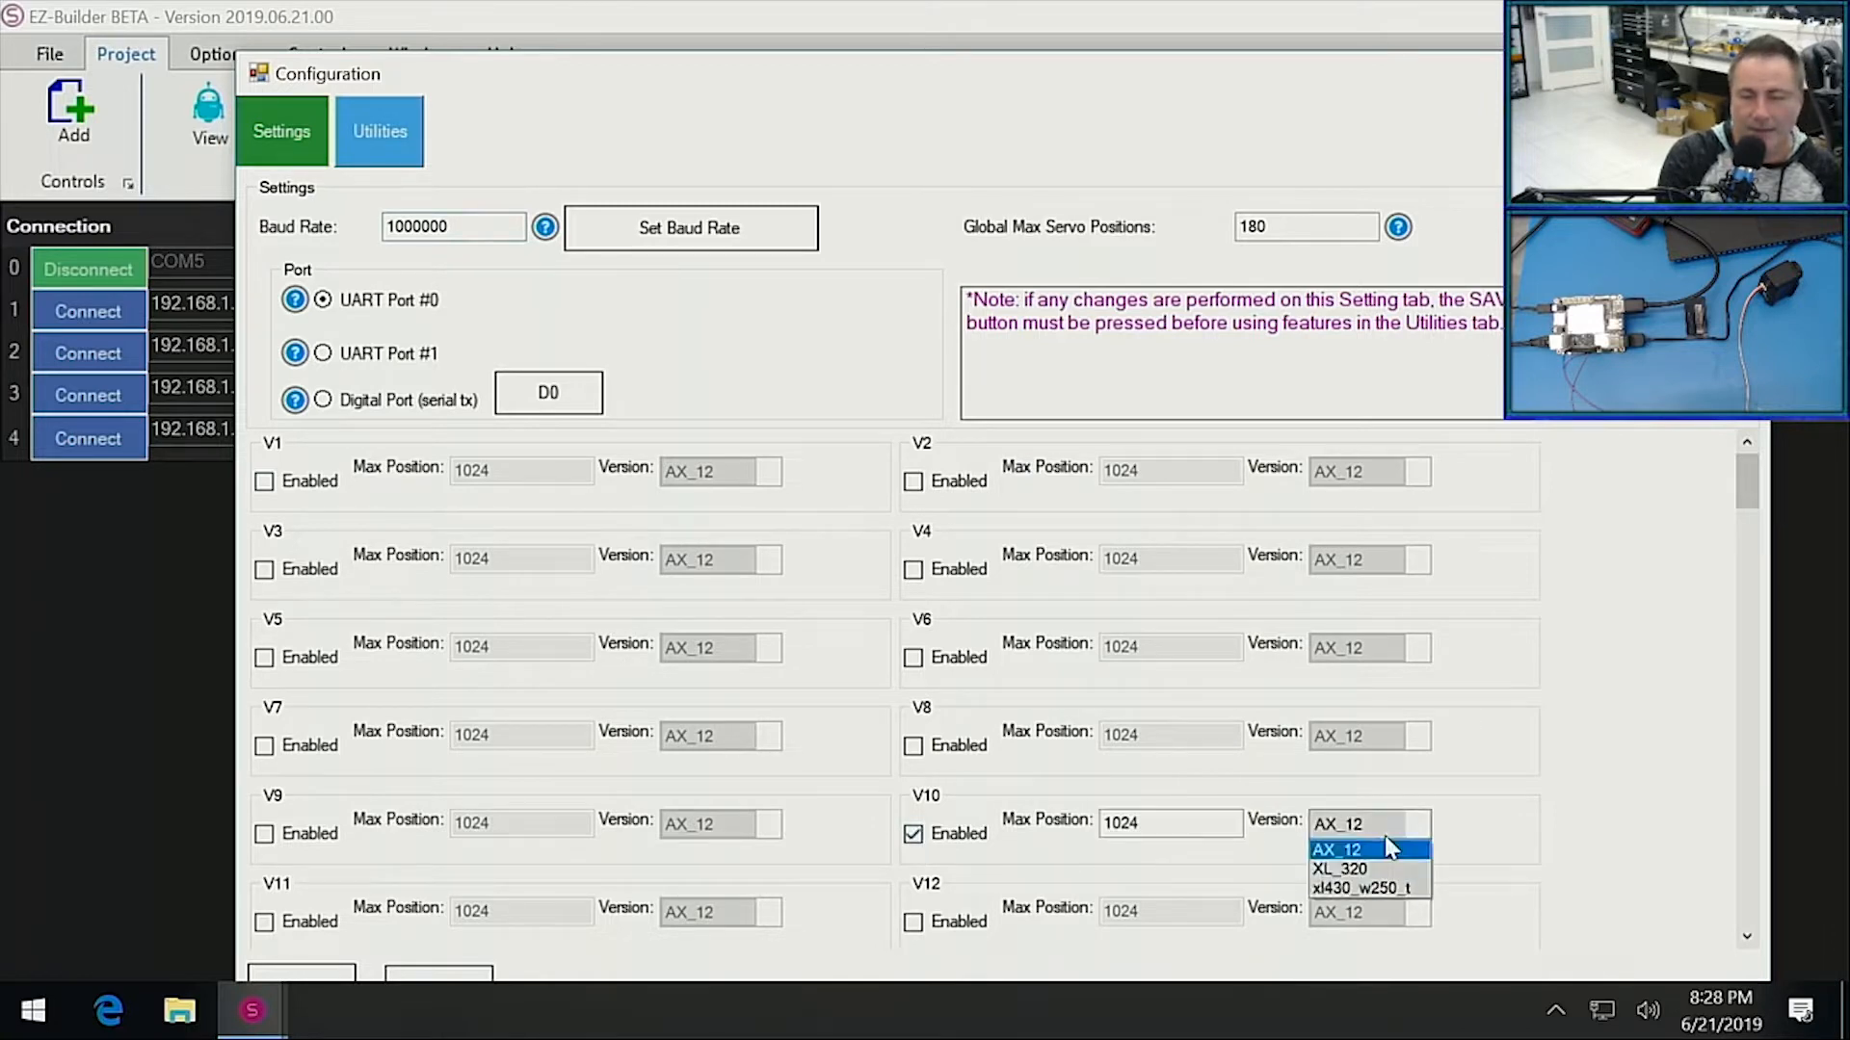
click(1336, 850)
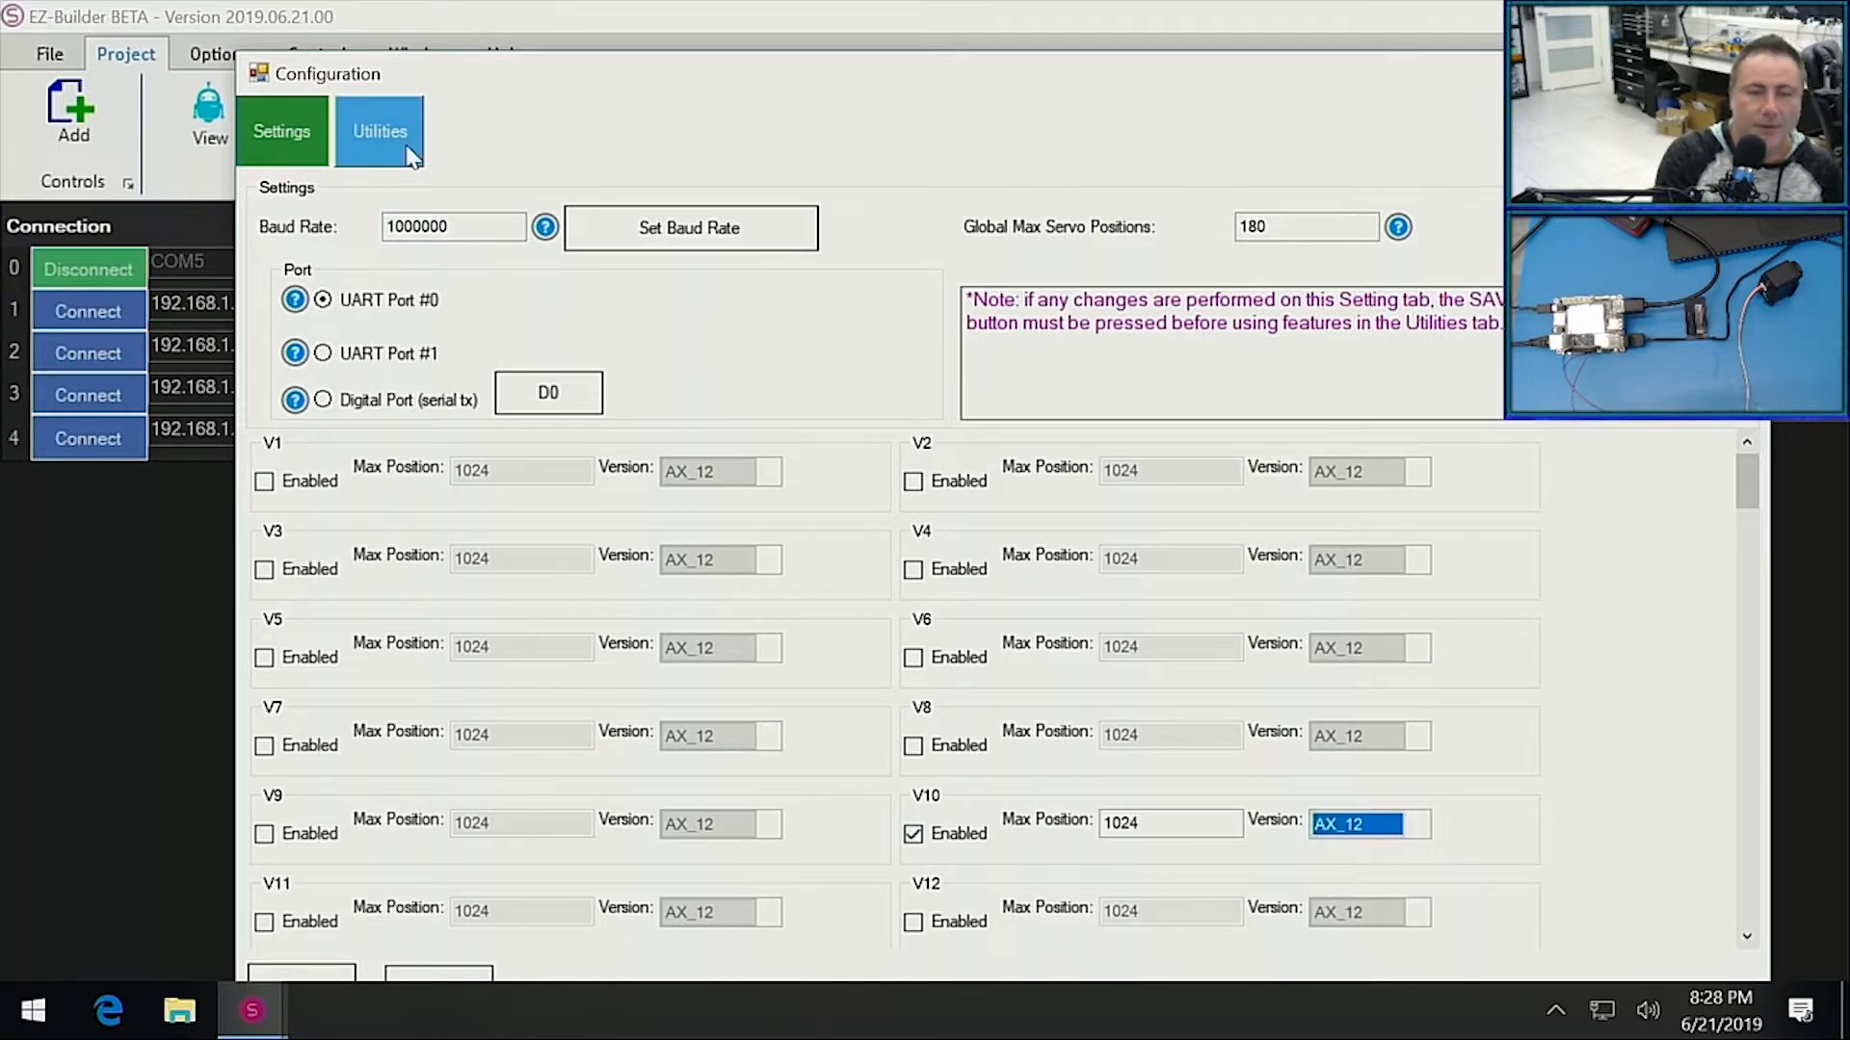
click(378, 131)
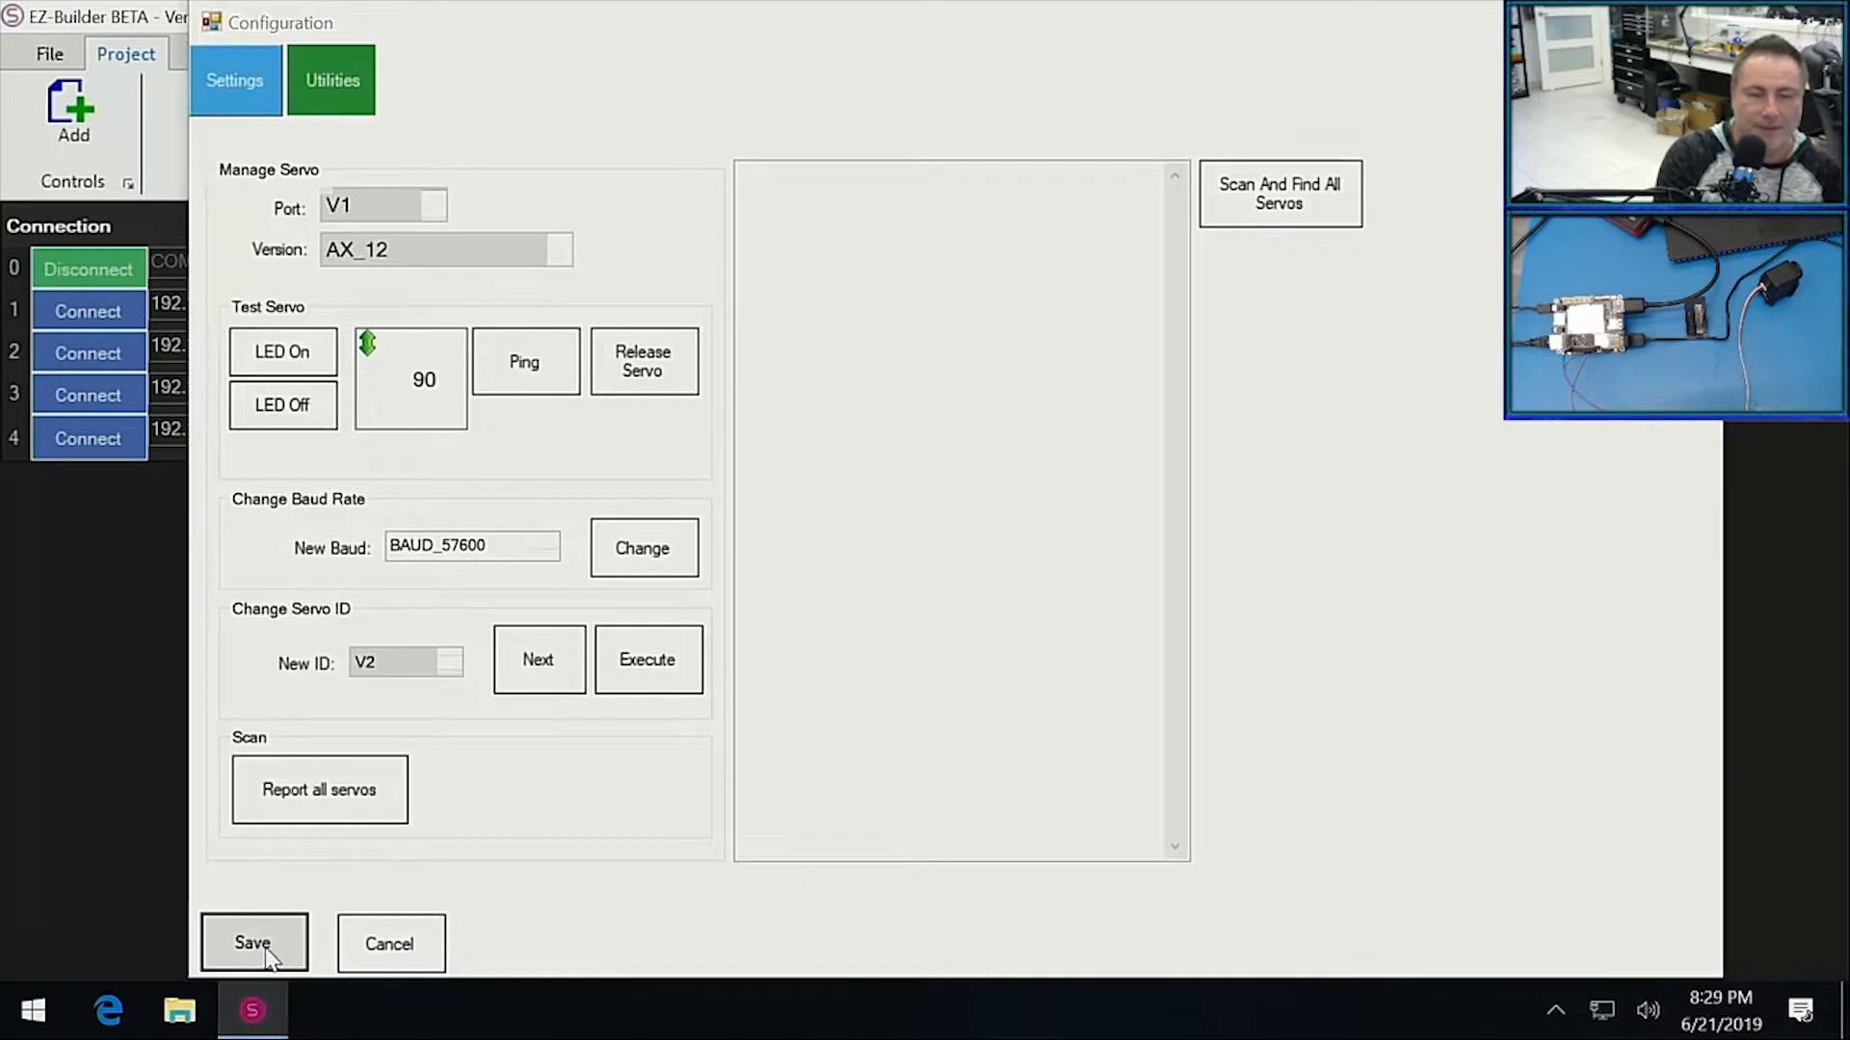
click(253, 942)
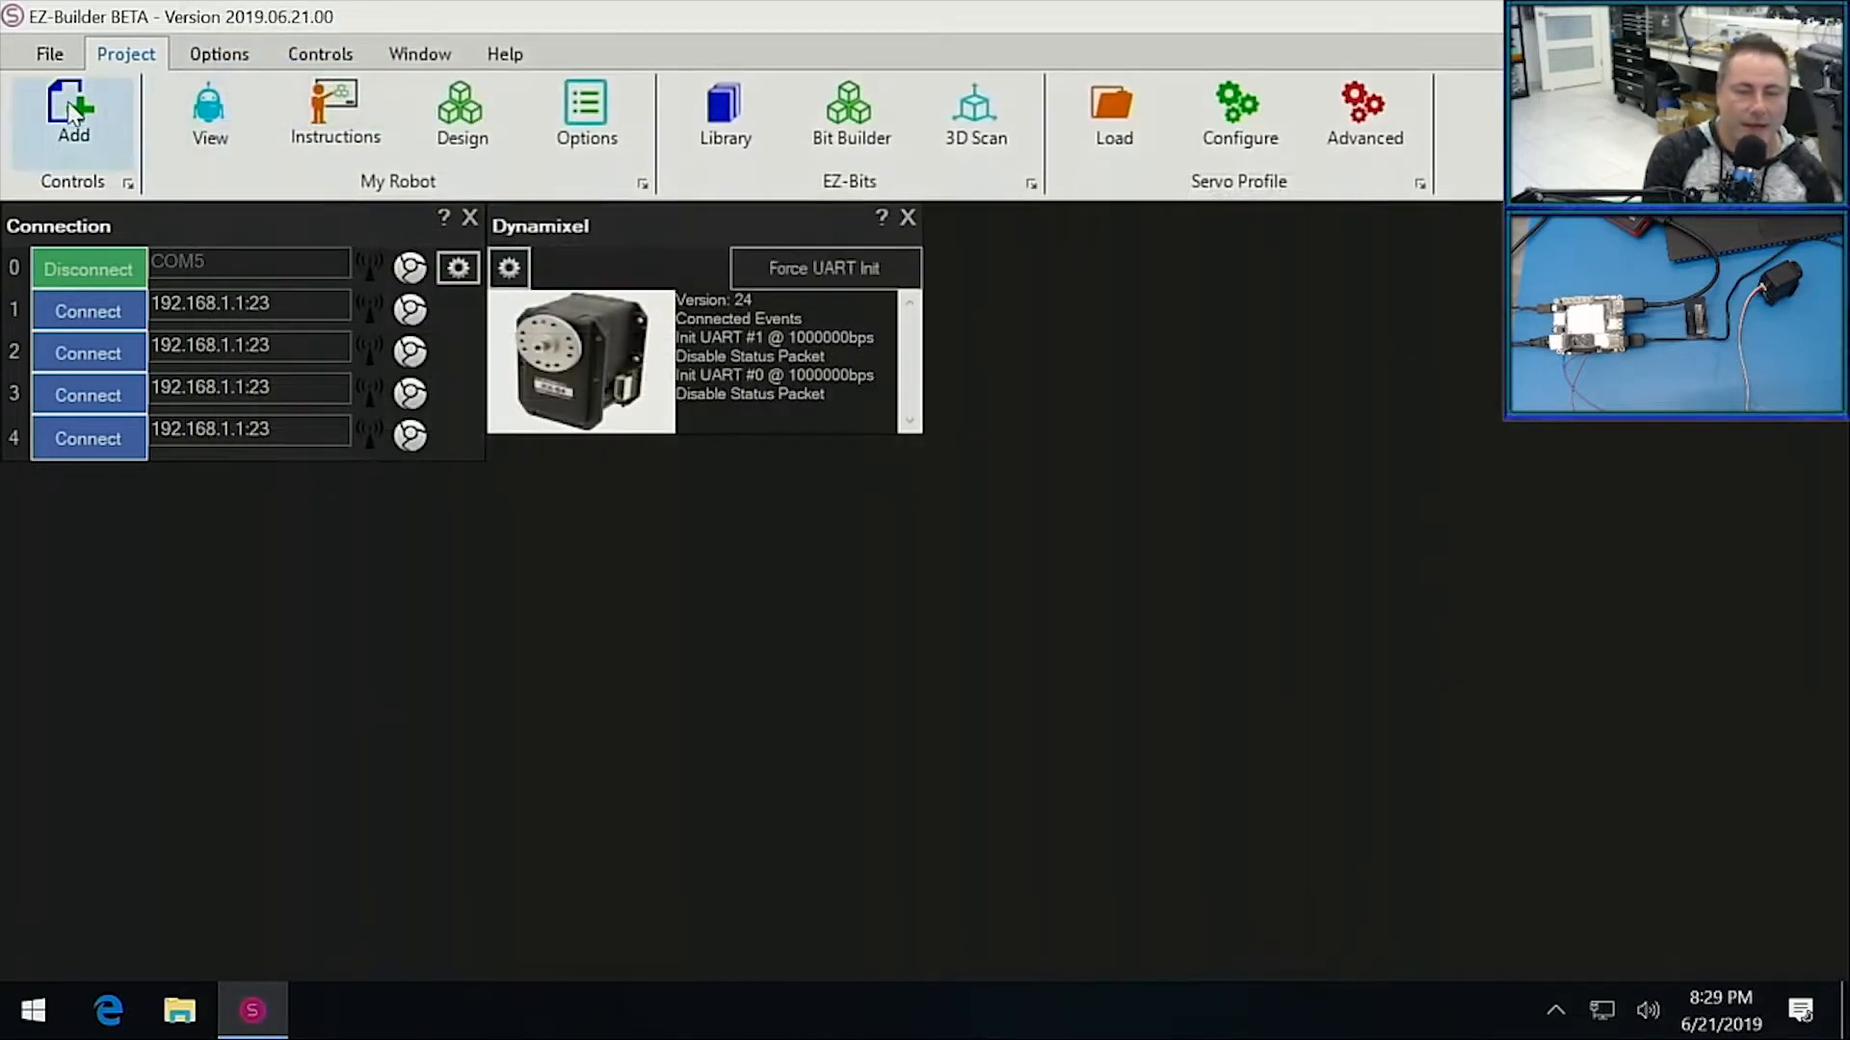
Reopen the catalogue of controls to add another servo control.
click(73, 112)
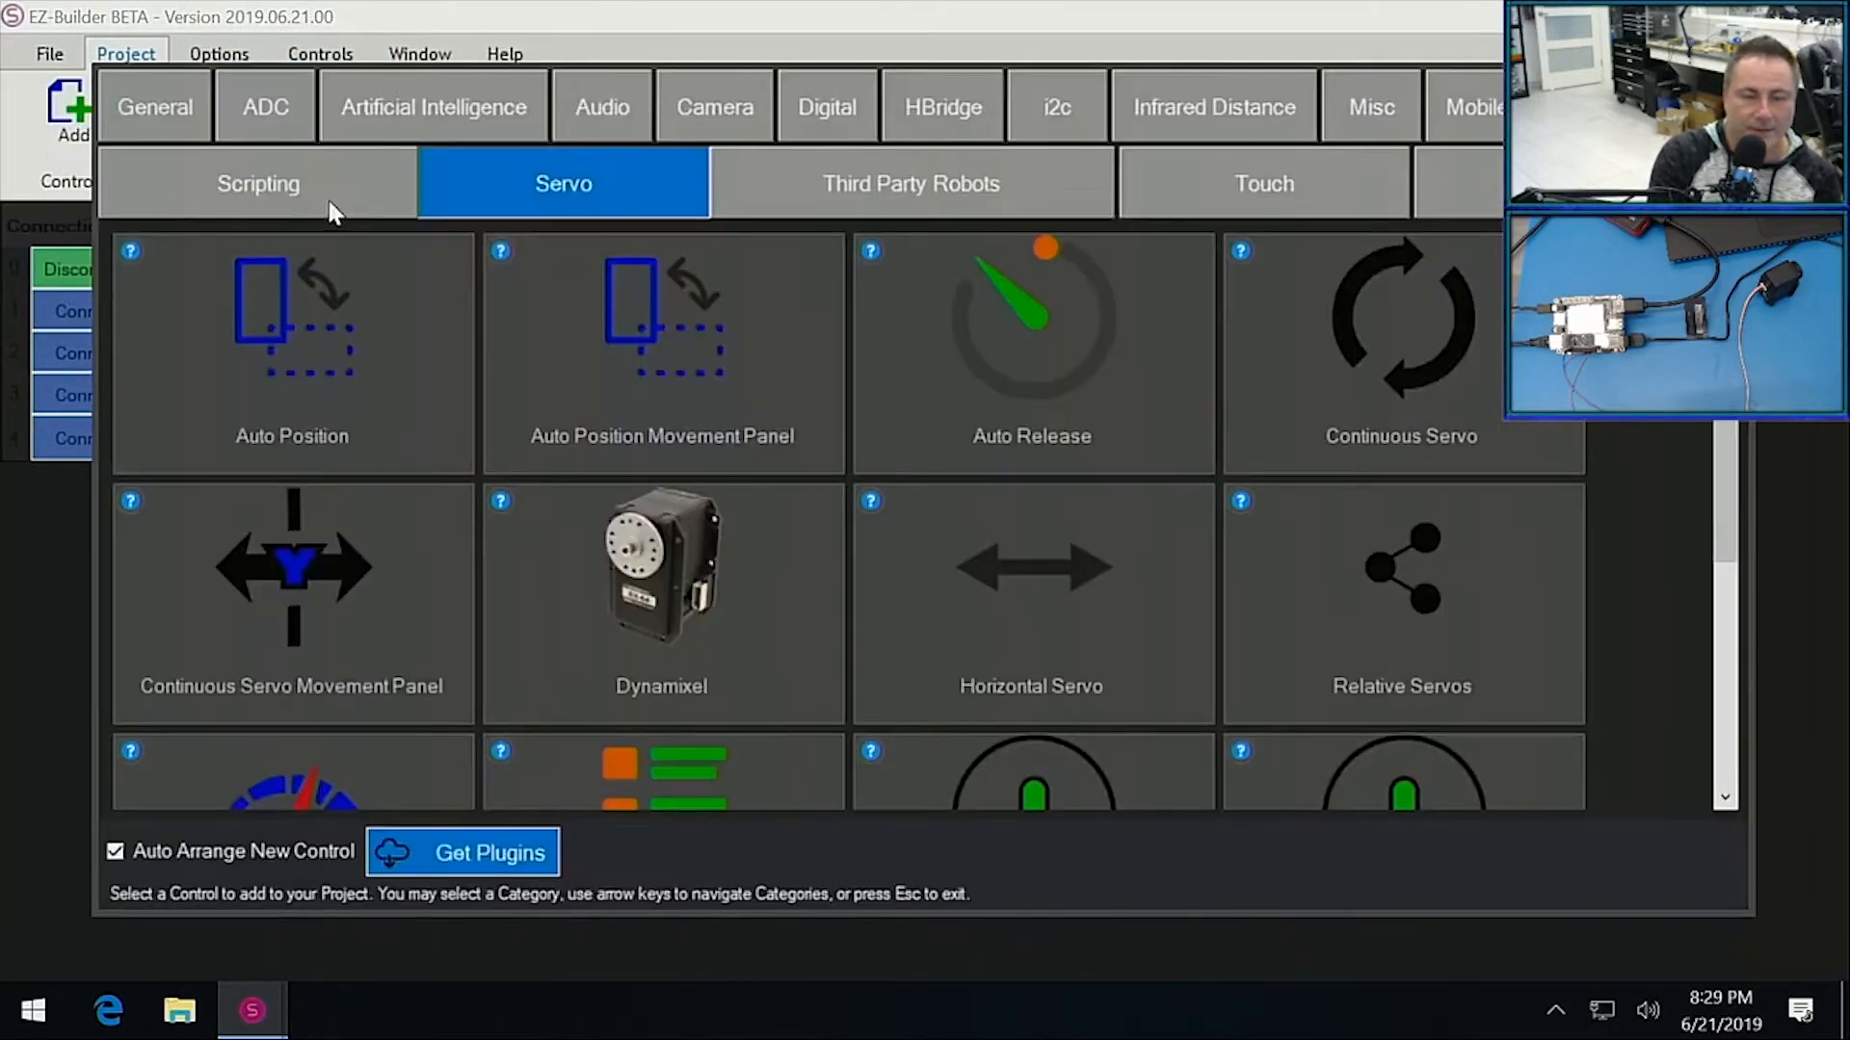
mouse_move(981, 598)
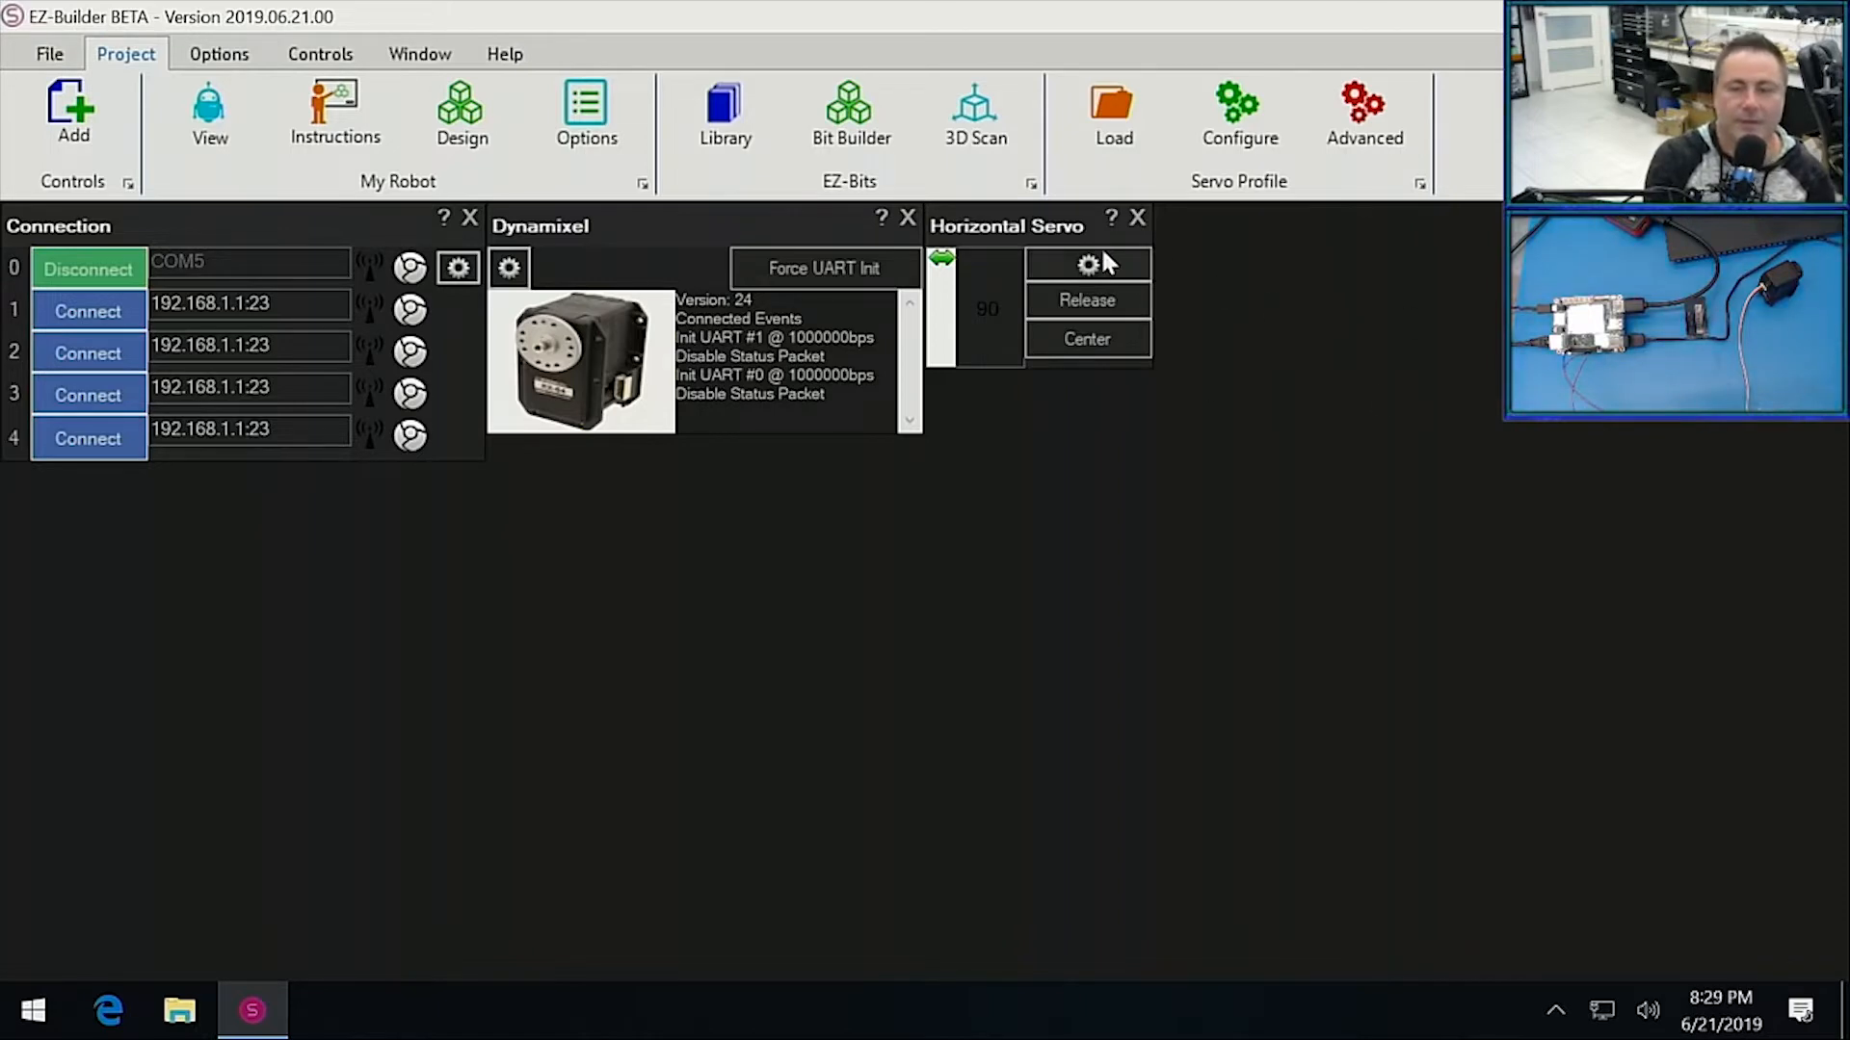
Assign the Horizontal Servo control to a Dynamixel virtual port.
click(1086, 263)
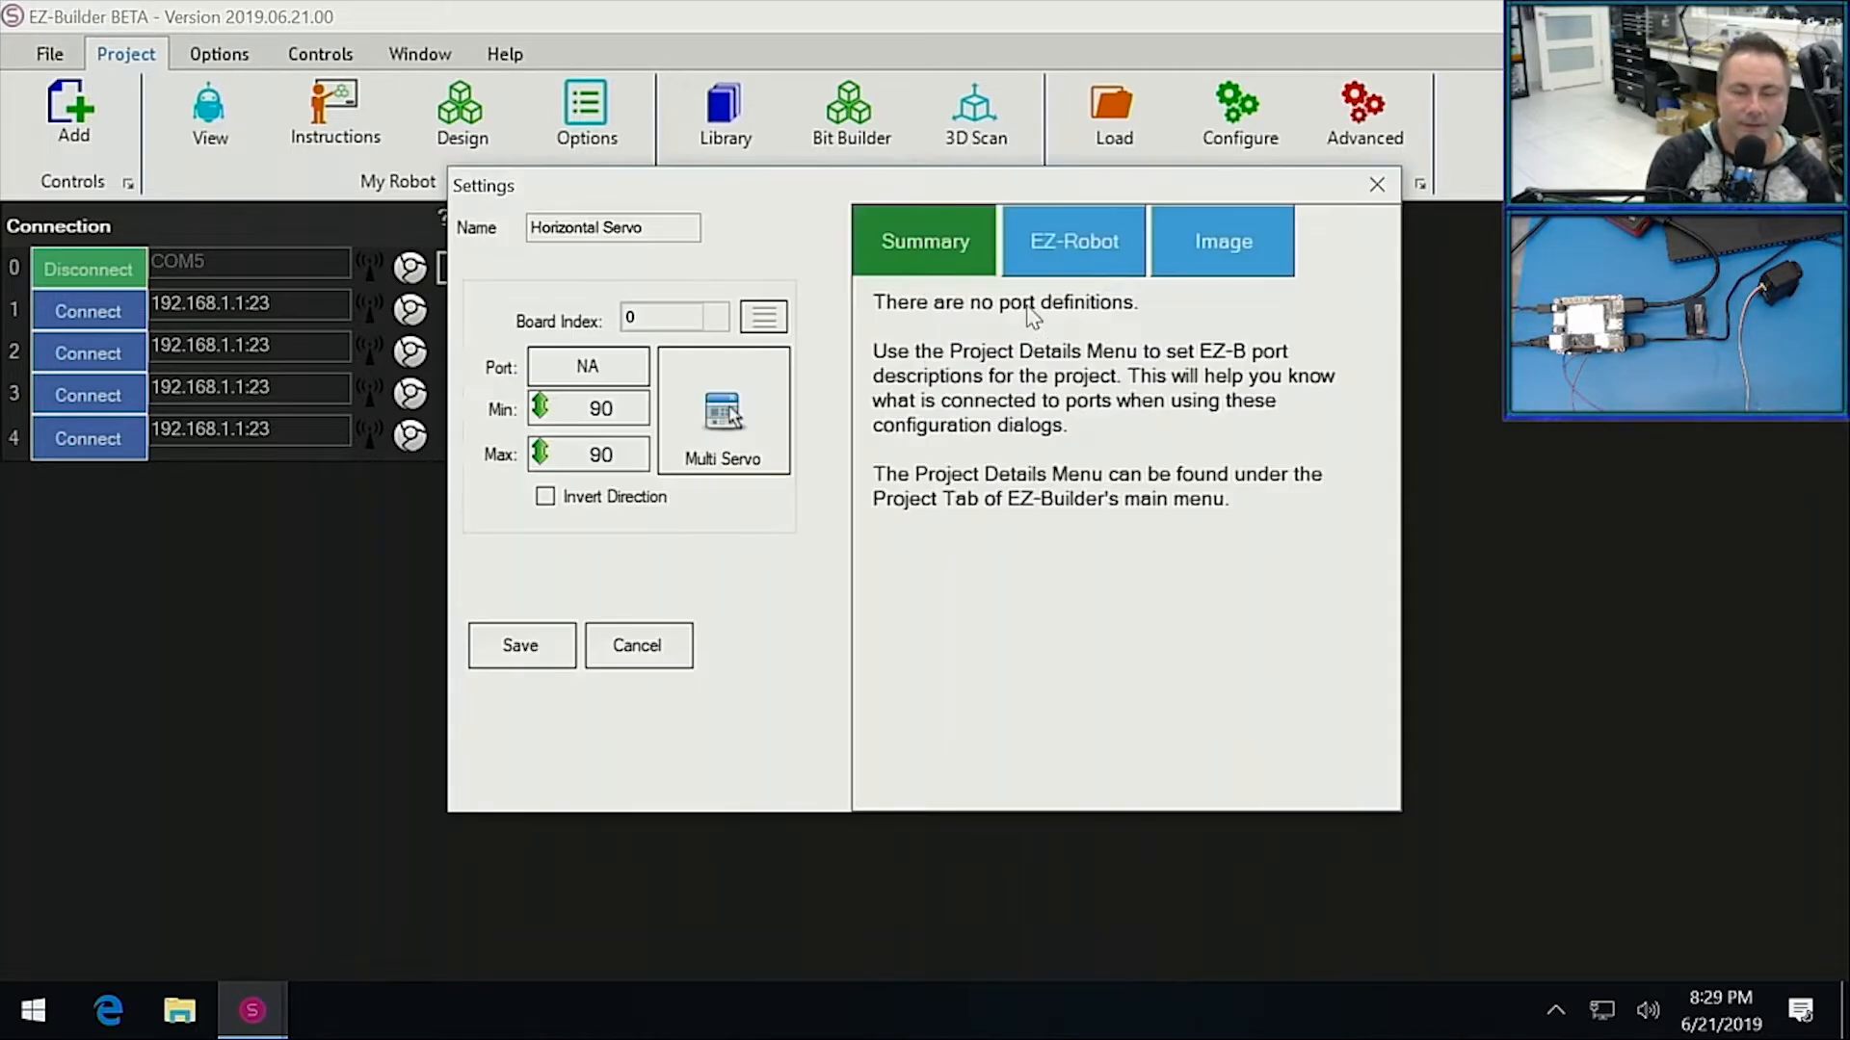
click(587, 366)
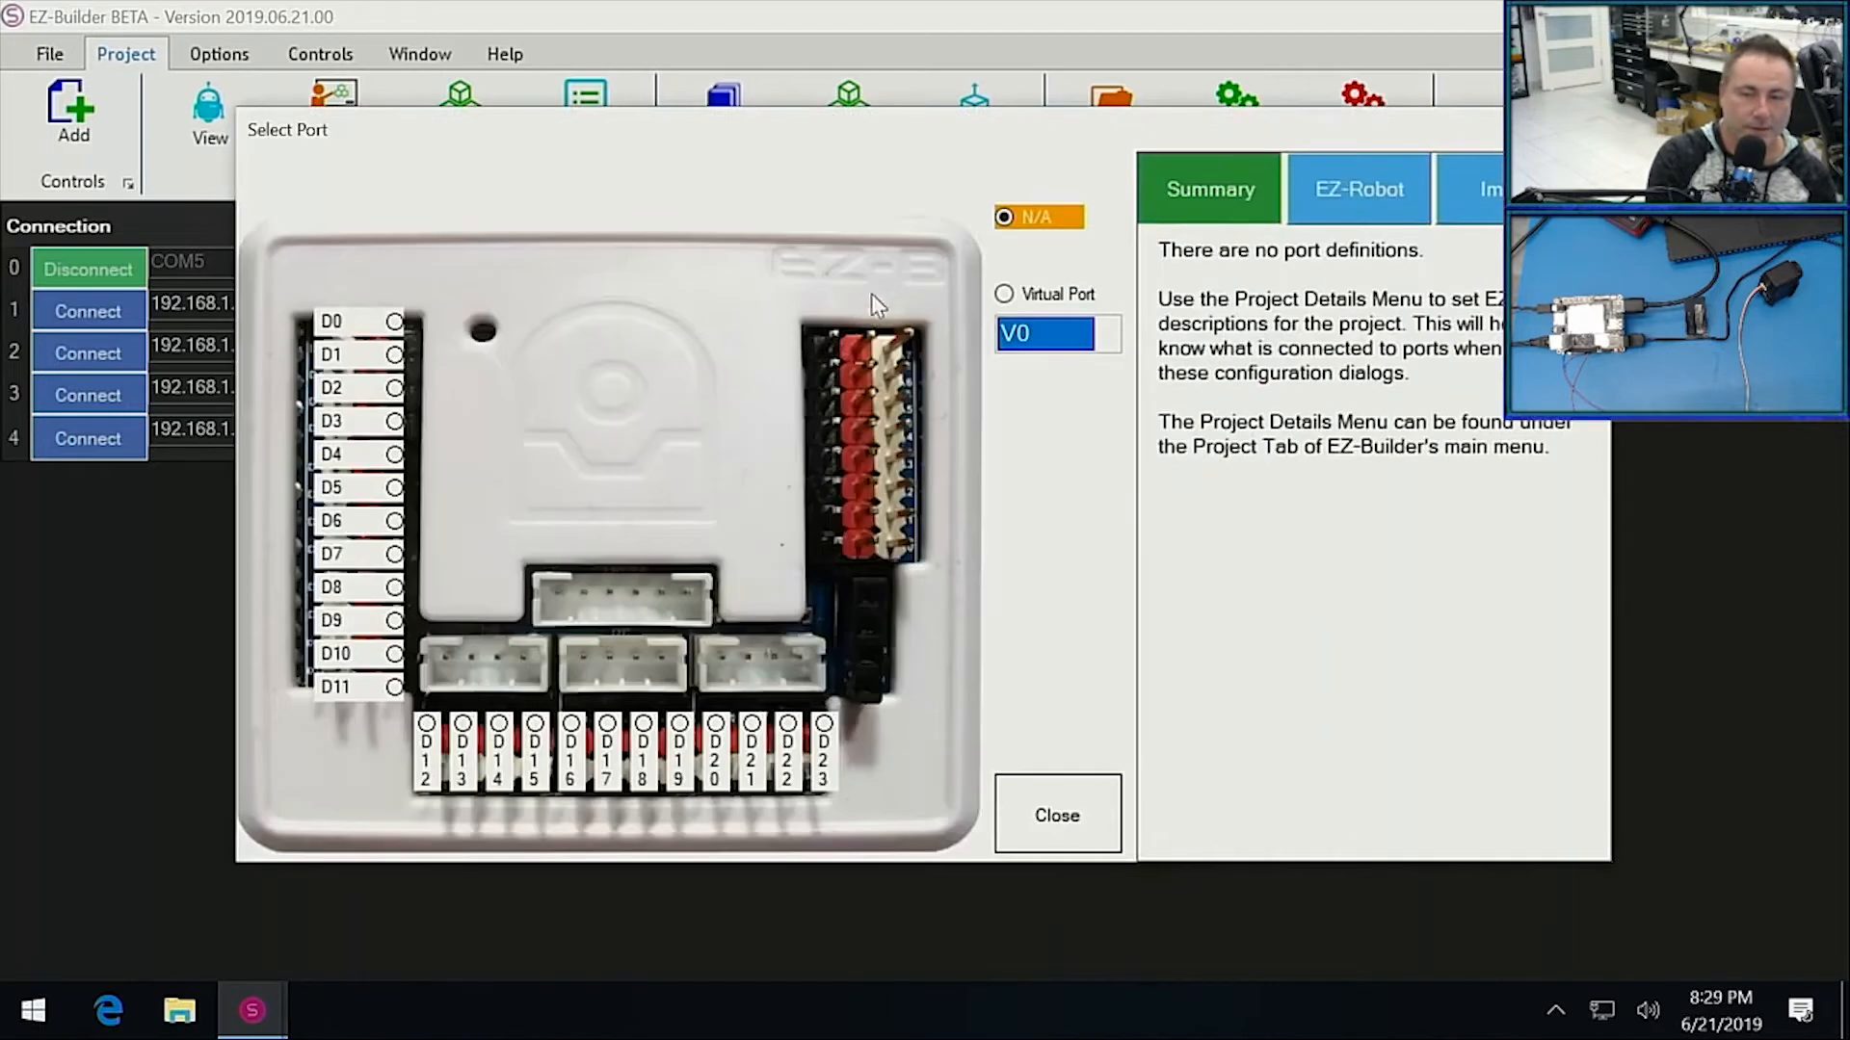
click(1042, 333)
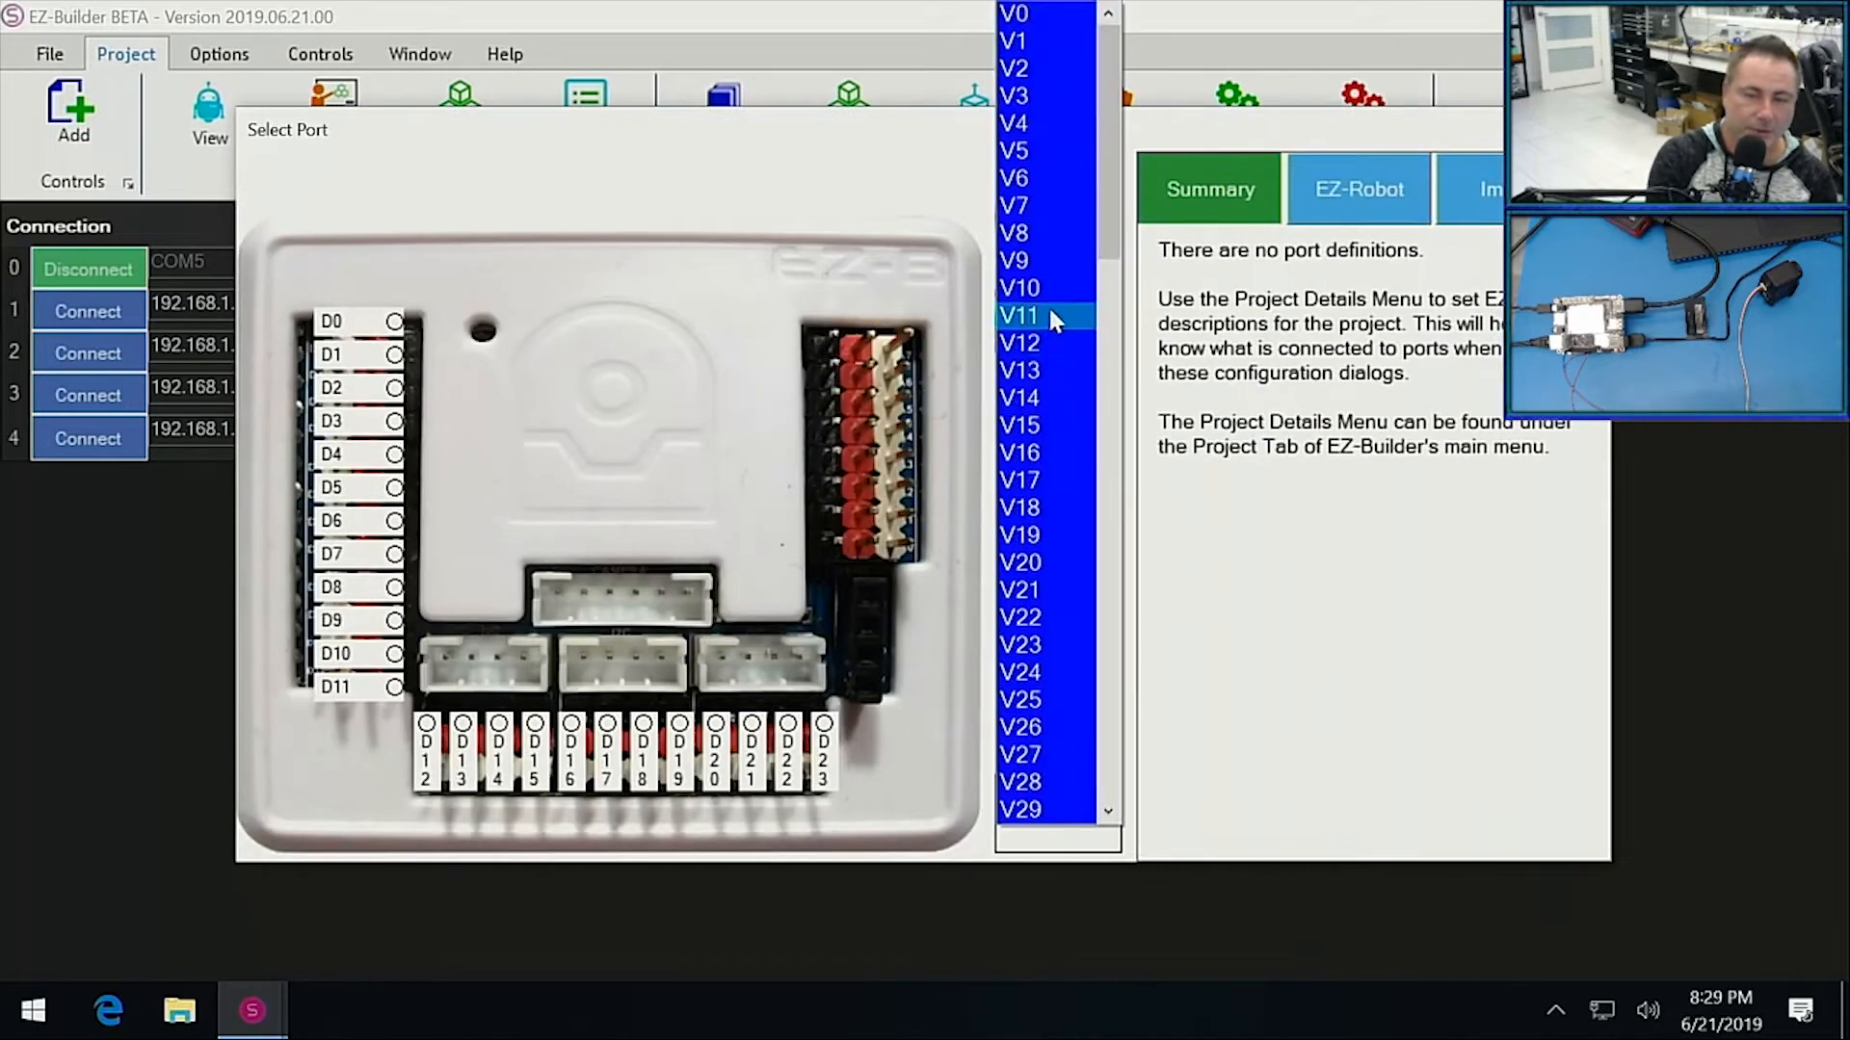
click(1018, 287)
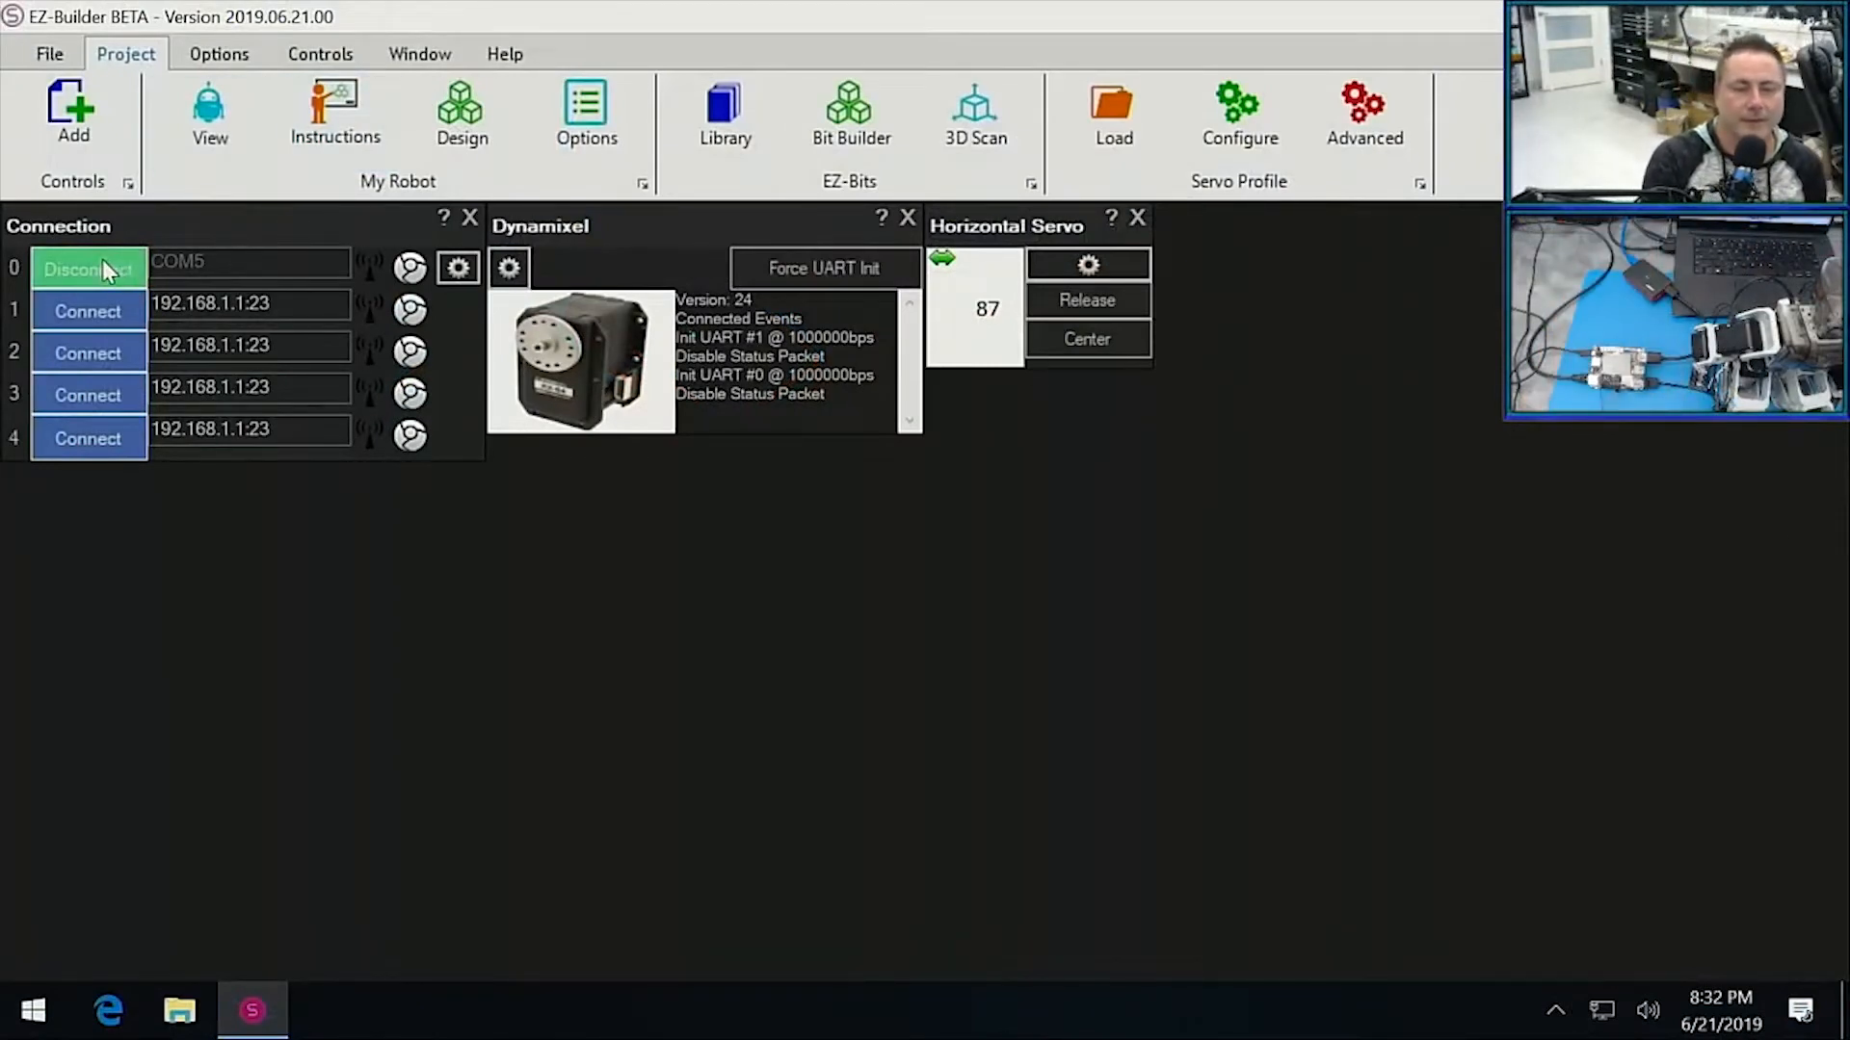
Disconnect from the controller on COM5 and show the File project options.
click(88, 269)
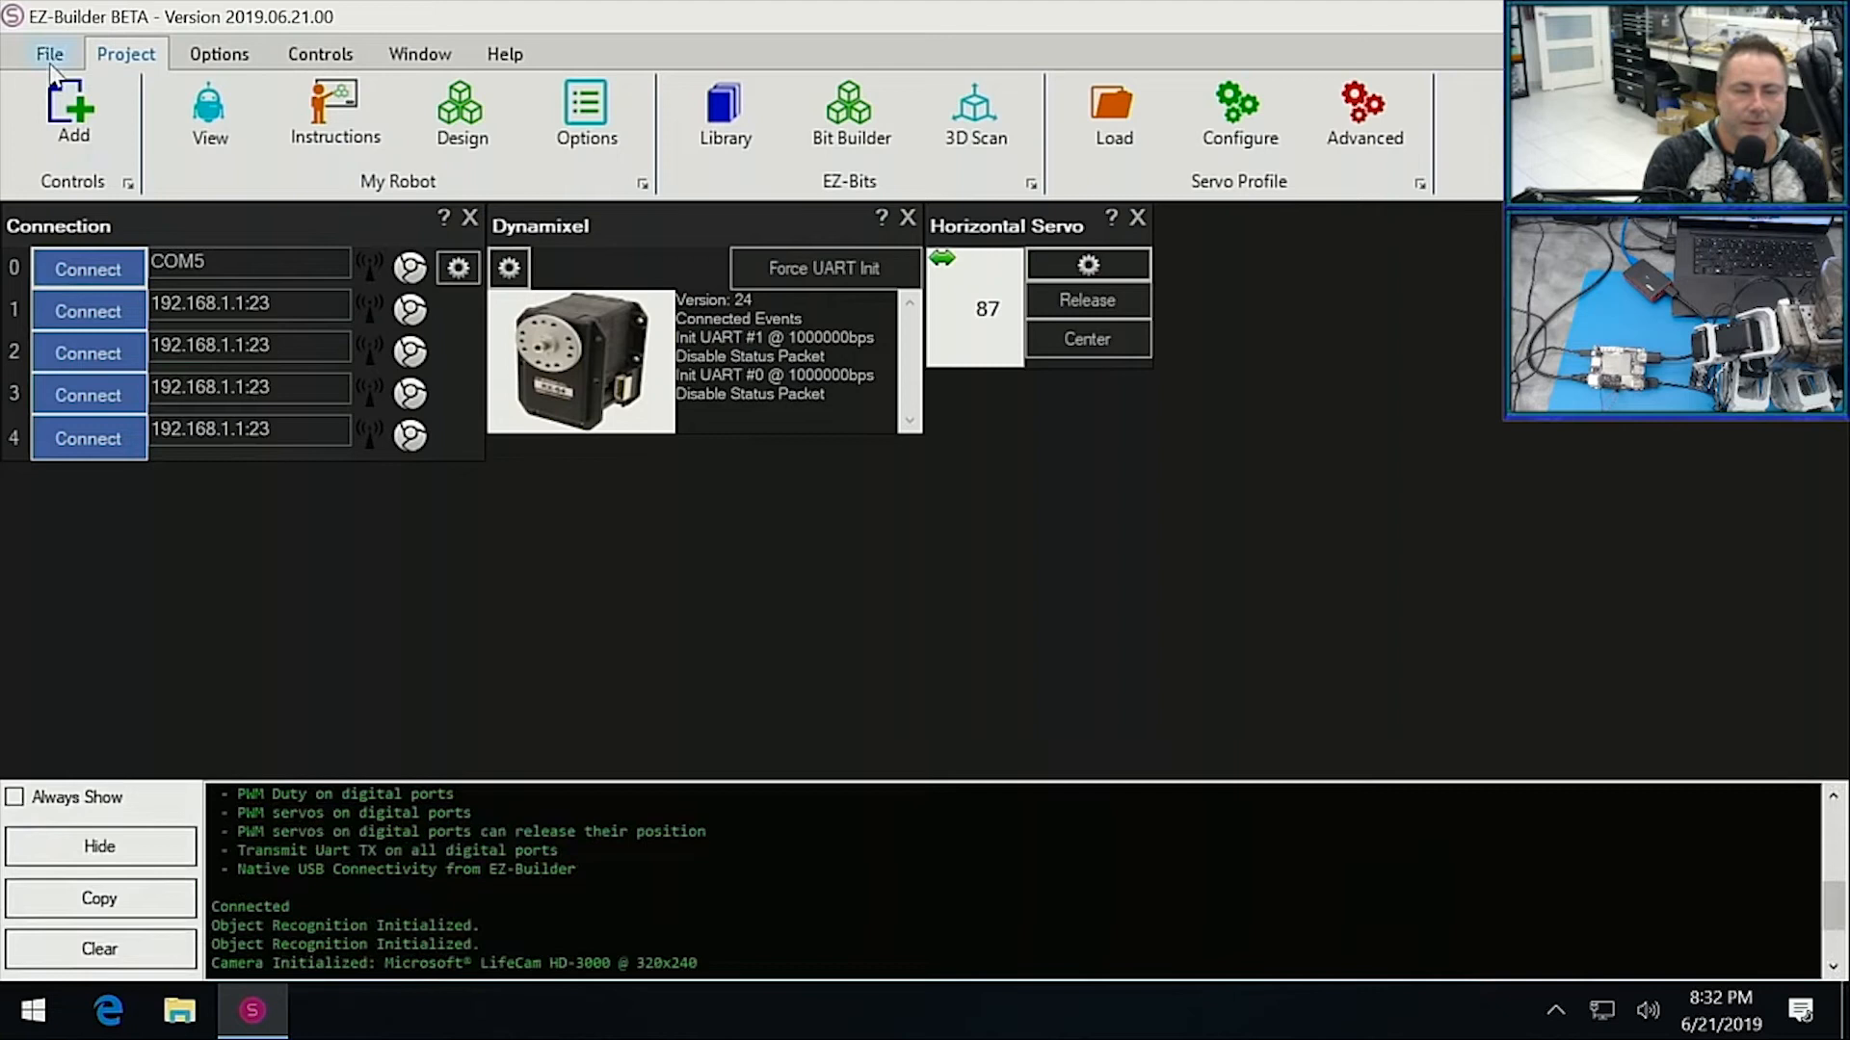
click(49, 53)
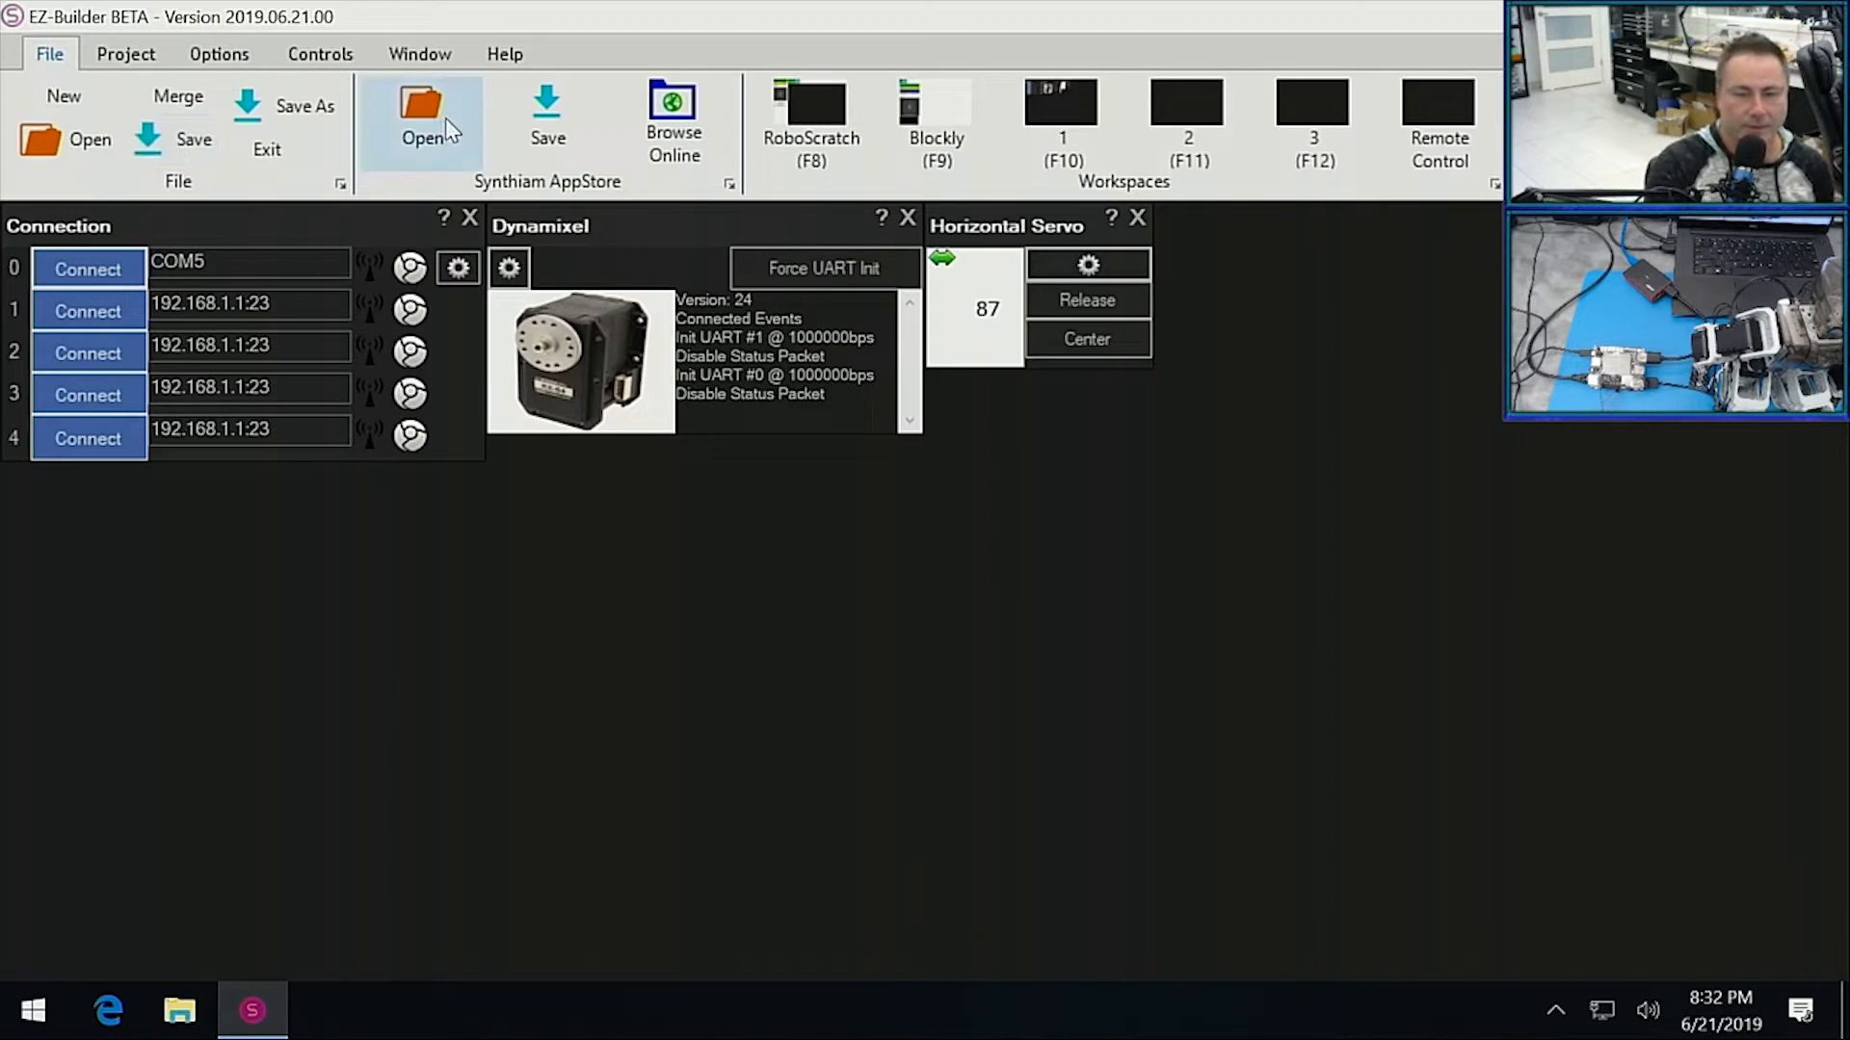
mouse_move(546, 142)
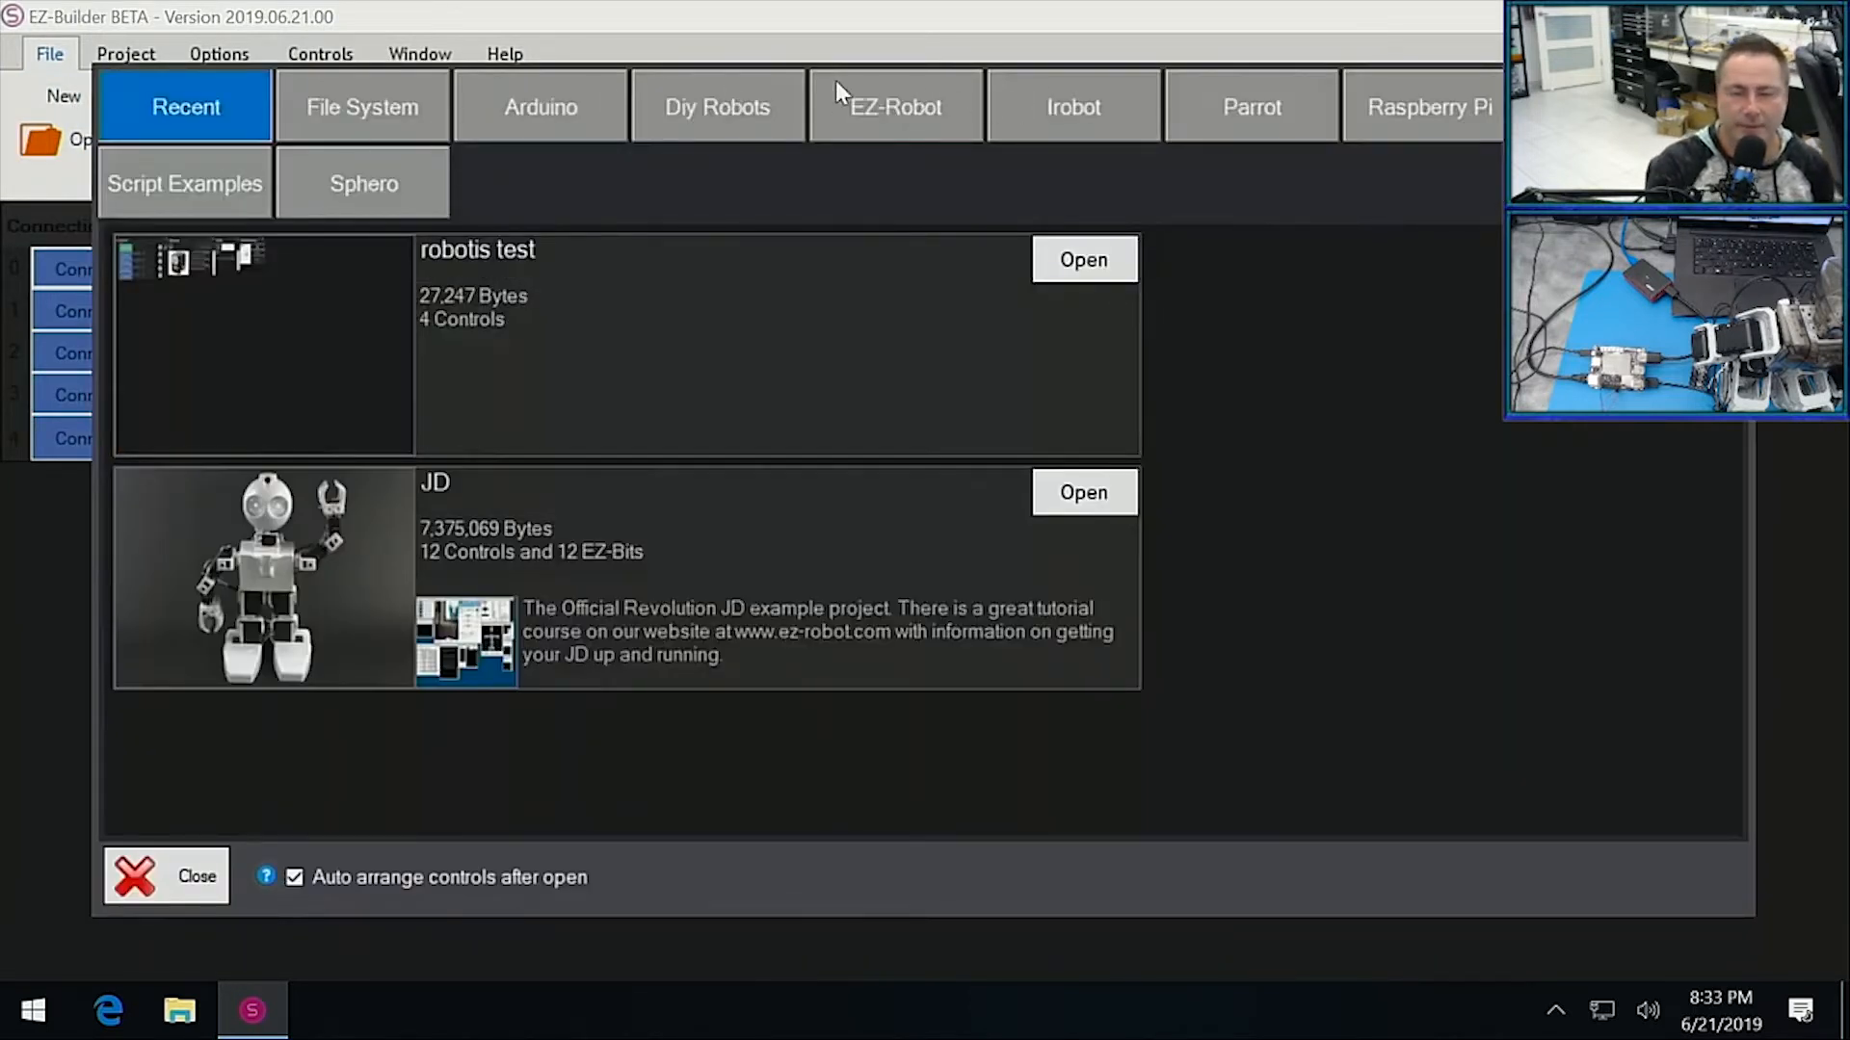
Browse another category of example projects to load the Bioloid example.
click(1607, 106)
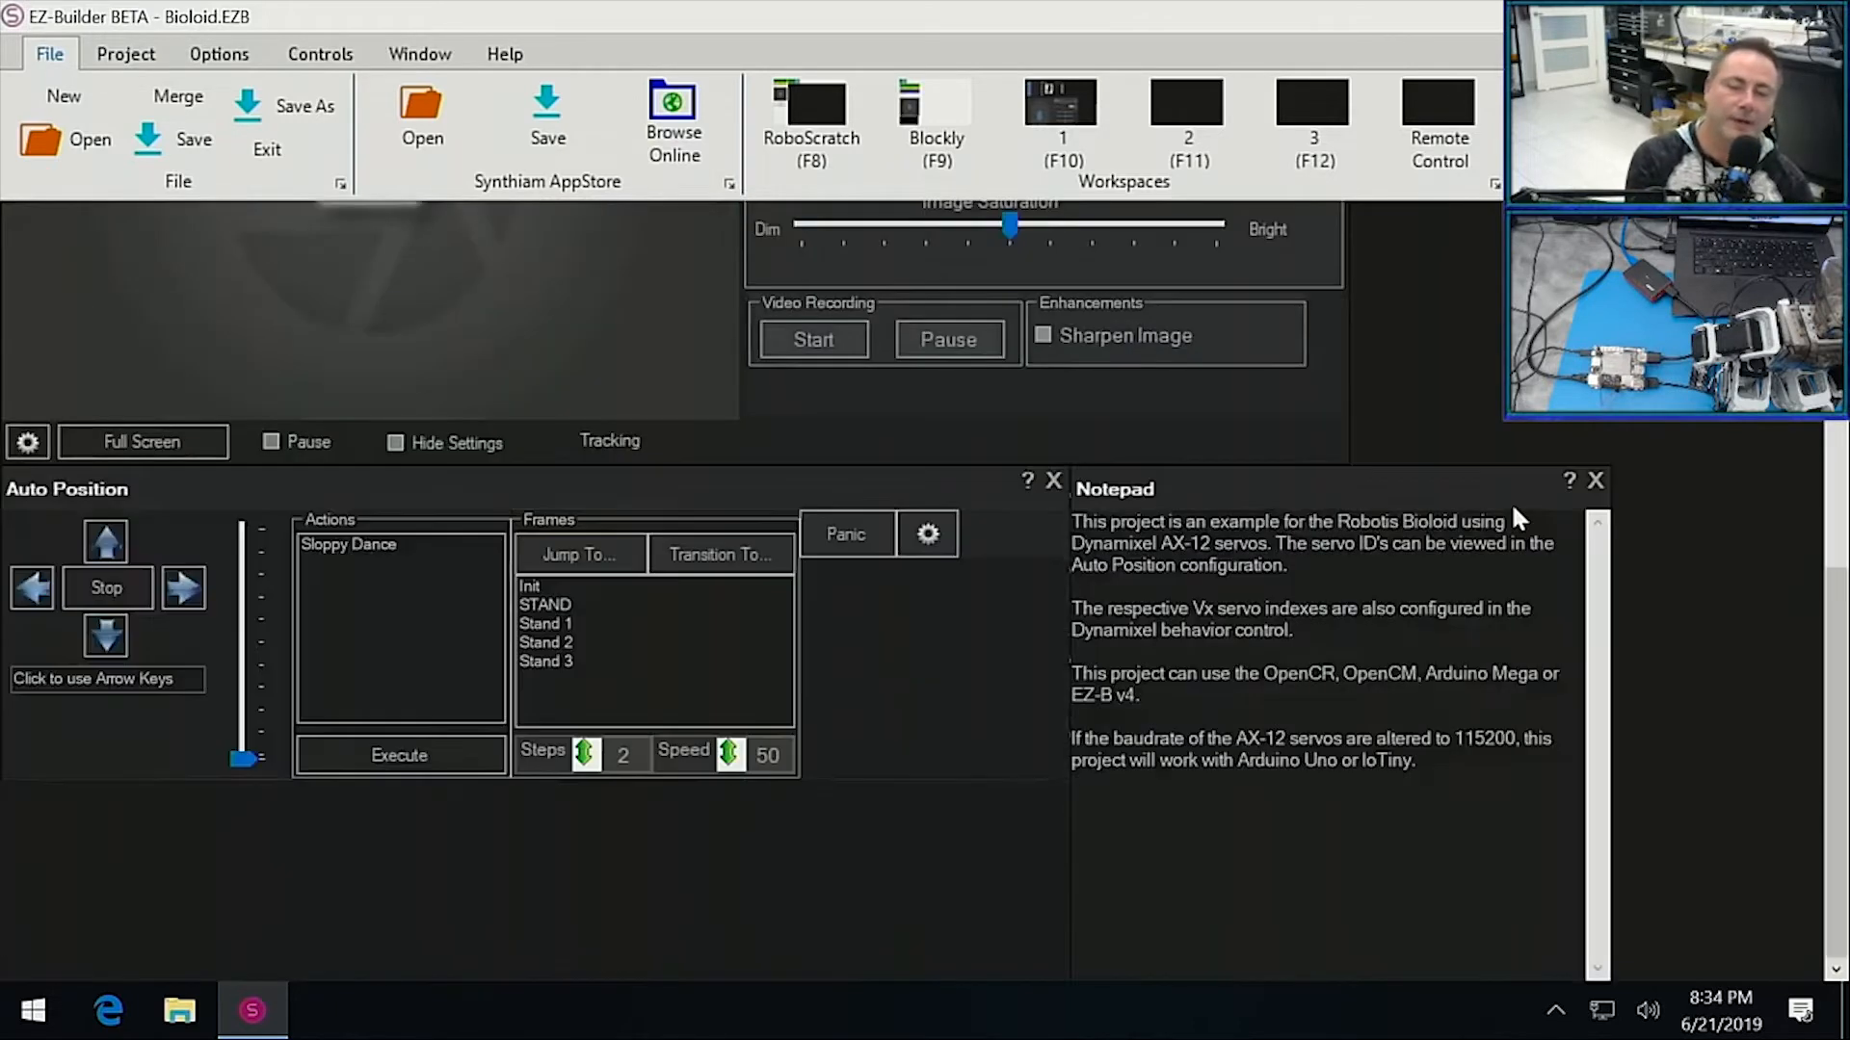
mouse_move(1048, 658)
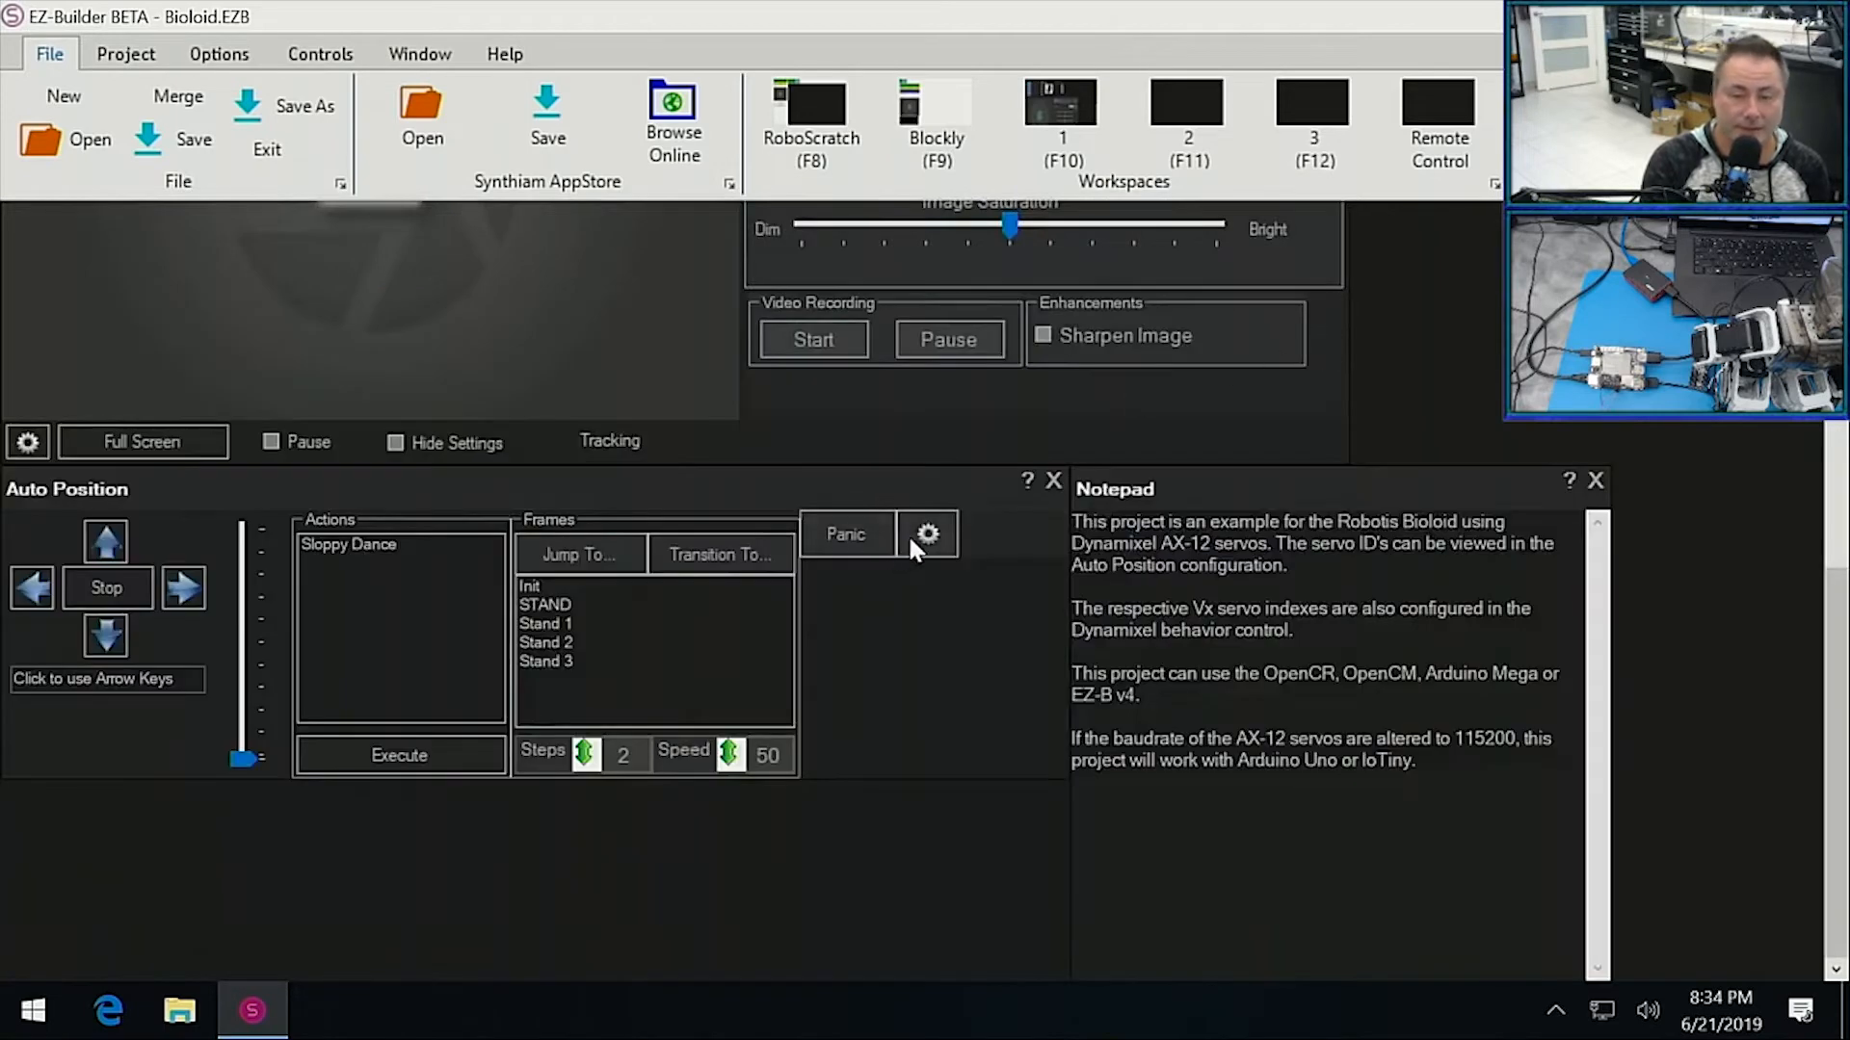
click(929, 535)
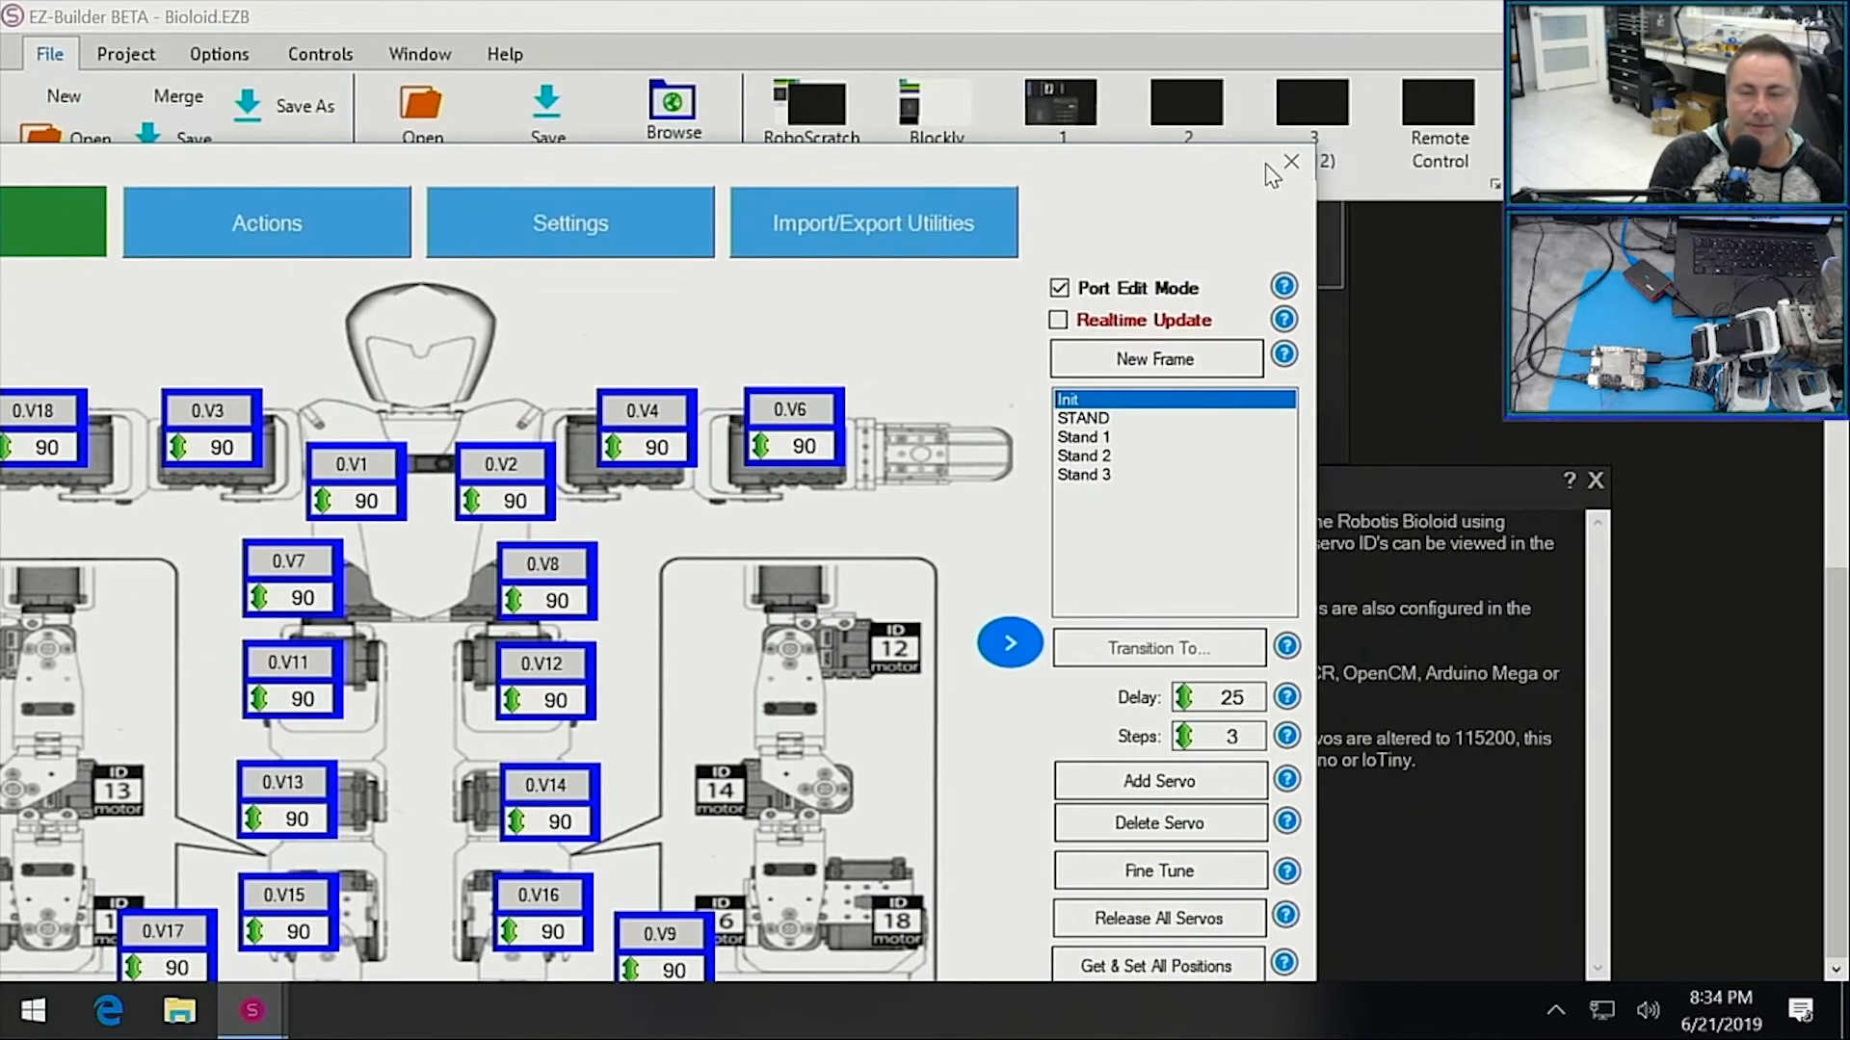
click(1289, 161)
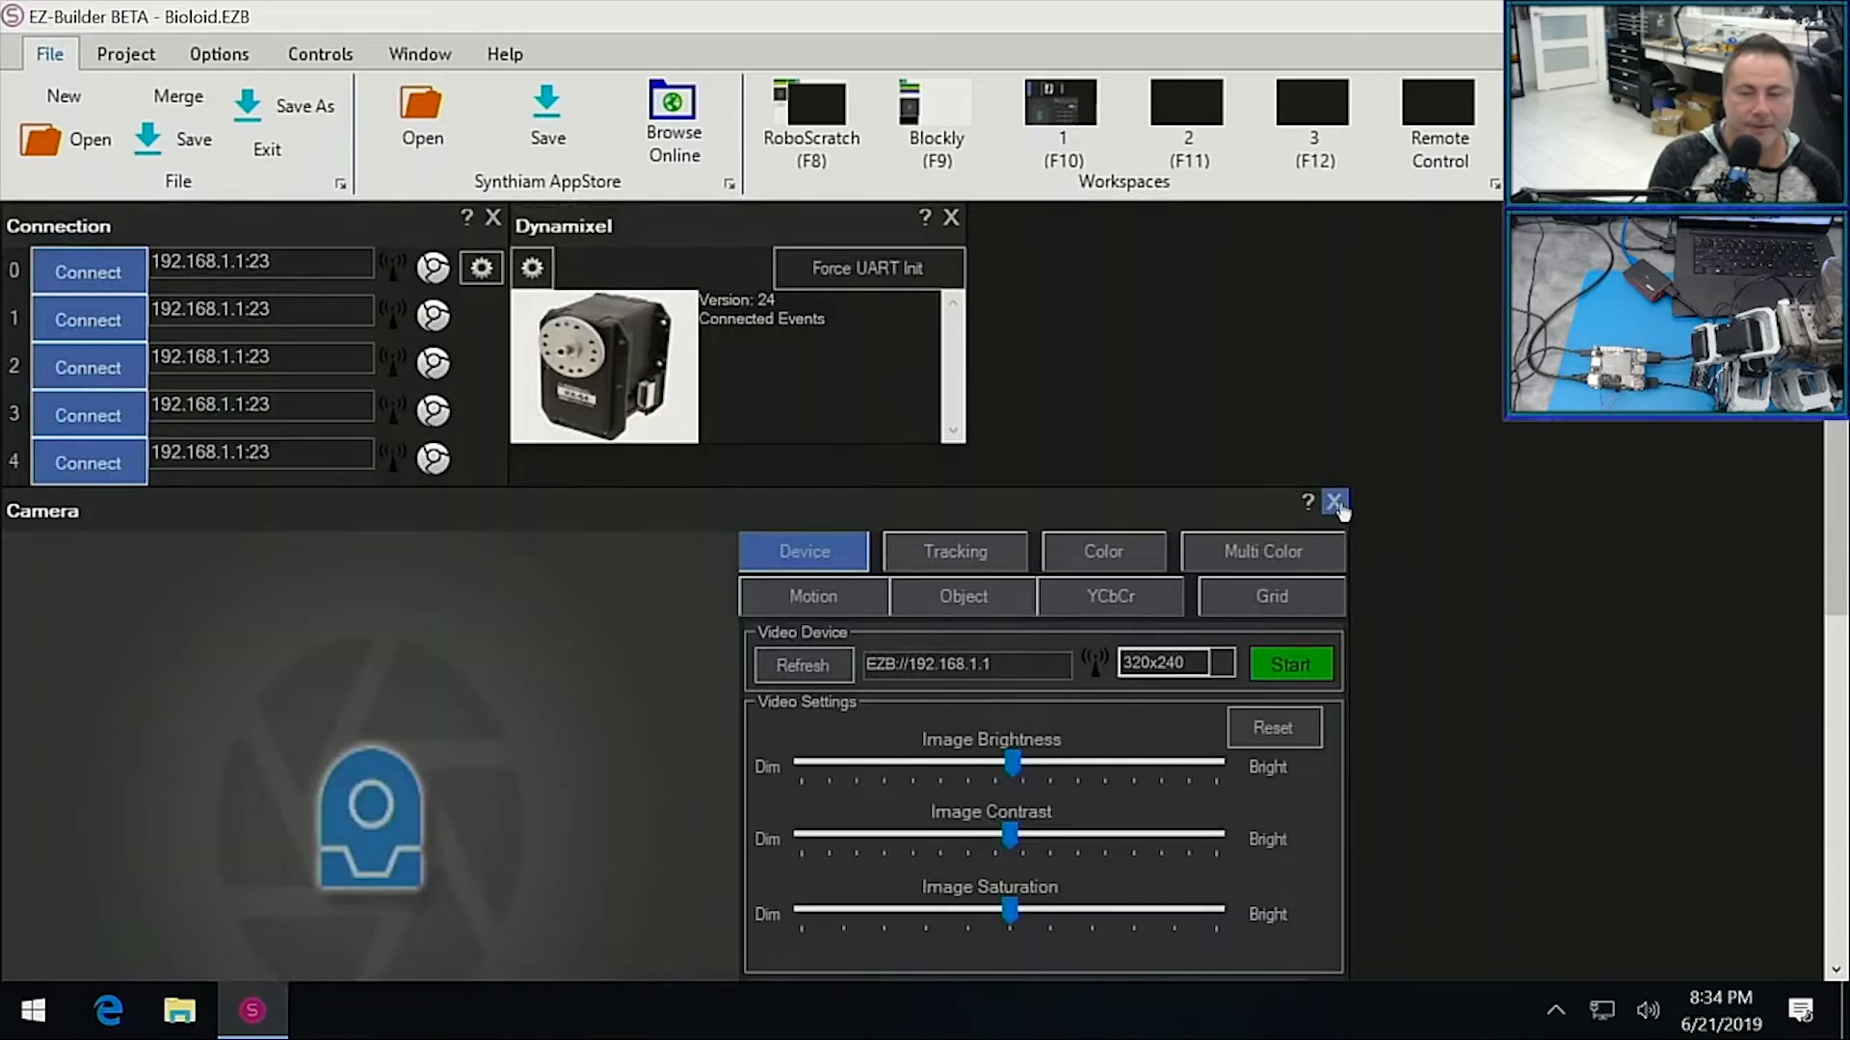
Remove the Camera control from the Bioloid project and Smart Arrange the remaining controls.
click(1334, 500)
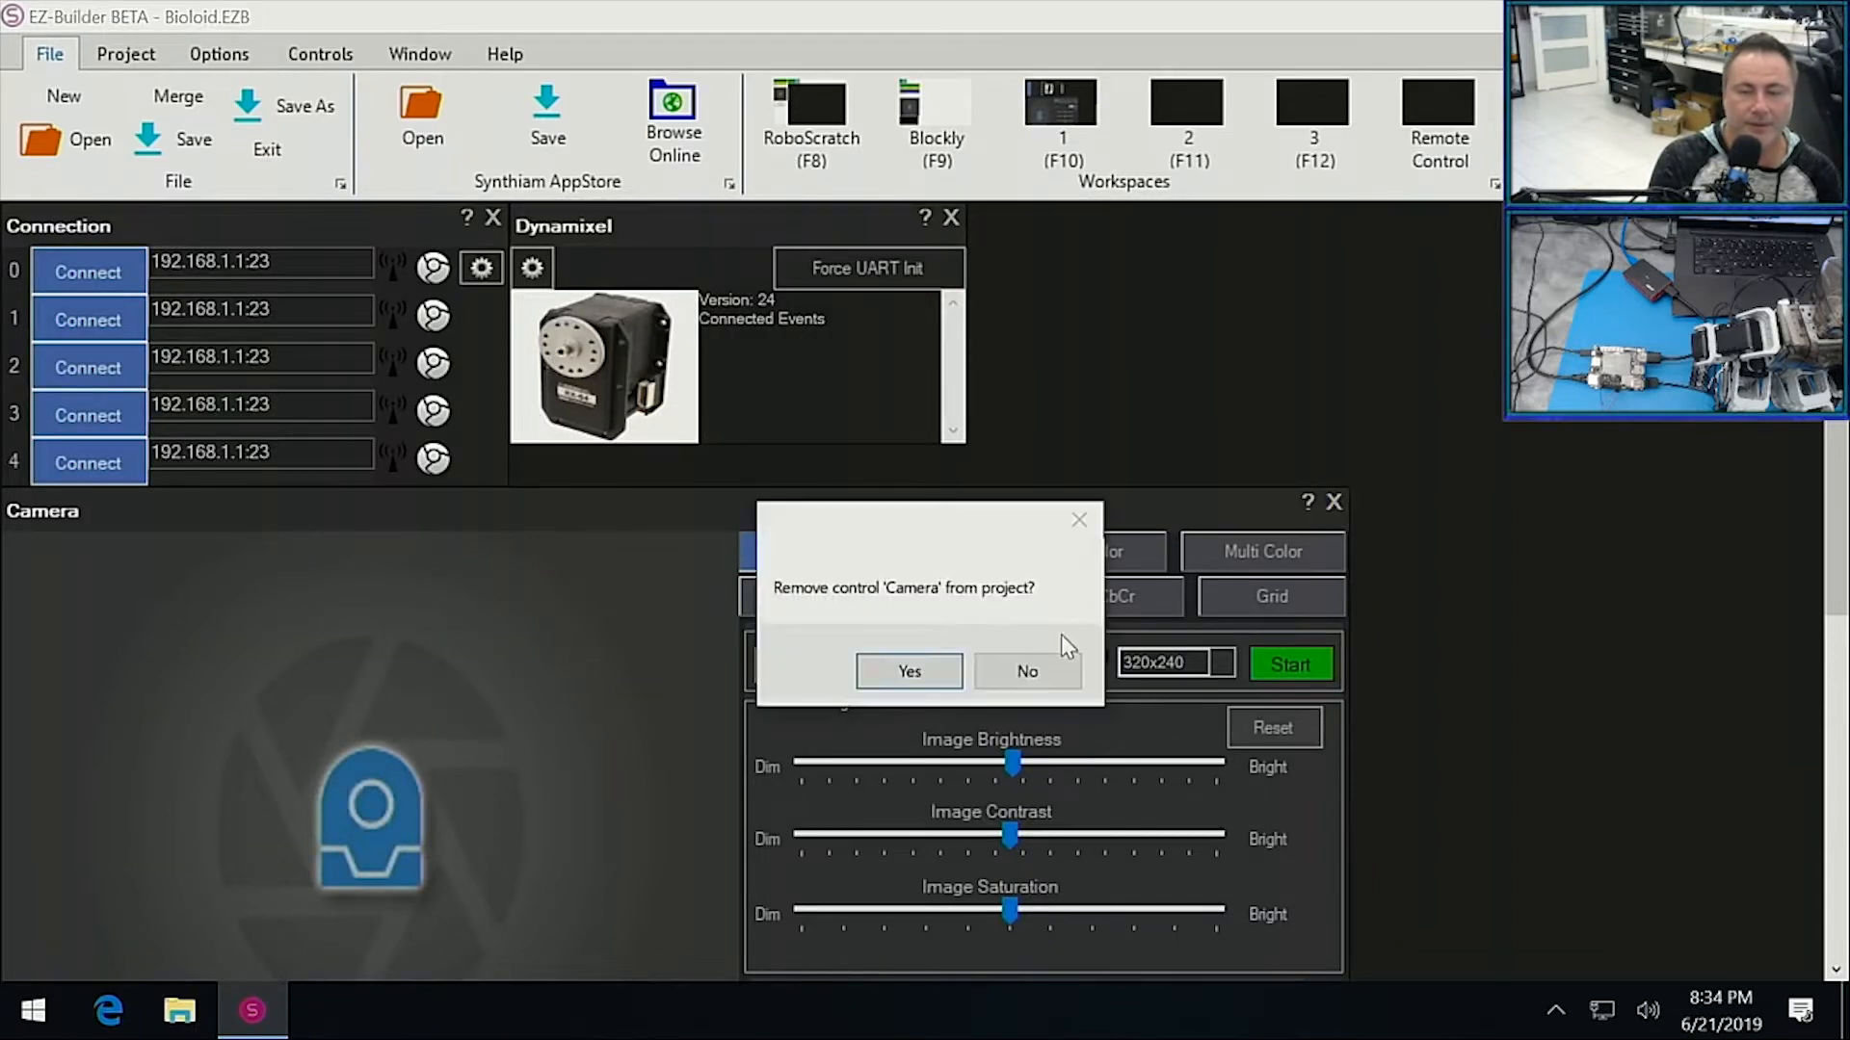
click(907, 671)
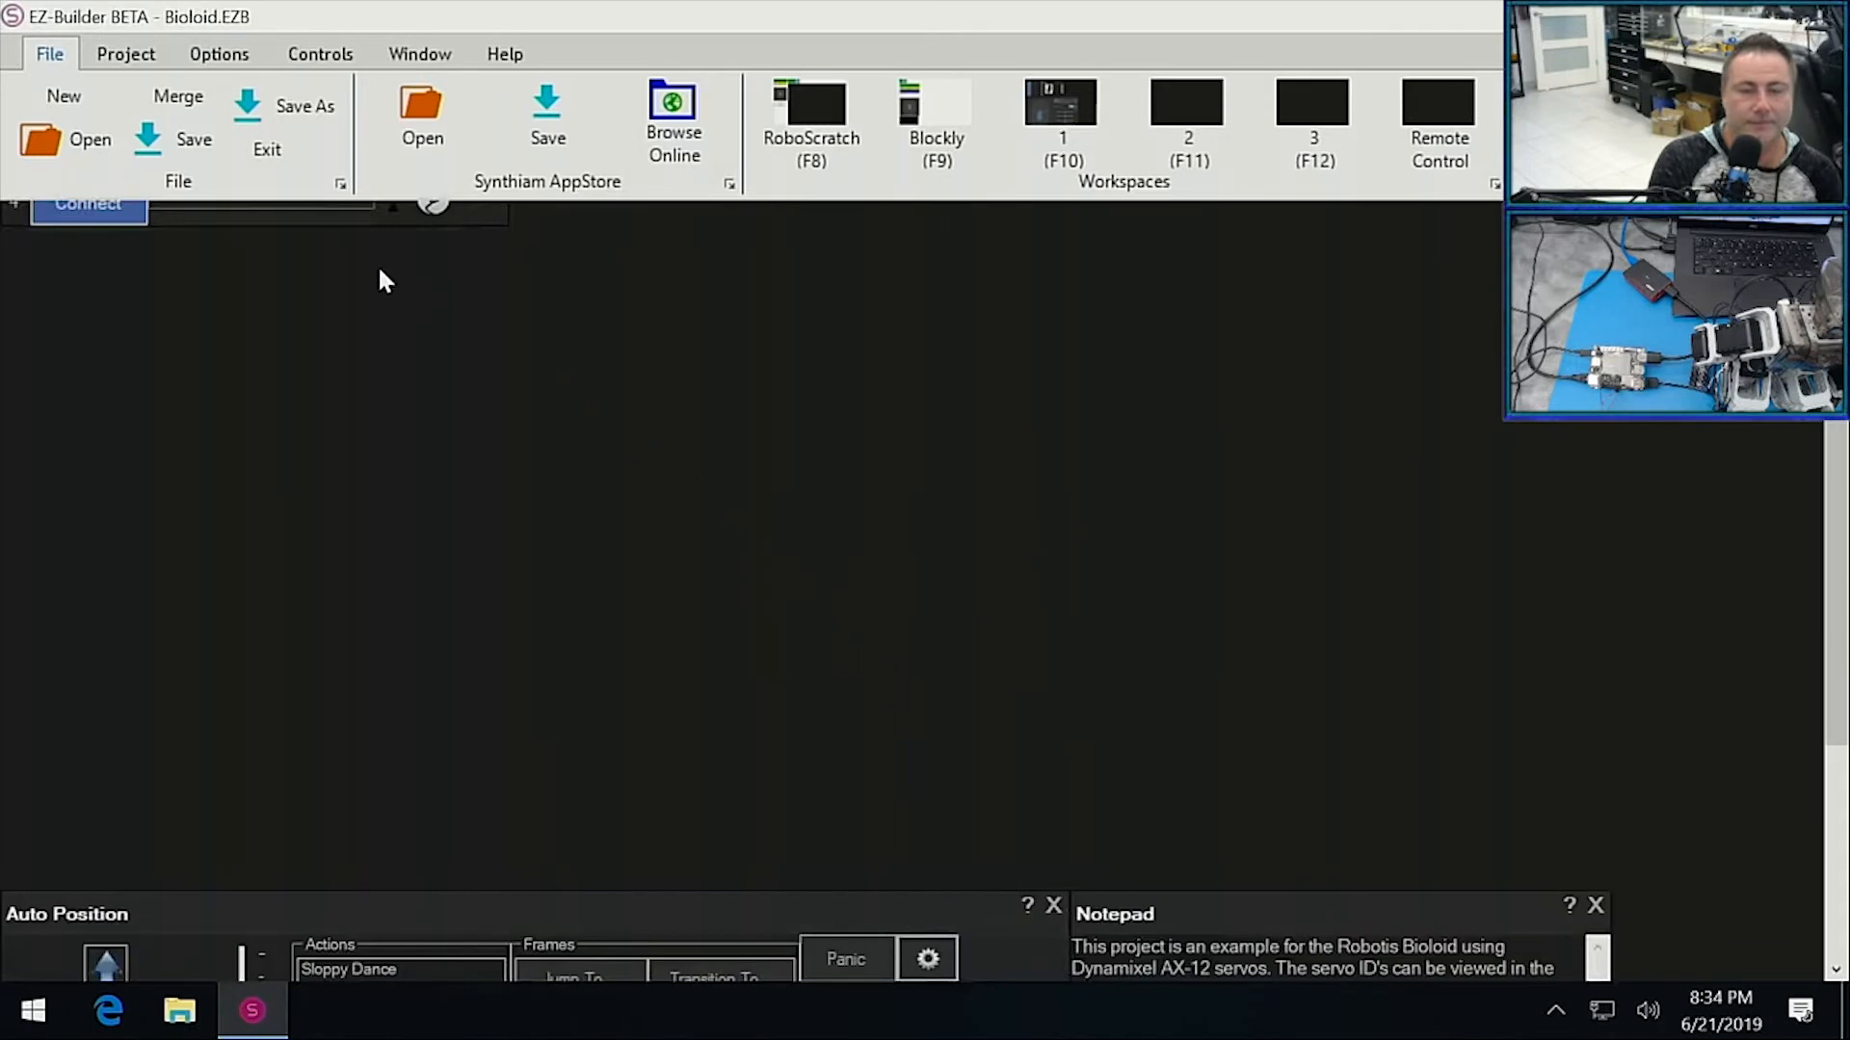
click(319, 53)
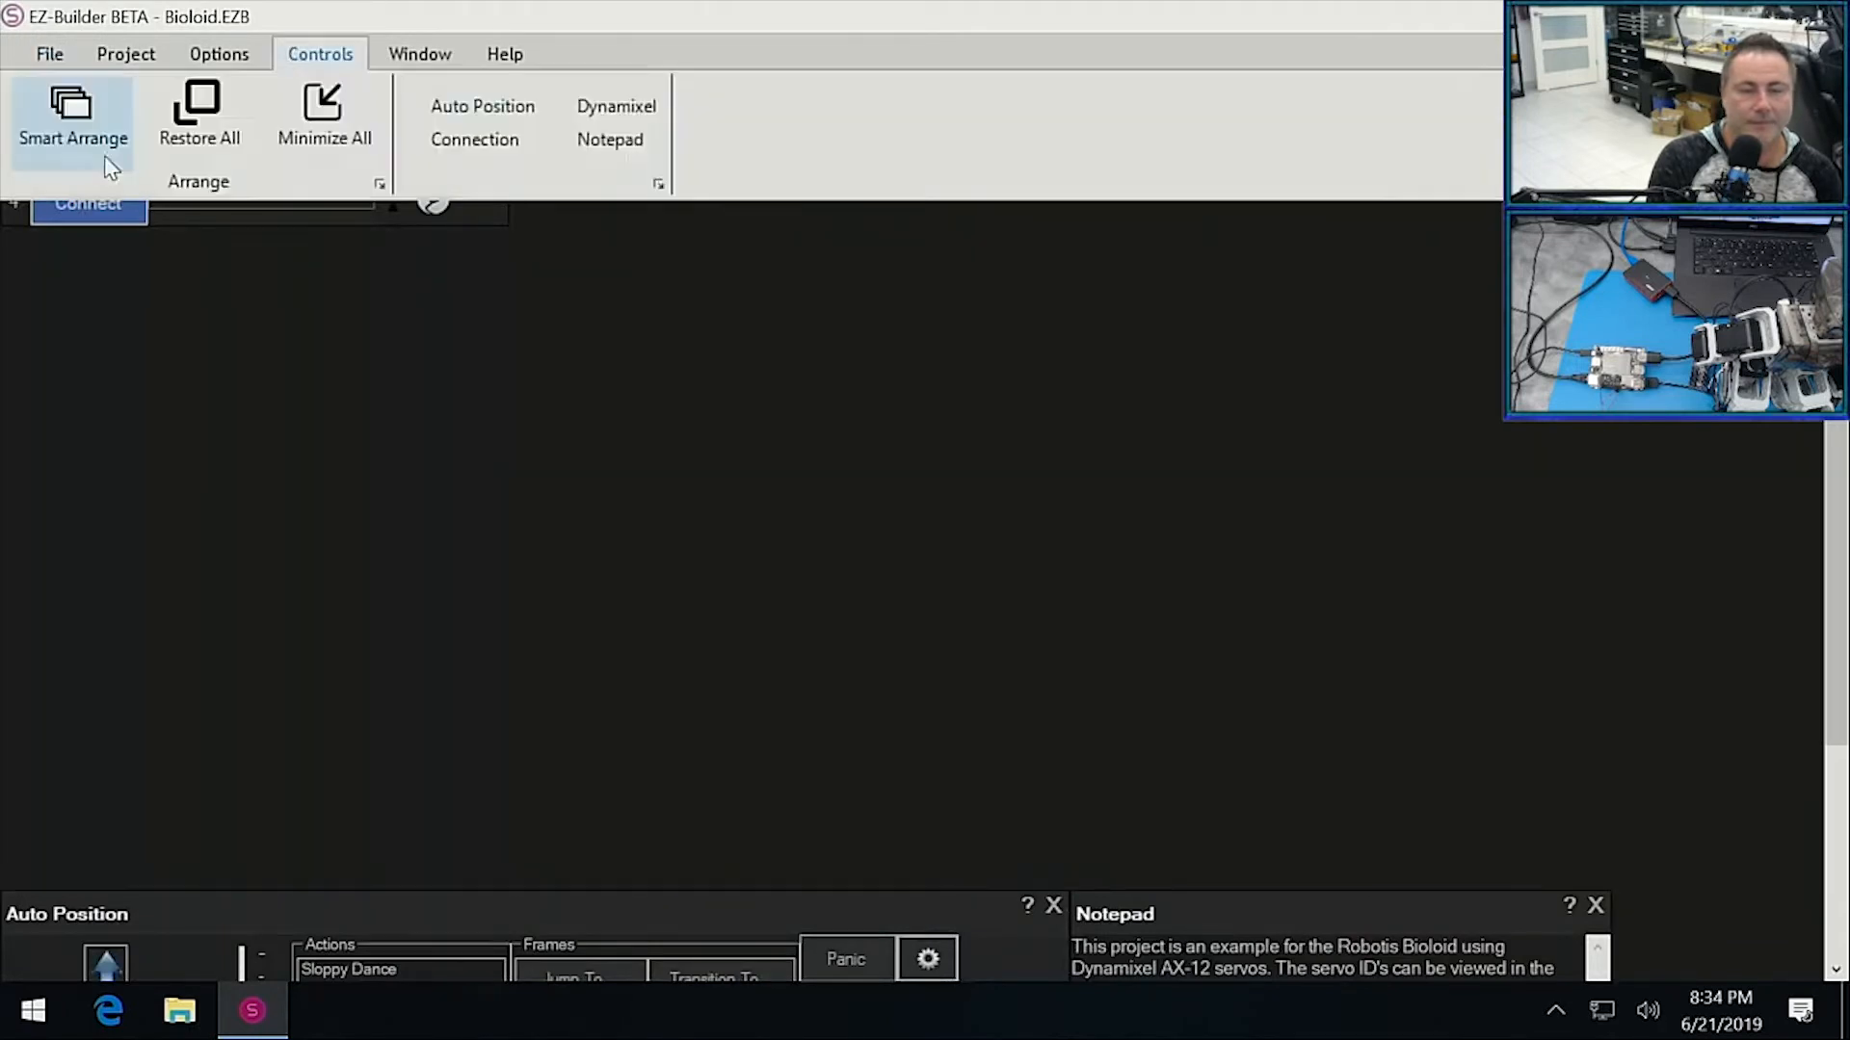
click(74, 118)
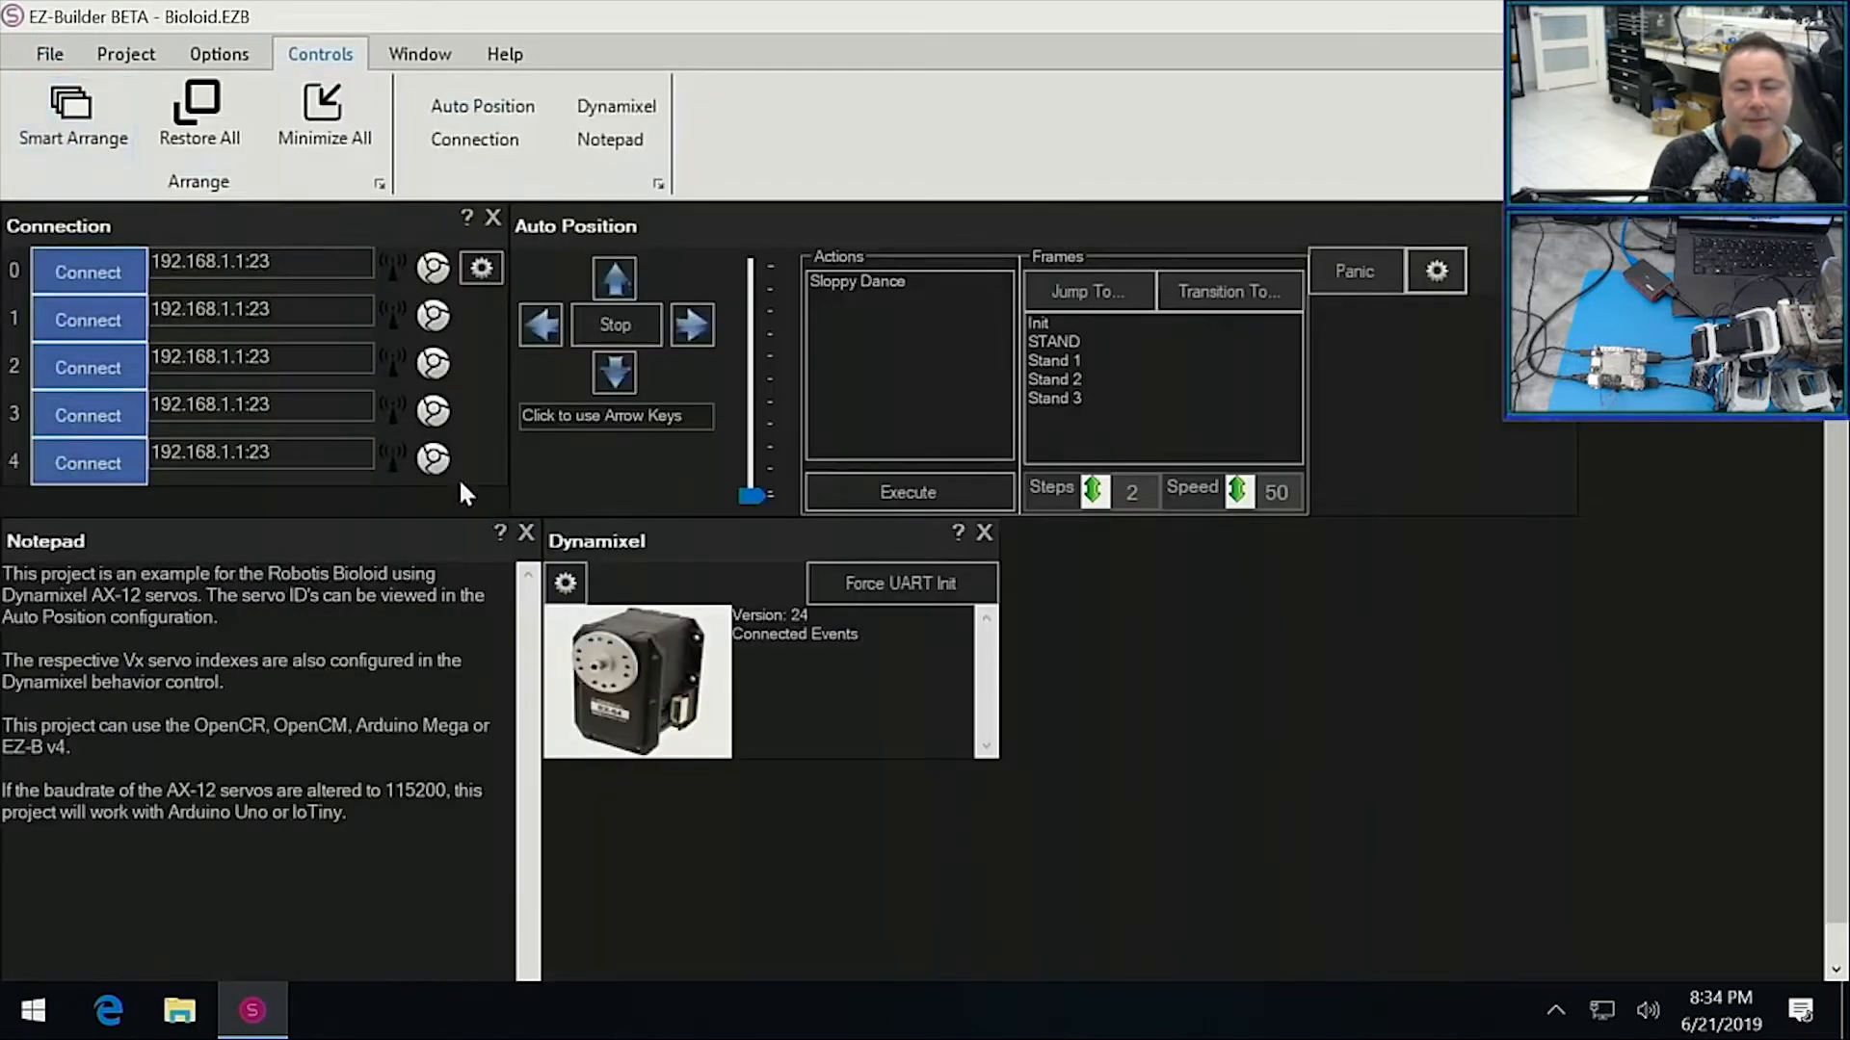
mouse_move(542, 540)
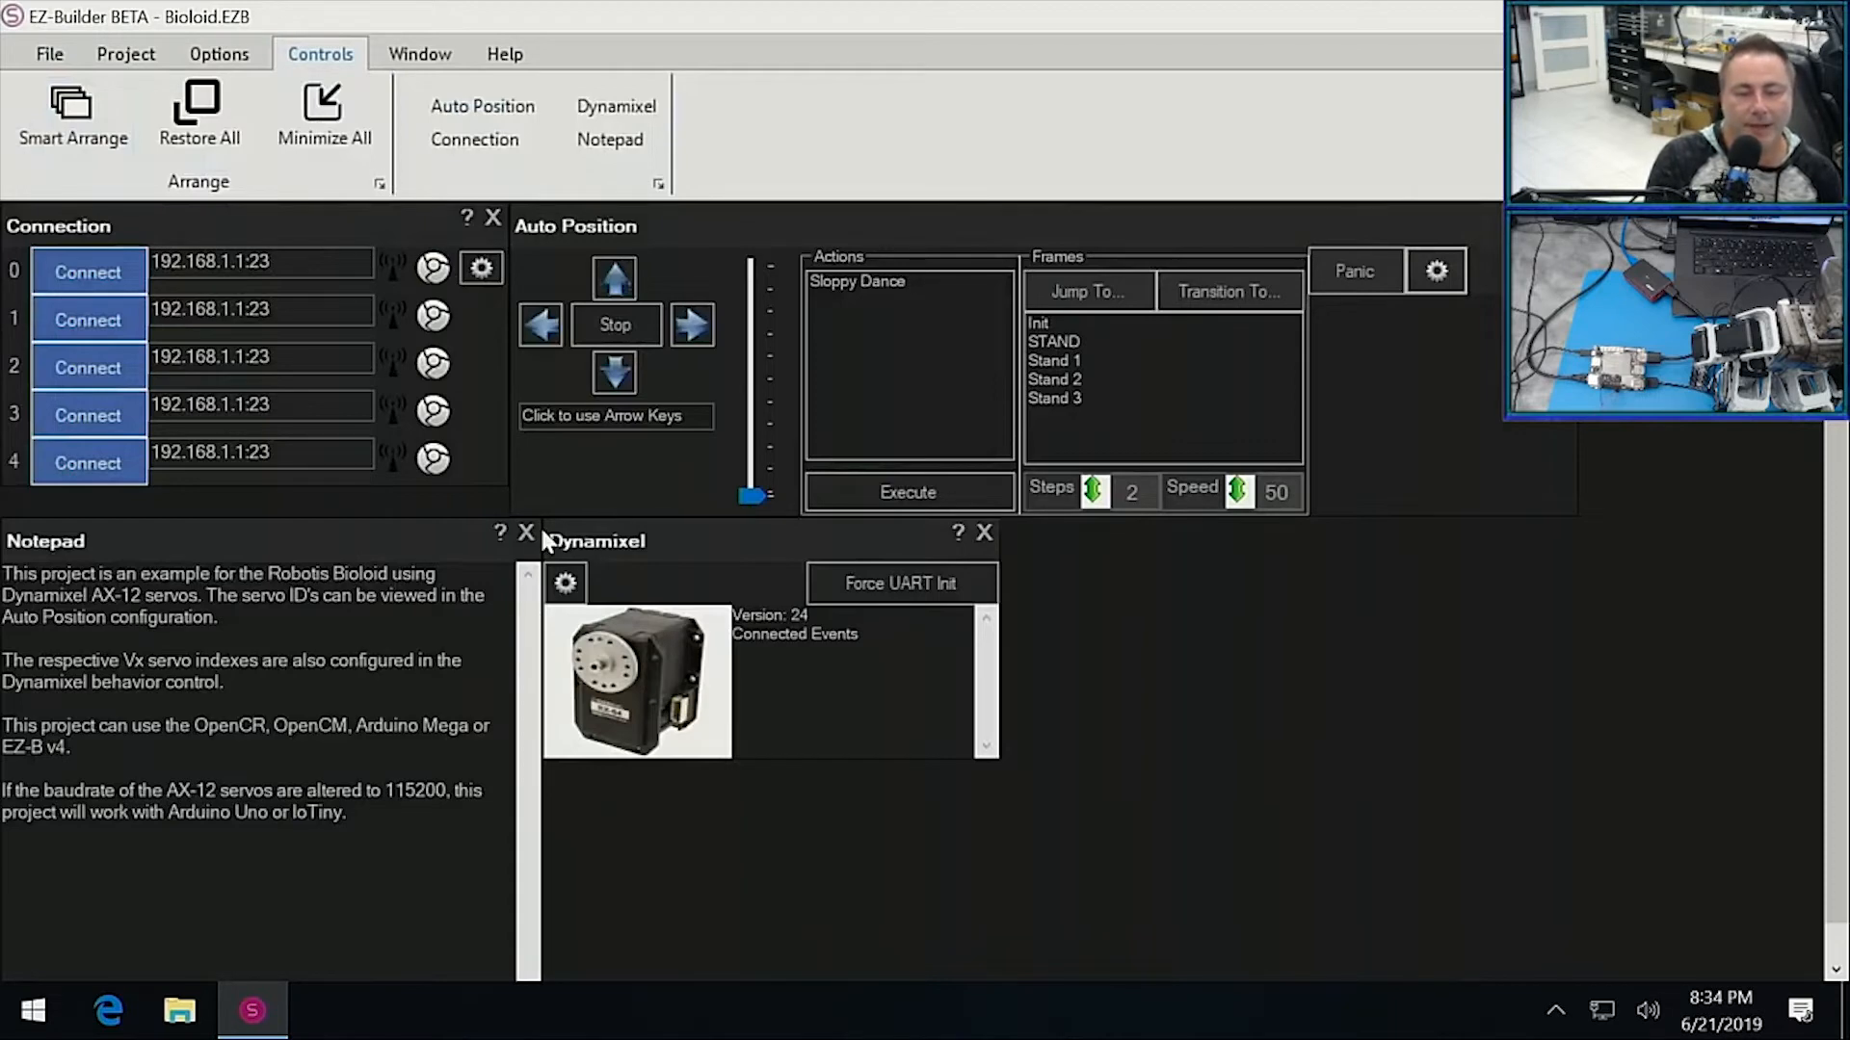
Remove the Notepad control and Smart Arrange Connection, Auto Position and Dynamixel.
click(525, 532)
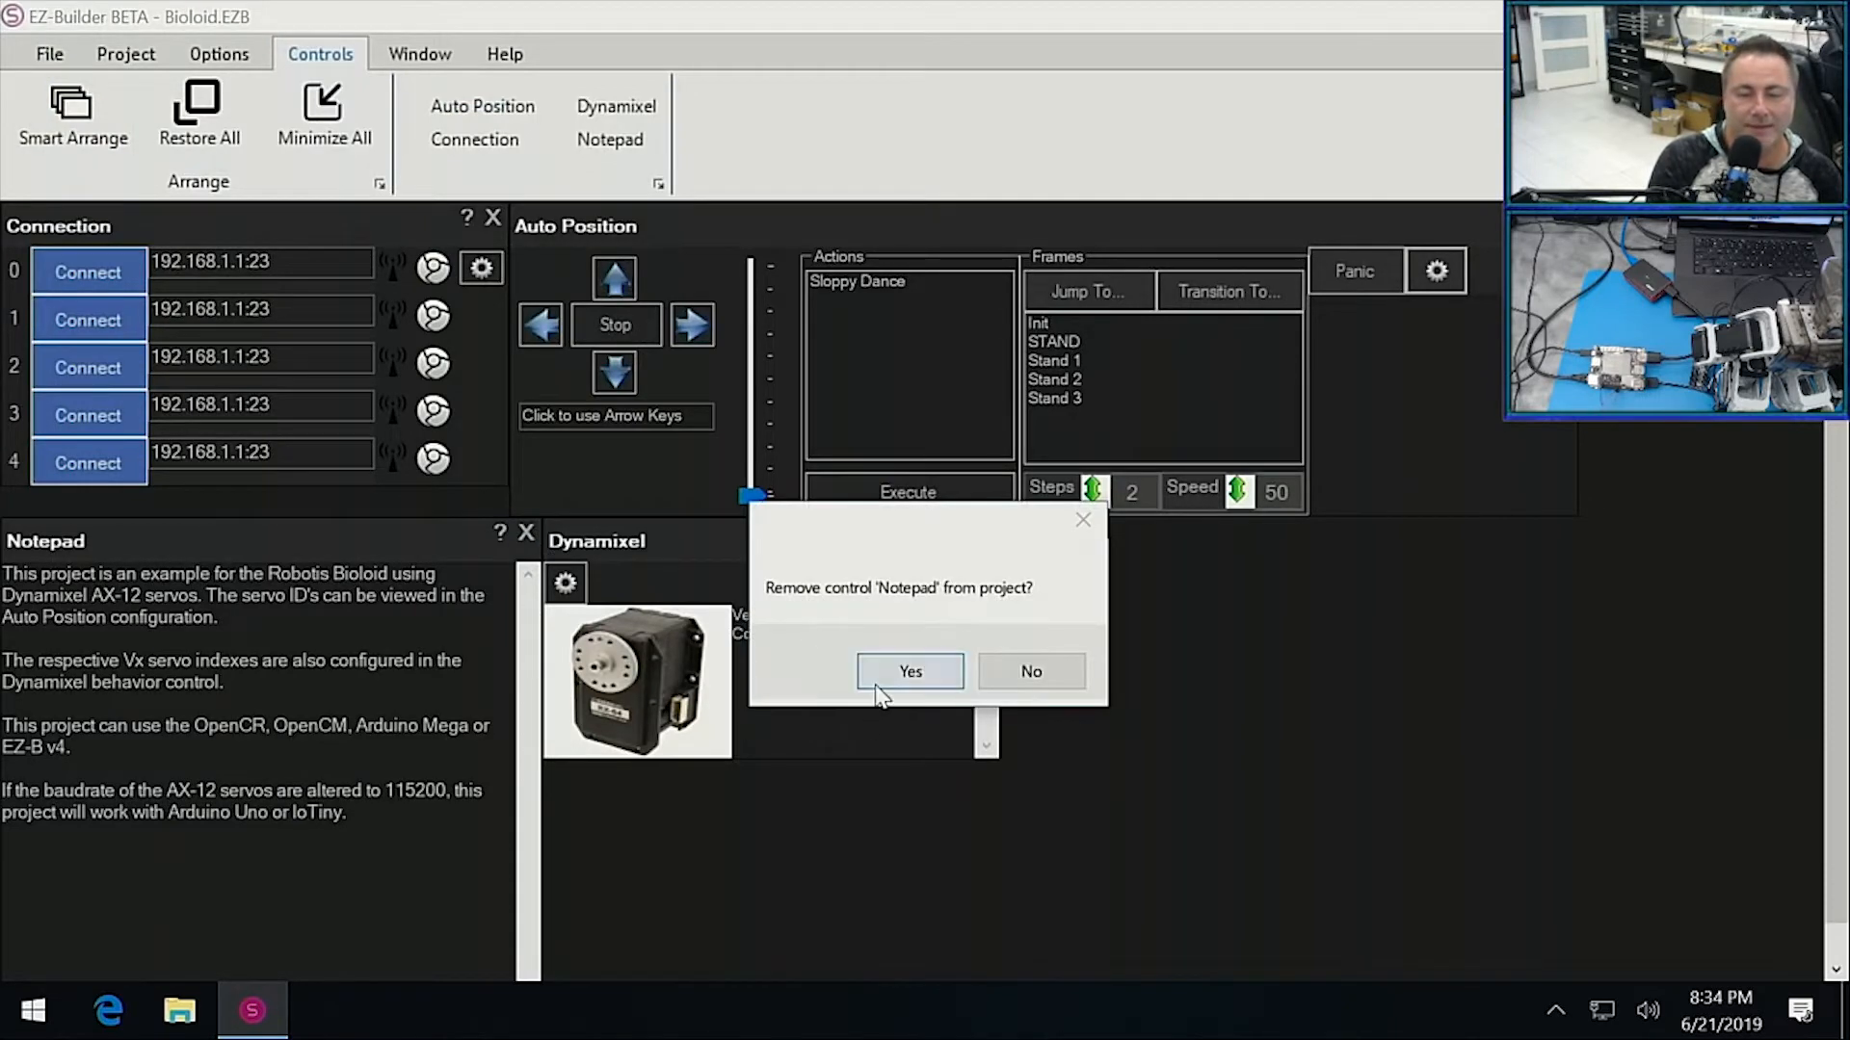
click(909, 672)
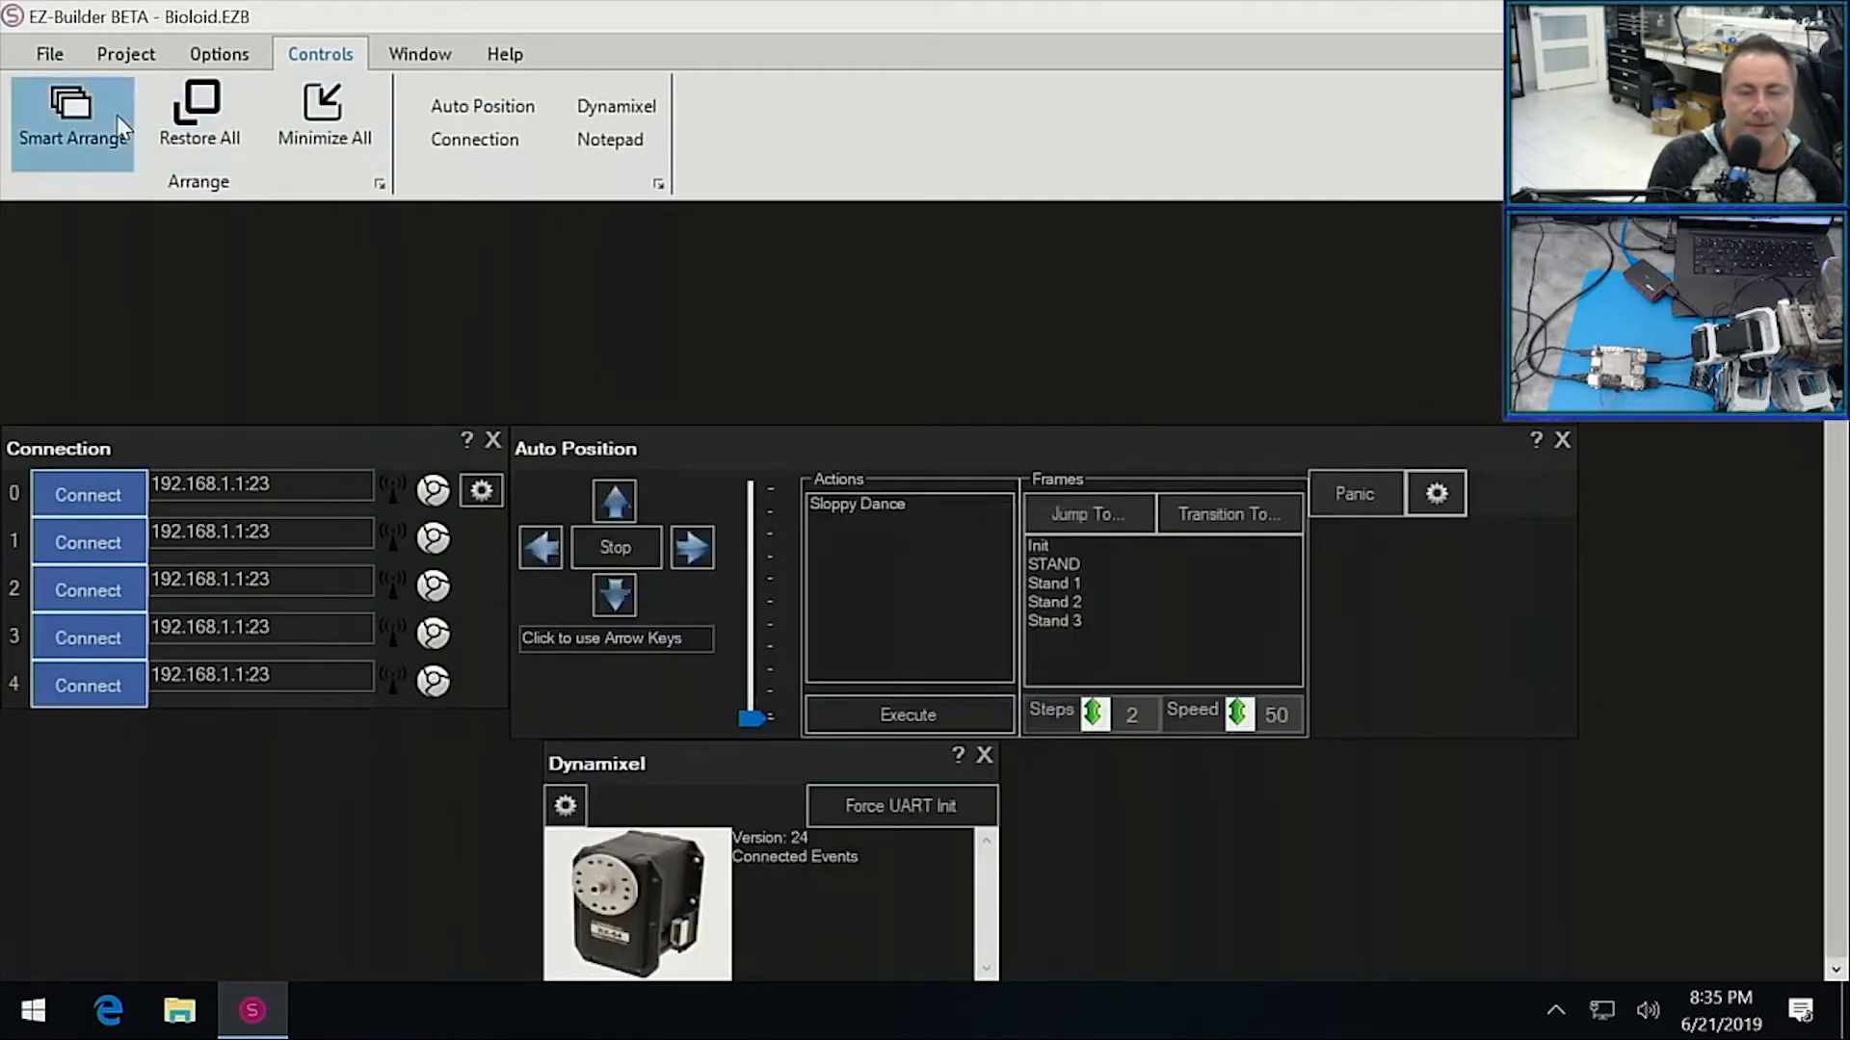
click(73, 118)
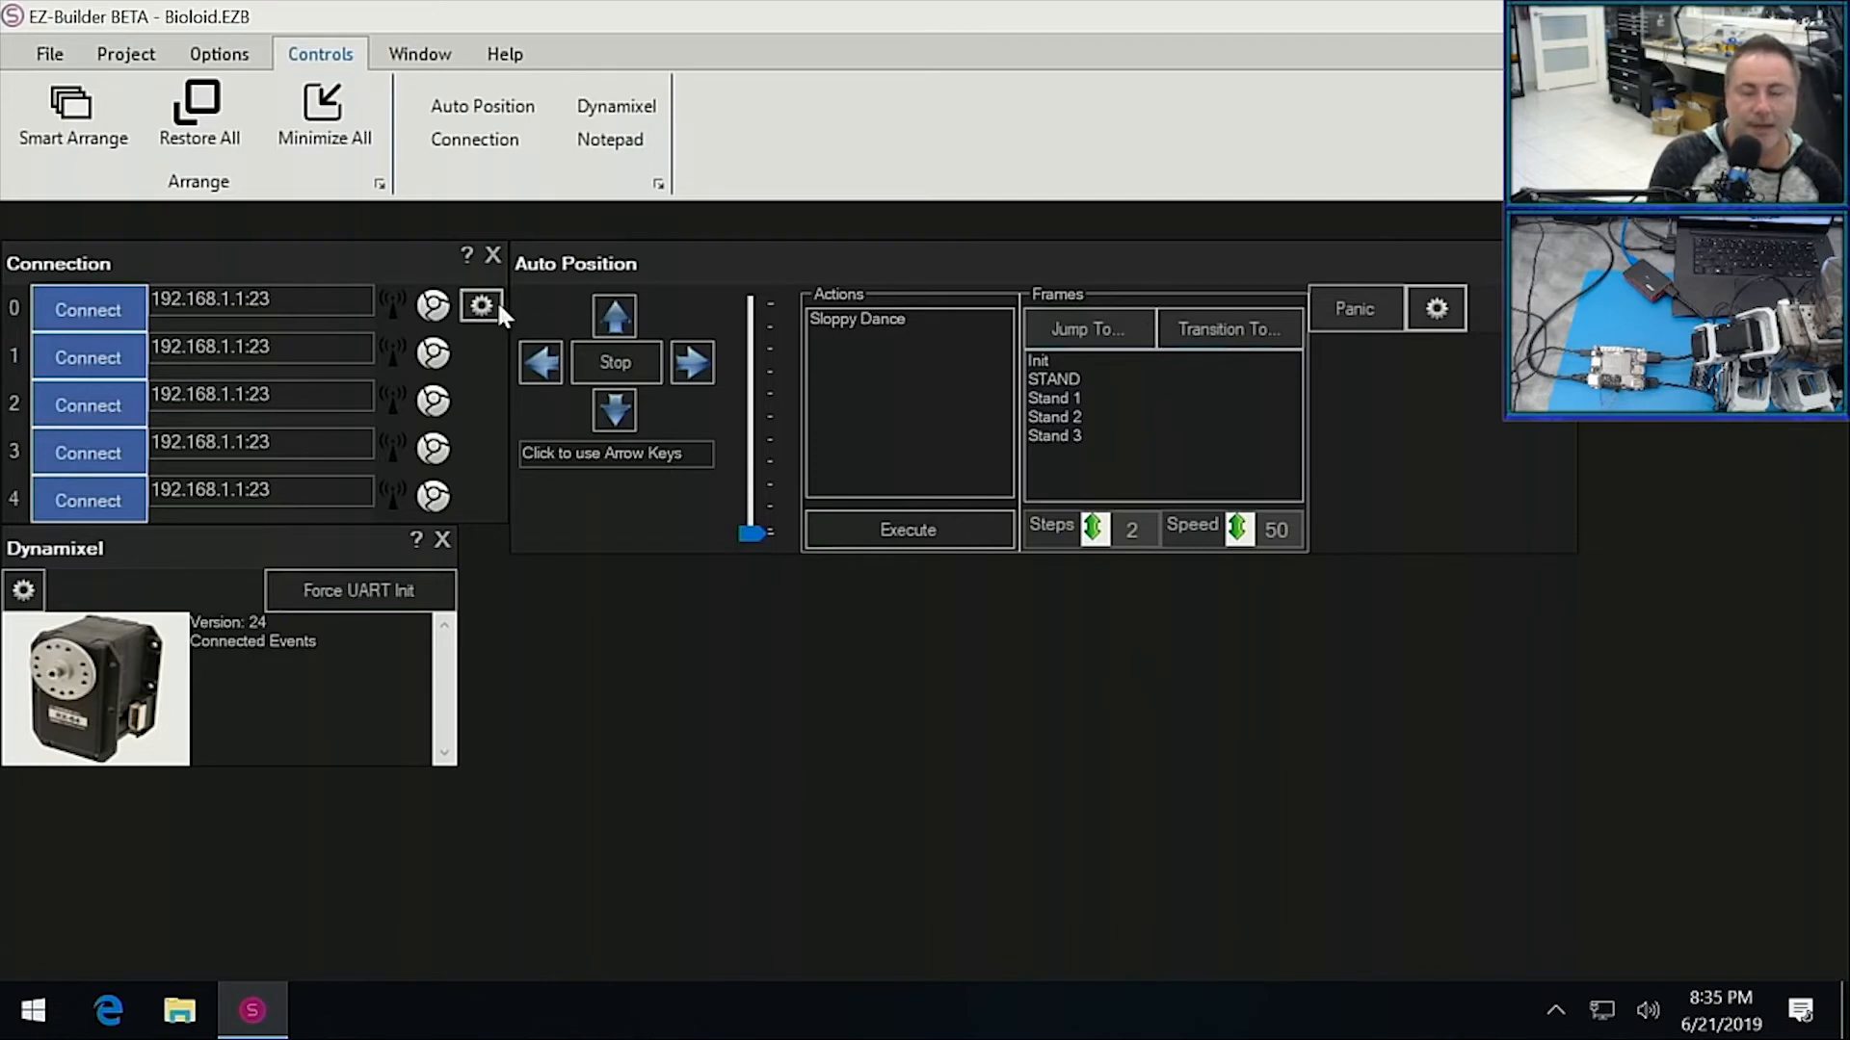
Turn on DTR Enable in the Connection control's Settings and save the connection settings.
click(479, 305)
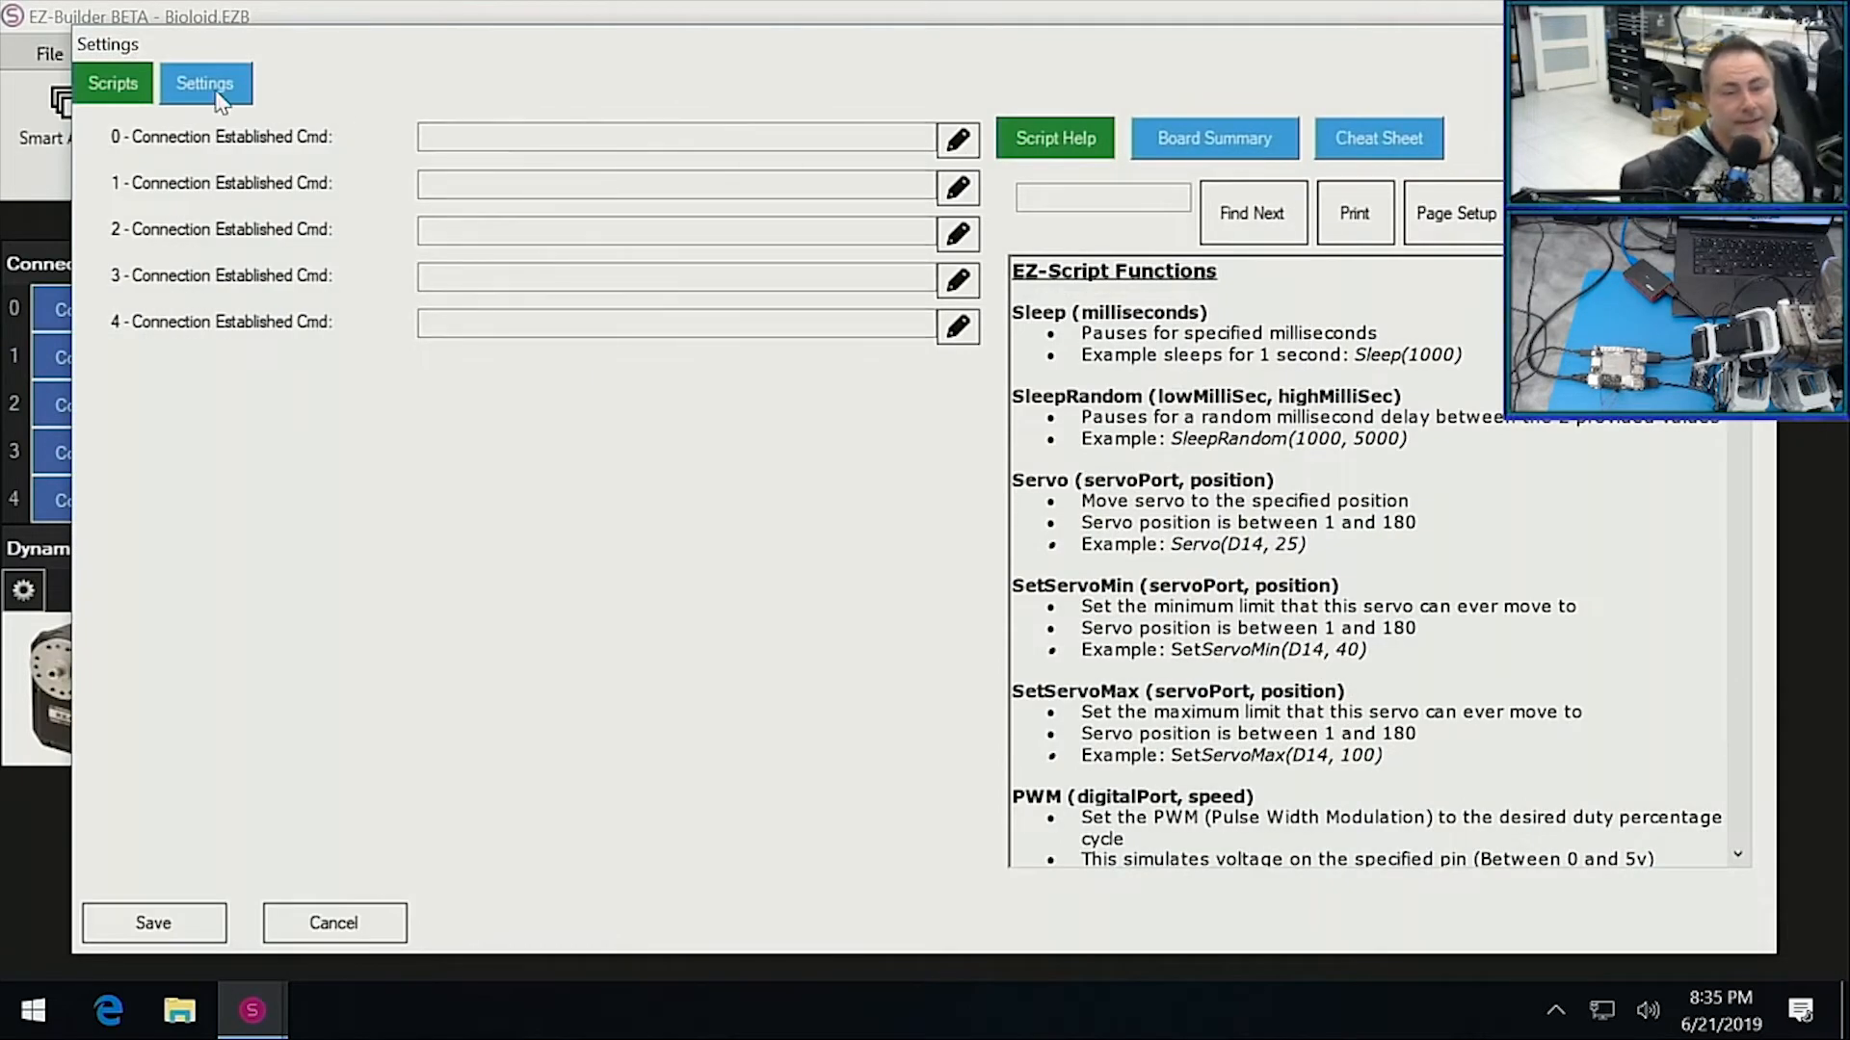
click(205, 83)
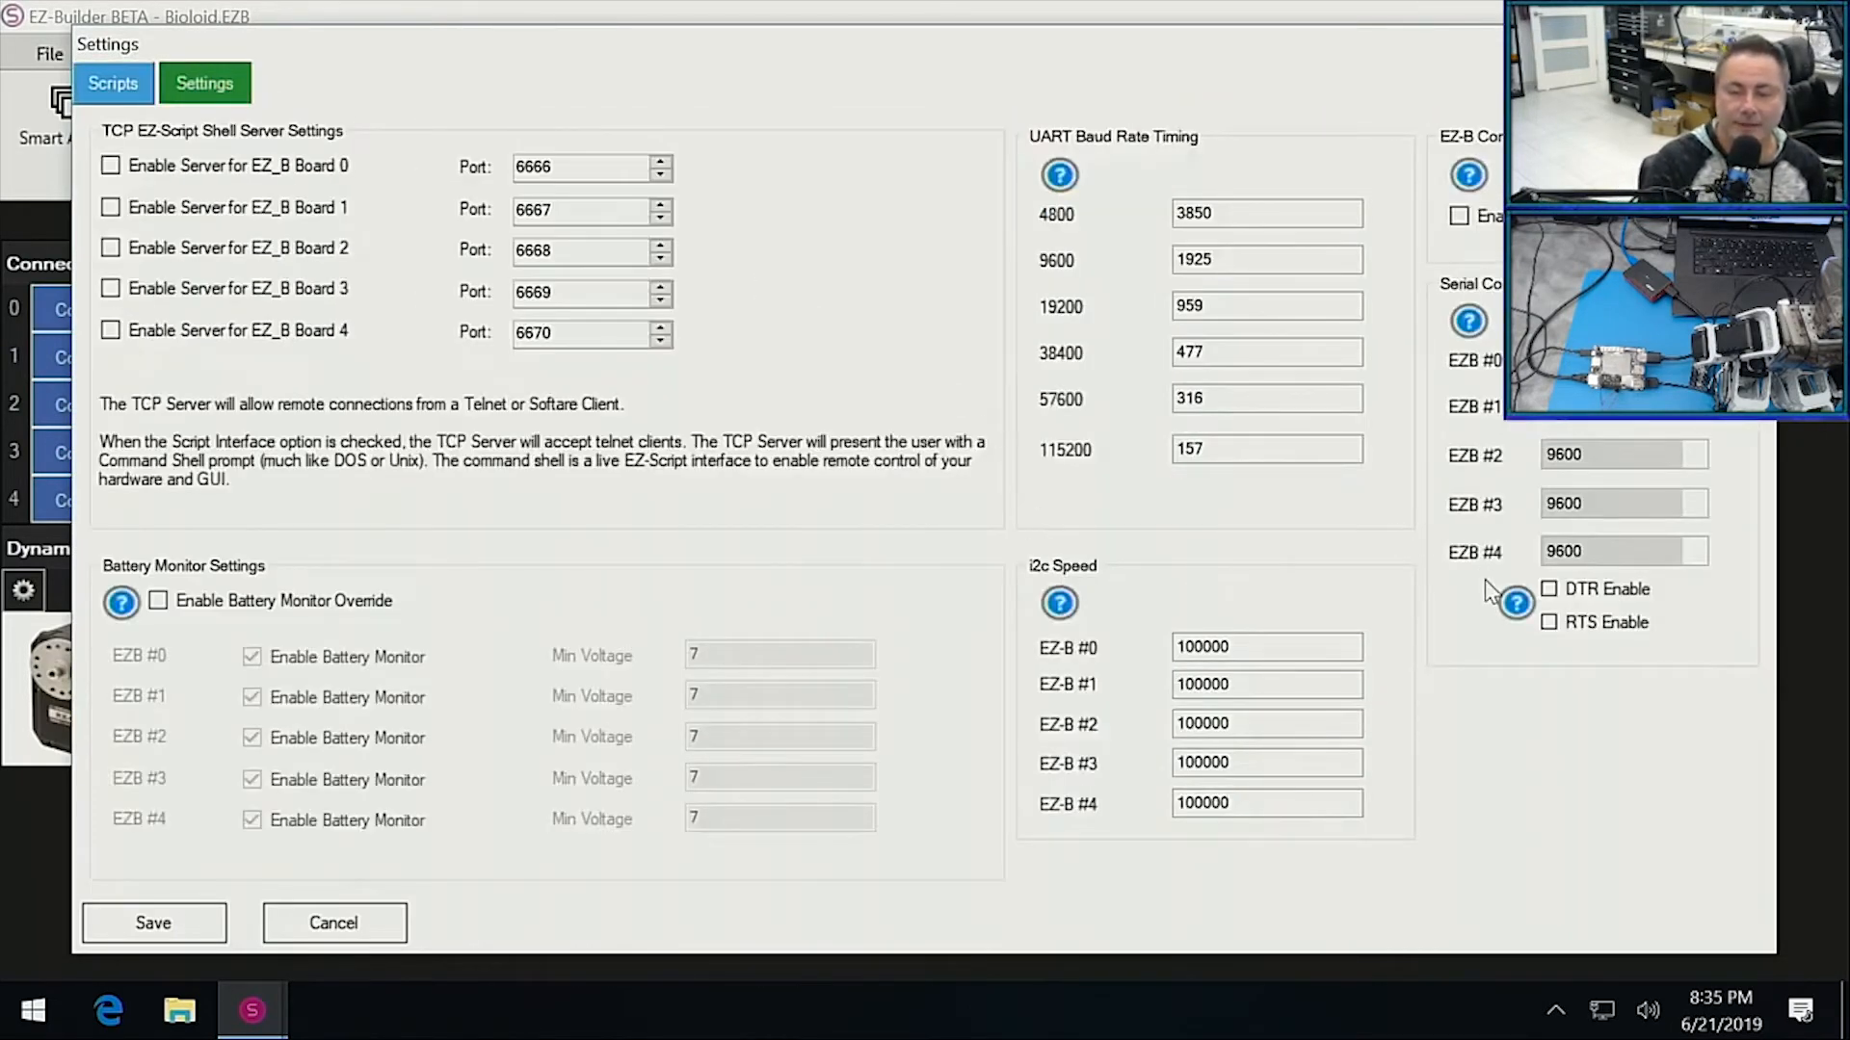
click(1548, 589)
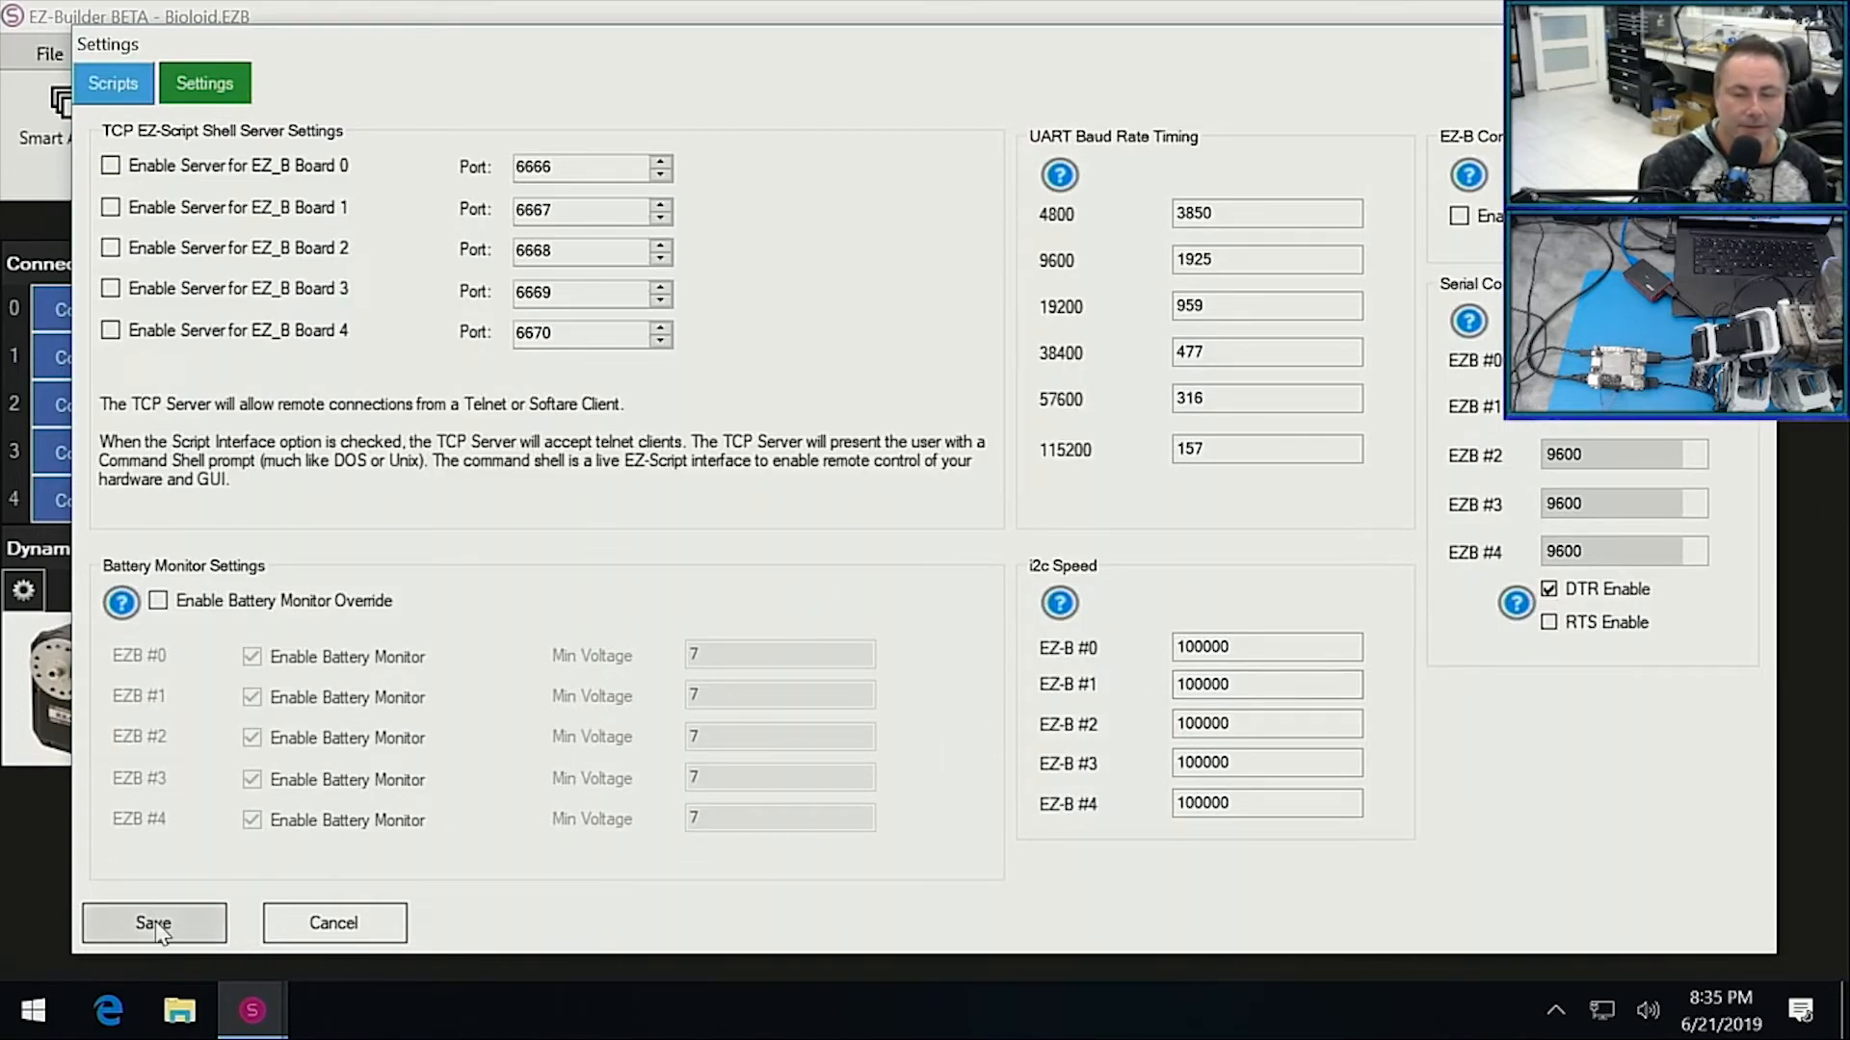
click(153, 923)
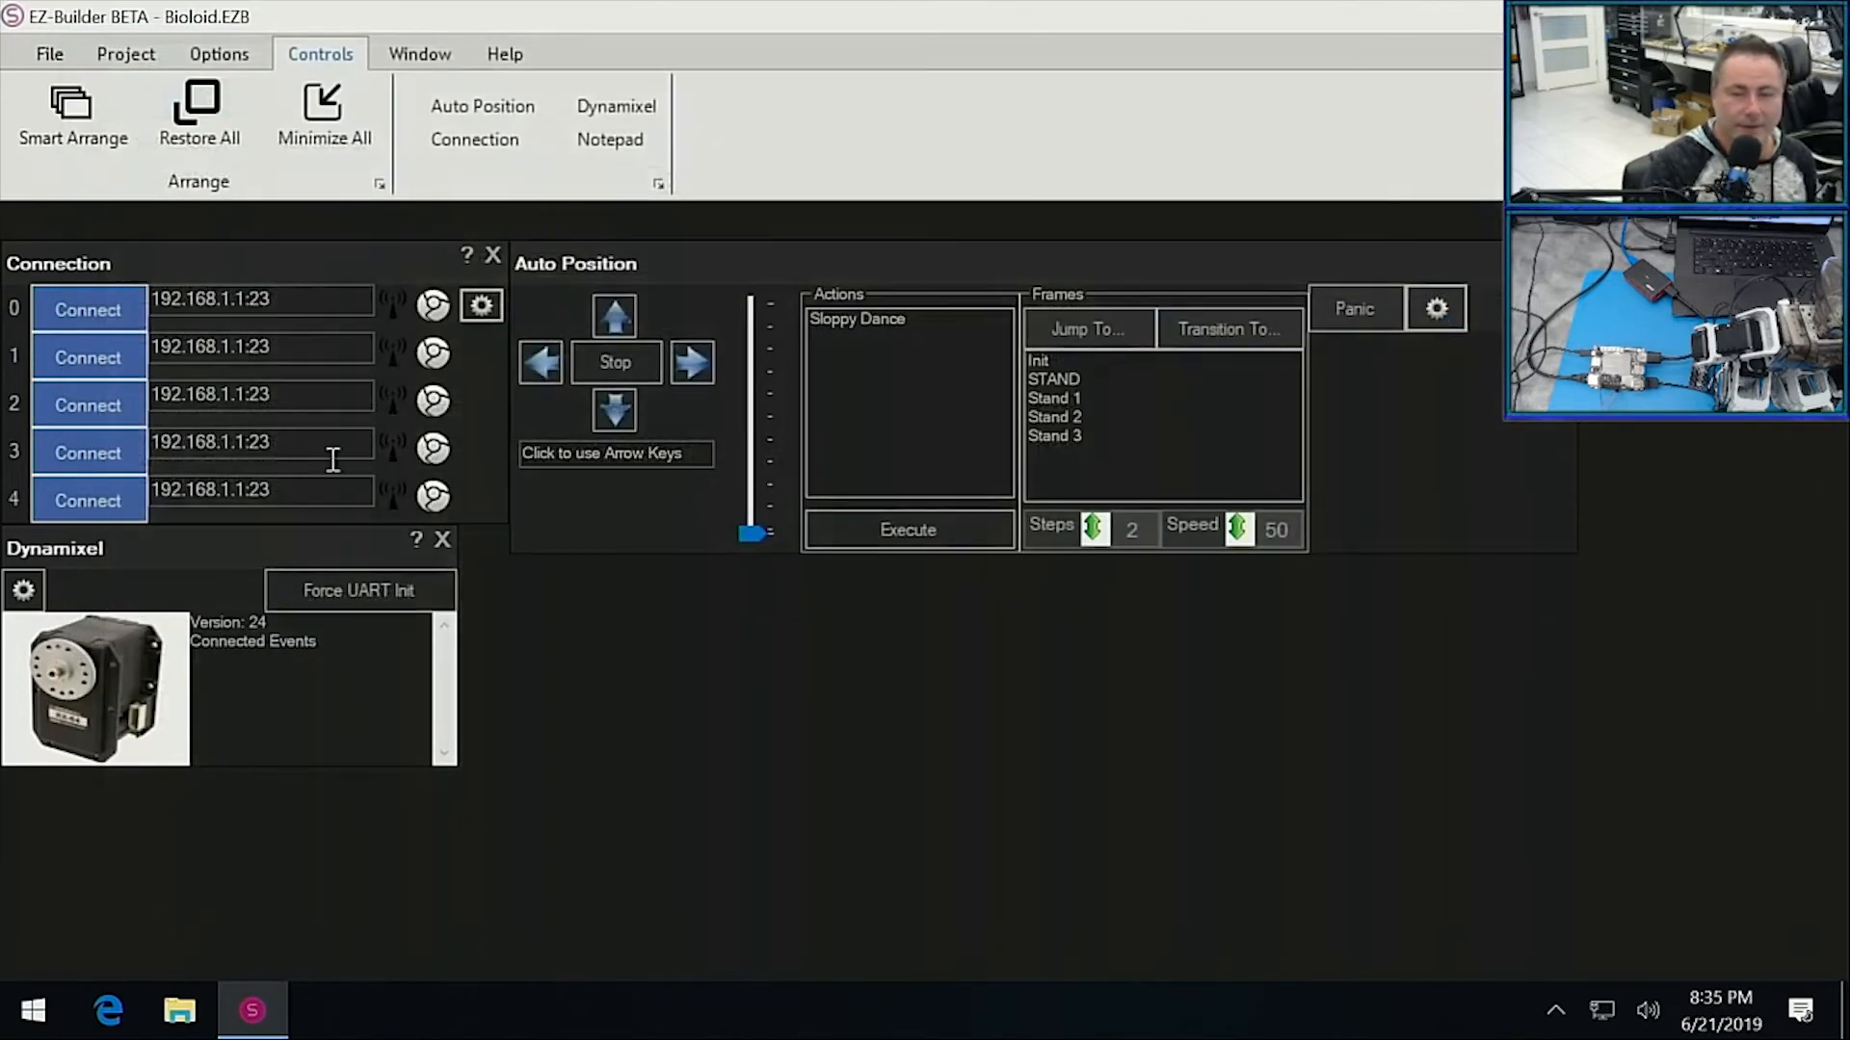
Connect connection 0 to the board on COM5, initializing Dynamixel UART #0 at 1000000 bps.
click(262, 298)
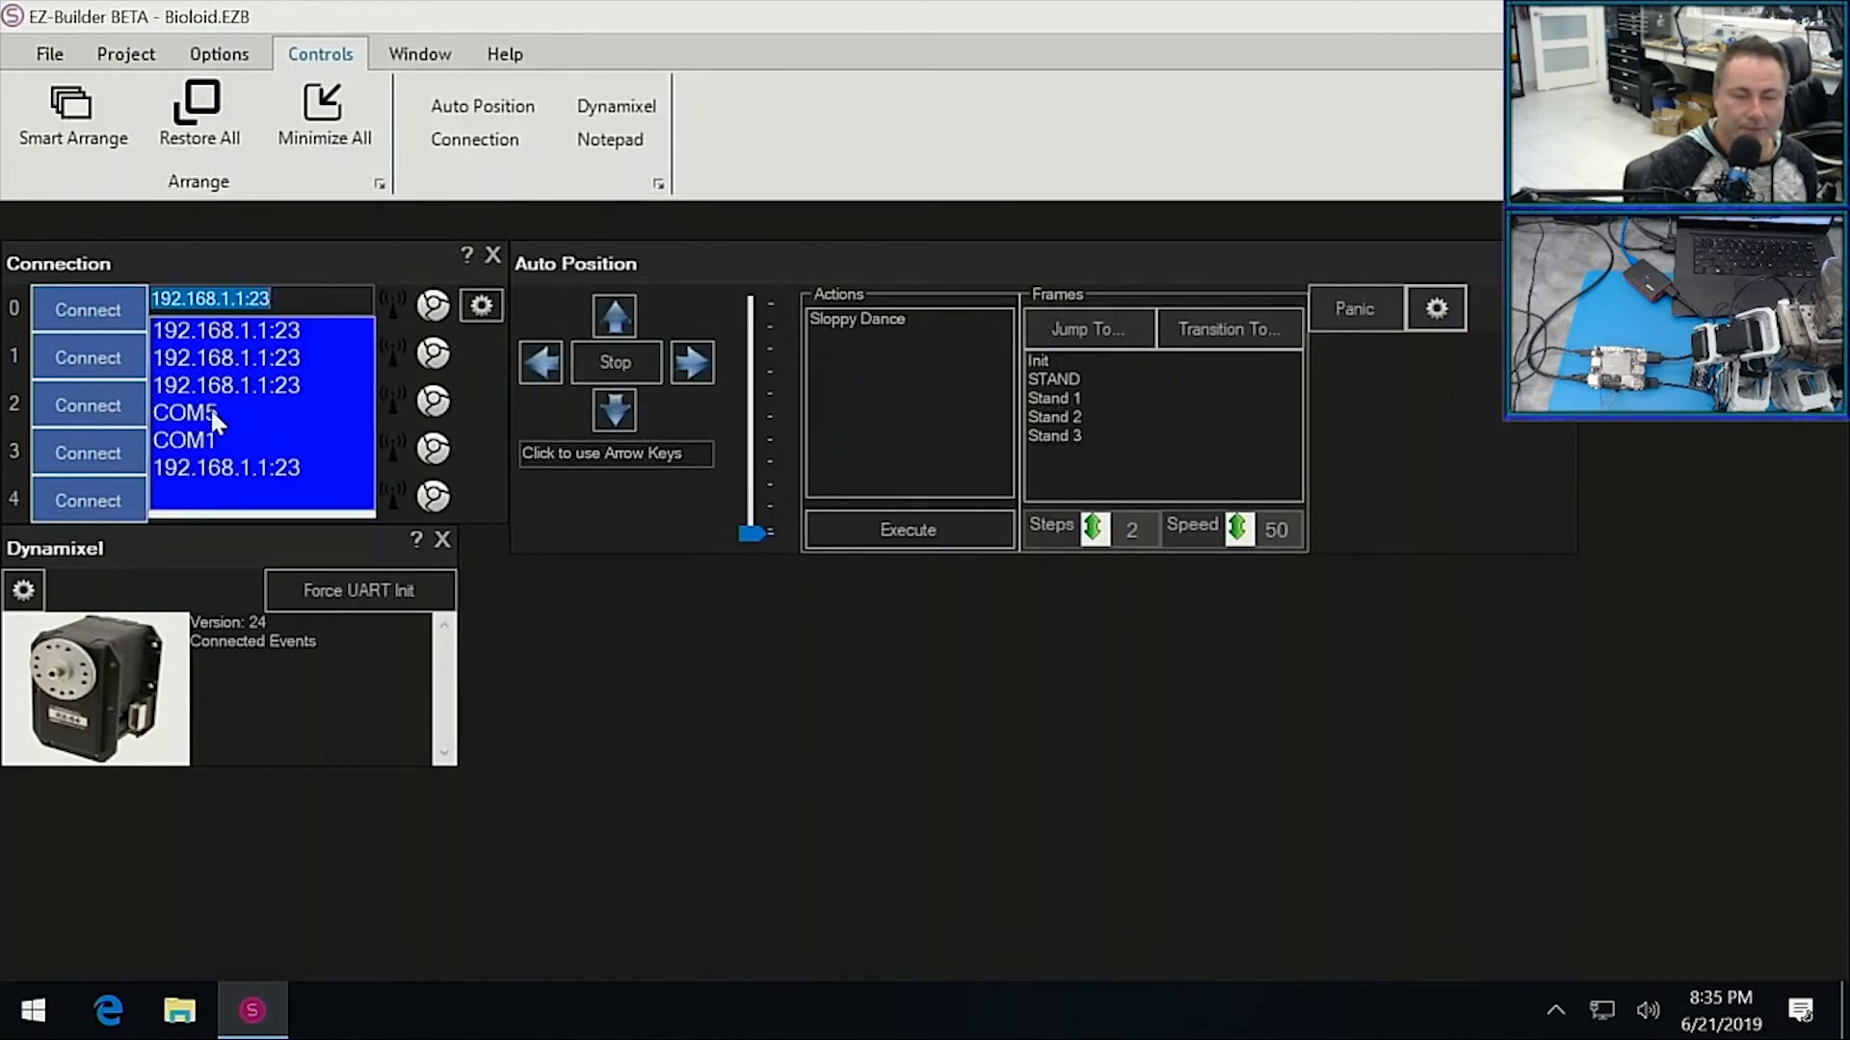
click(185, 412)
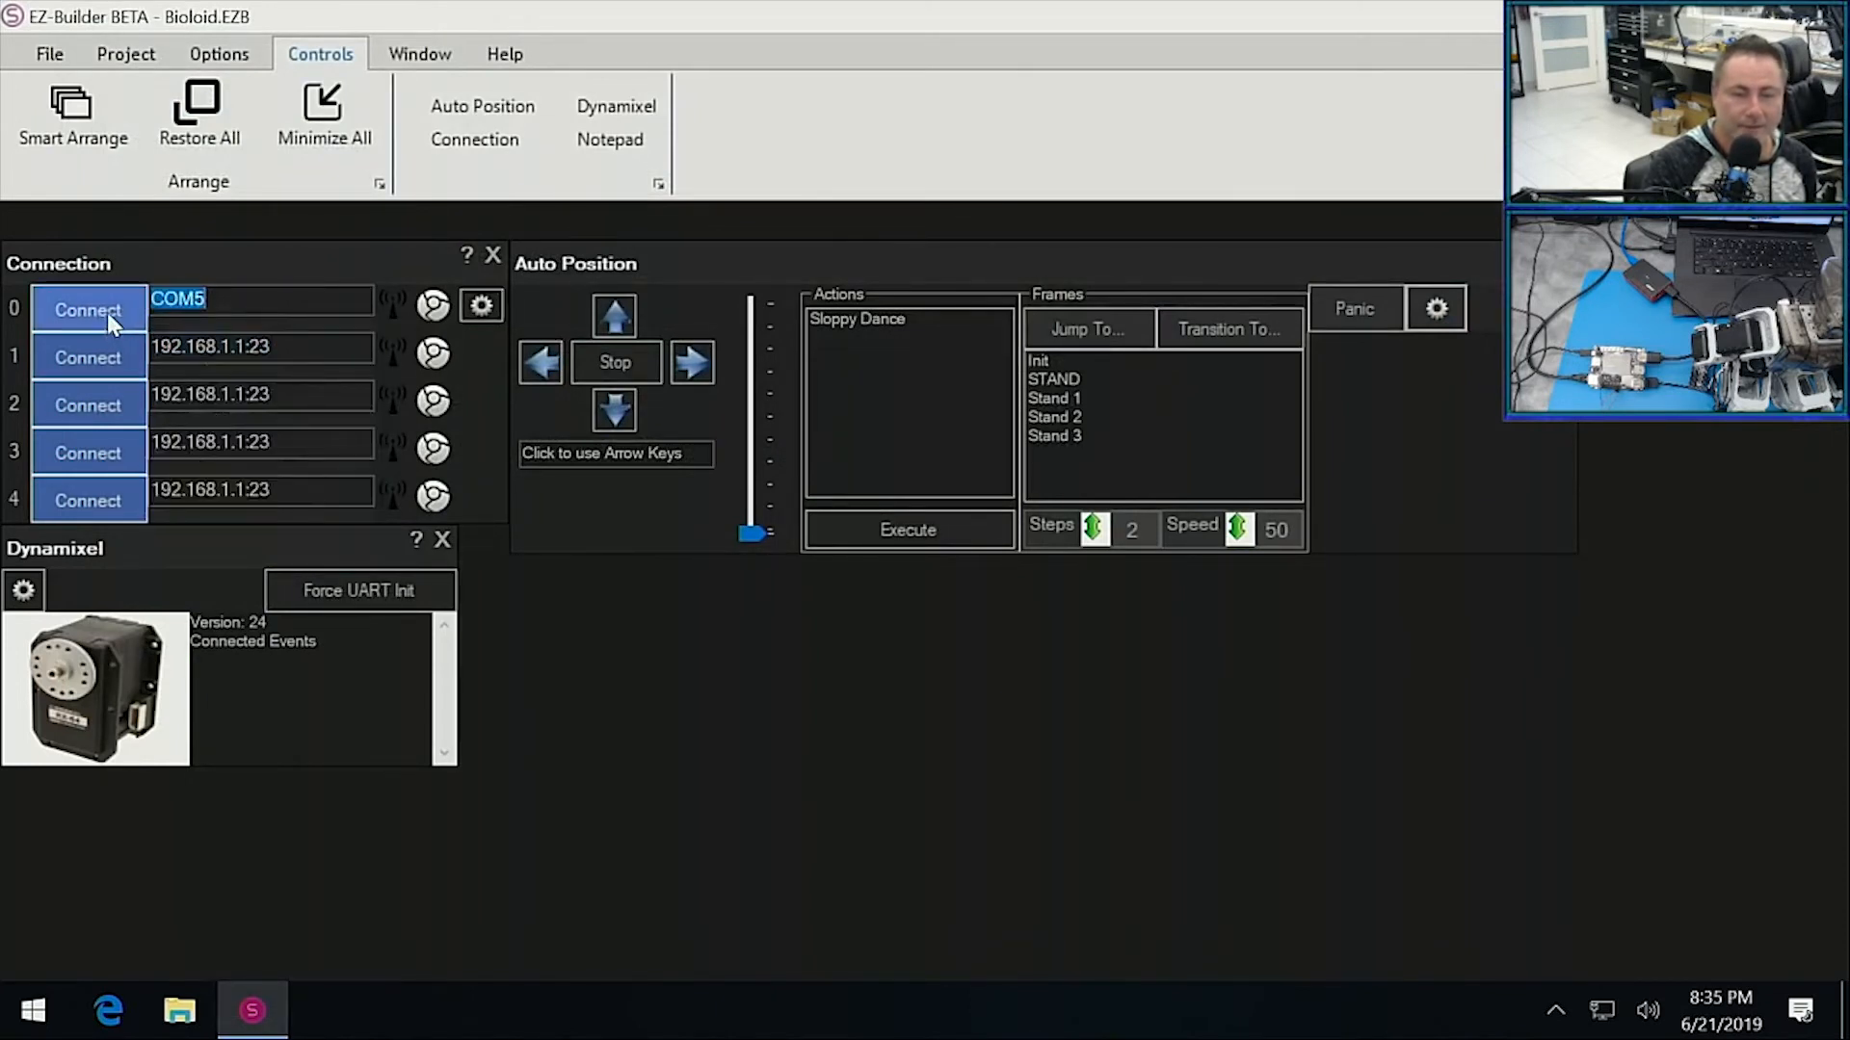
click(88, 309)
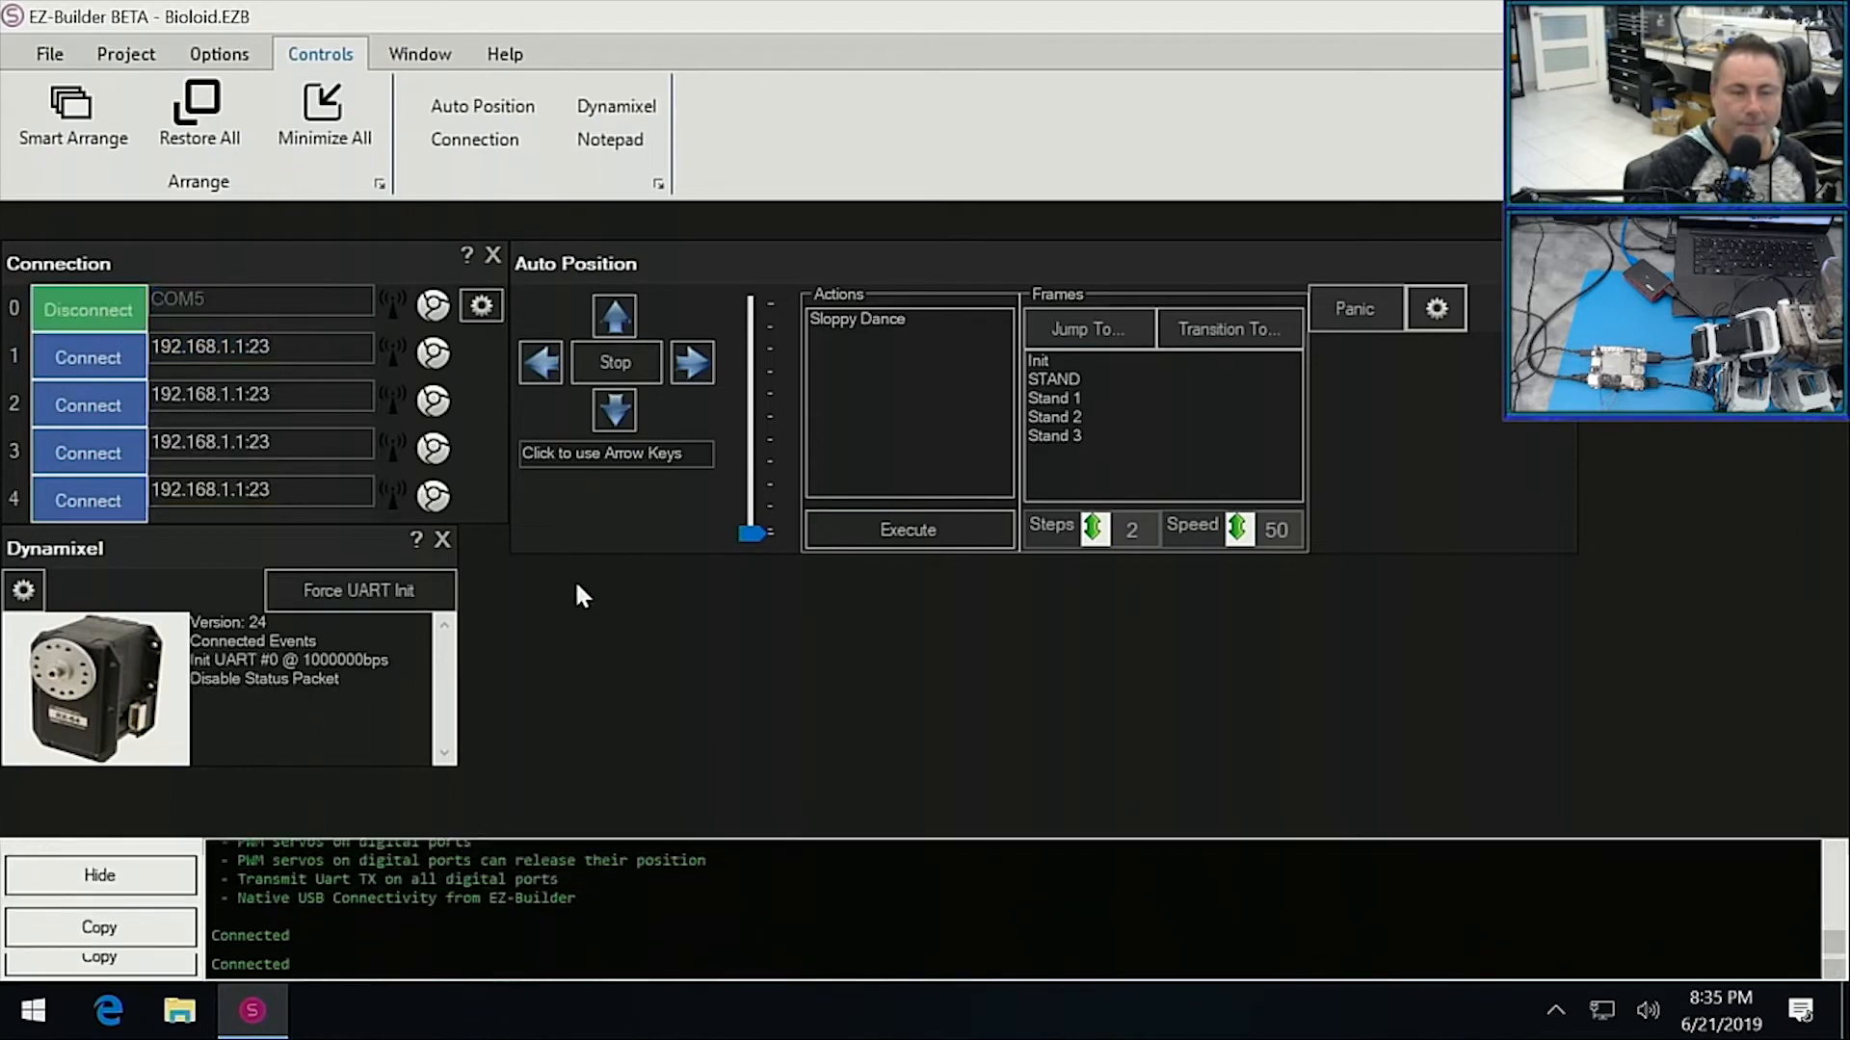